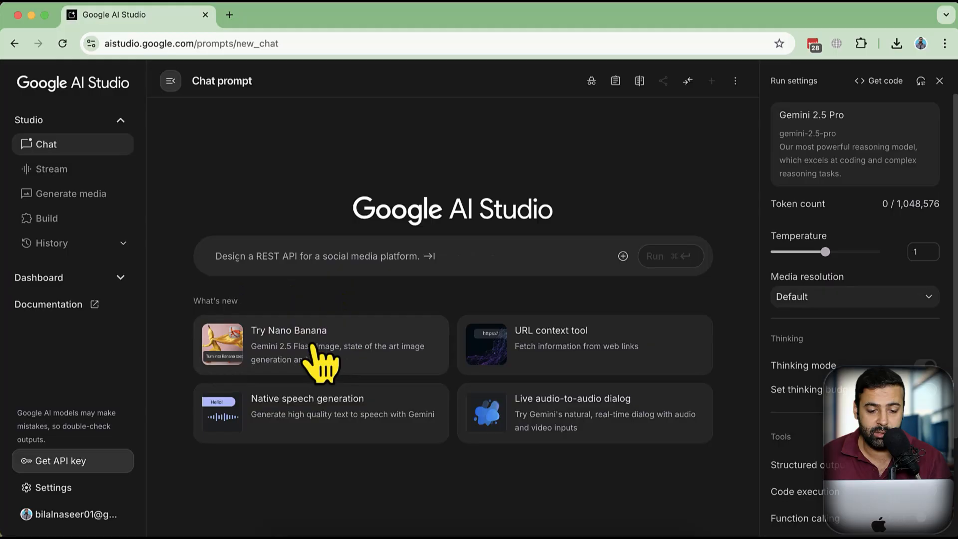
{"action": "mouse_move", "coordinate": [316, 311]}
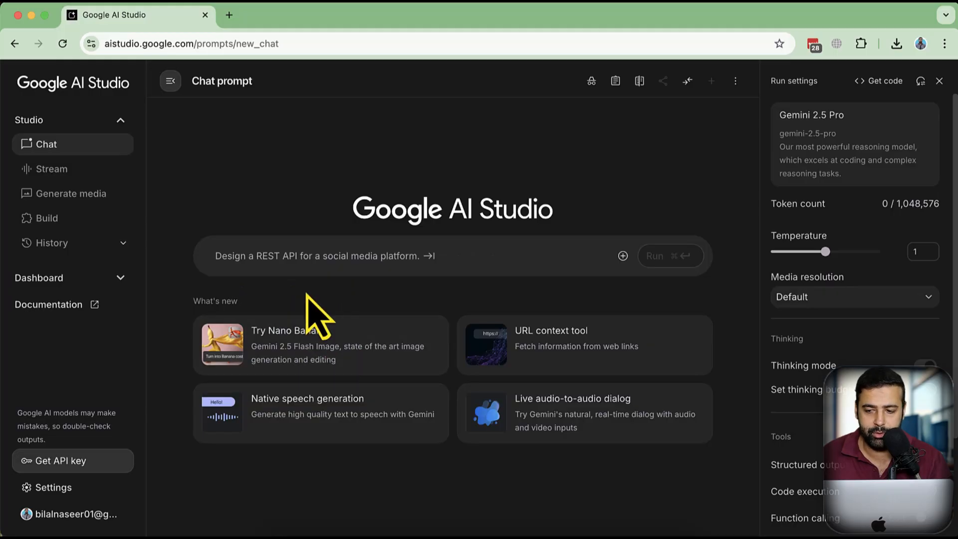
Start a new chat using the Nano Banana image model via the 'Try Nano Banana' card
{"action": "left_click", "coordinate": [320, 345]}
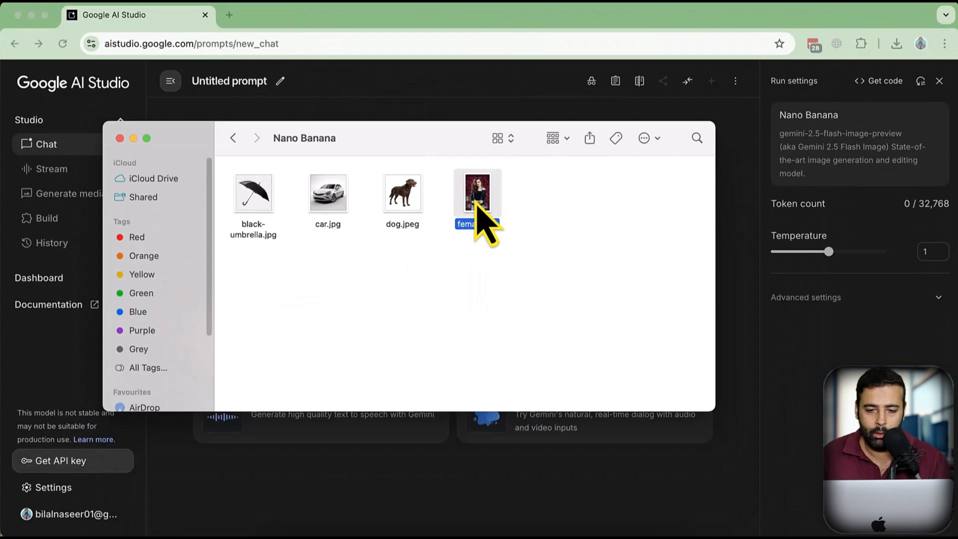
{"action": "double_click", "coordinate": [477, 192]}
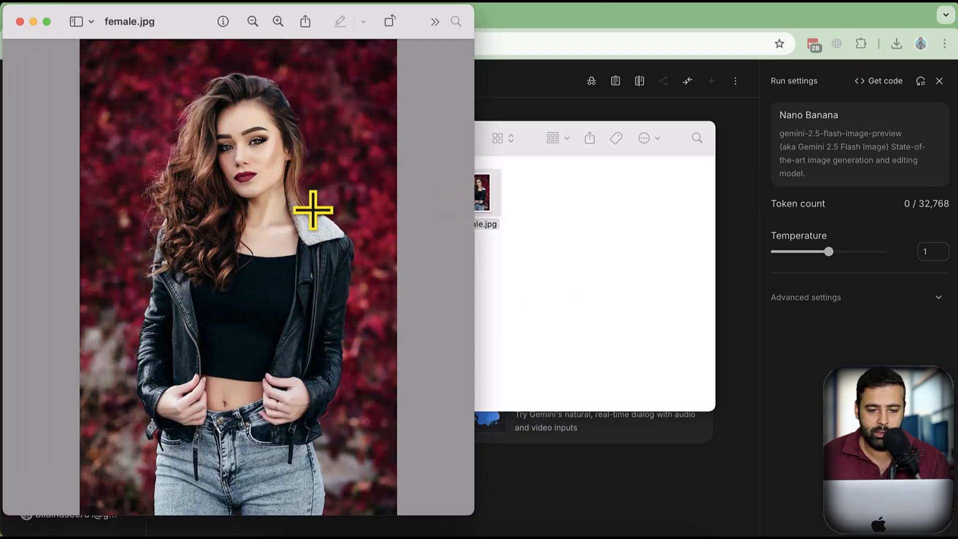
{"action": "mouse_move", "coordinate": [302, 145]}
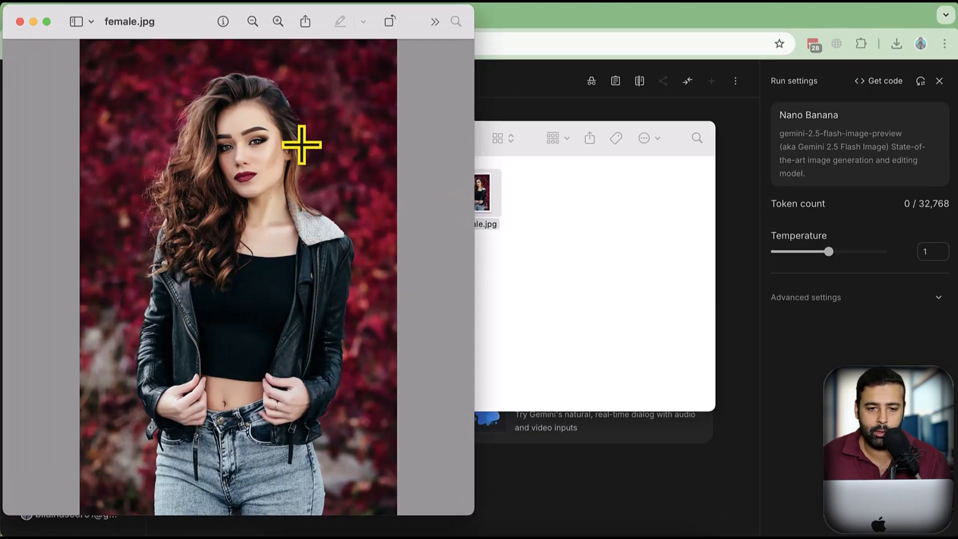
{"action": "left_click", "coordinate": [278, 21]}
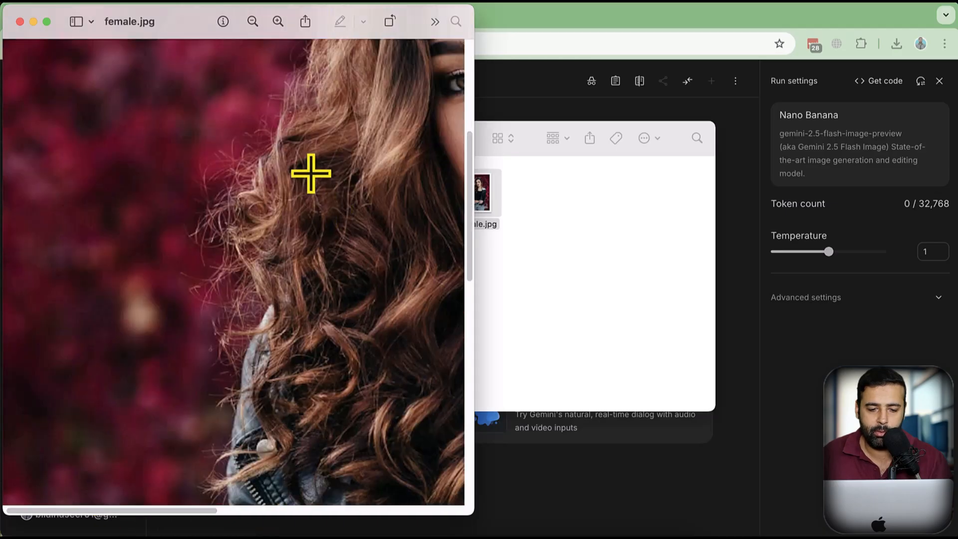
{"action": "scroll", "scroll_direction": "down", "scroll_amount": 3}
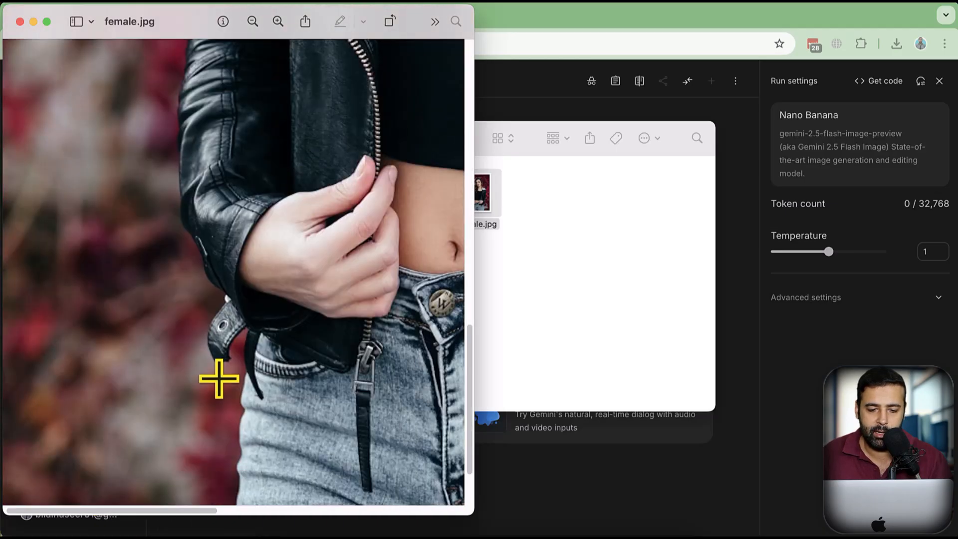
{"action": "scroll", "scroll_direction": "down", "scroll_amount": 3}
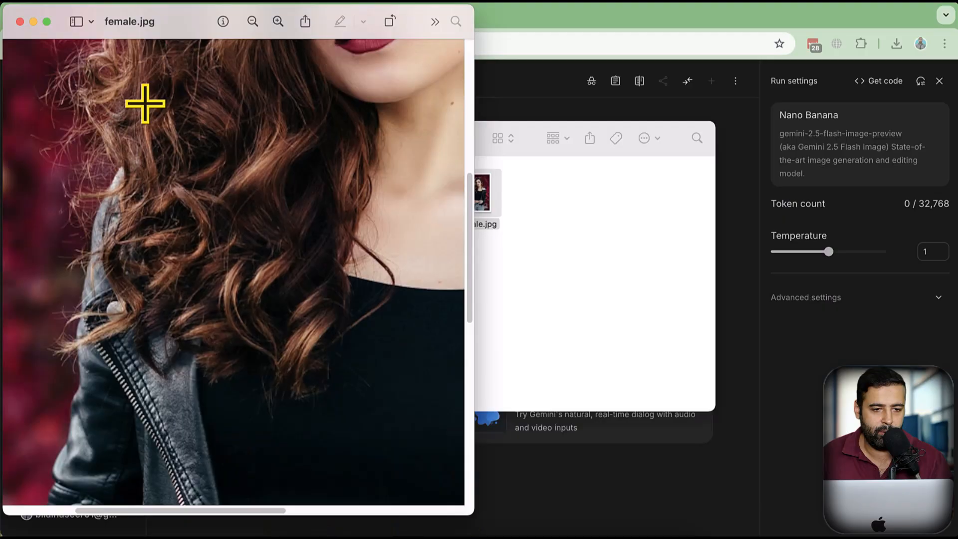
{"action": "mouse_move", "coordinate": [189, 46]}
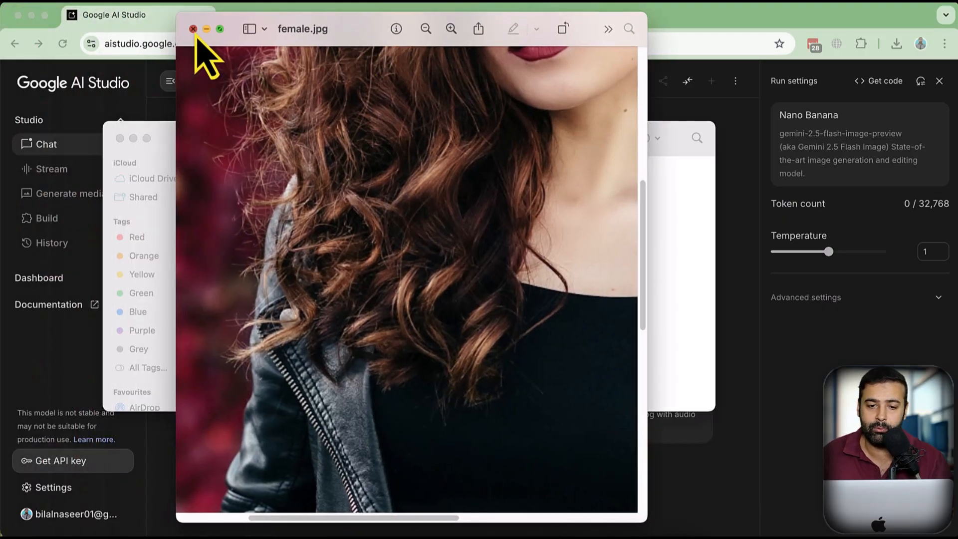
{"action": "left_click", "coordinate": [193, 29]}
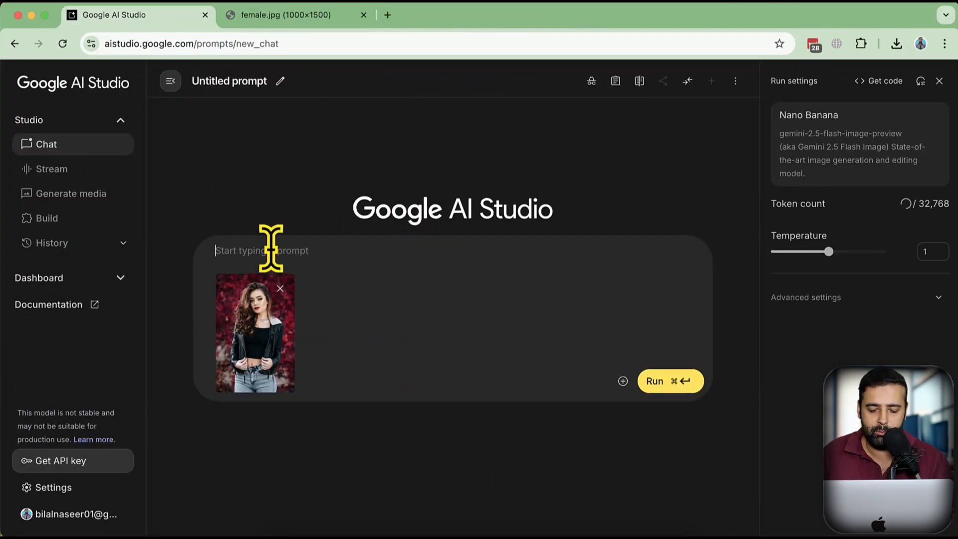
Send 'Remove background from this picture' and open the generated portrait full size
{"action": "type", "text": "Remove b"}
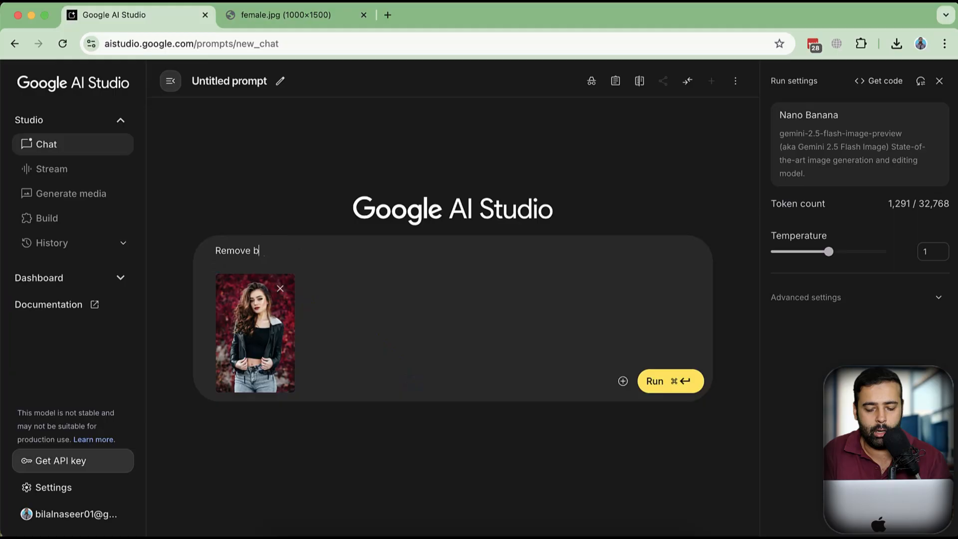
{"action": "type", "text": "ackground from"}
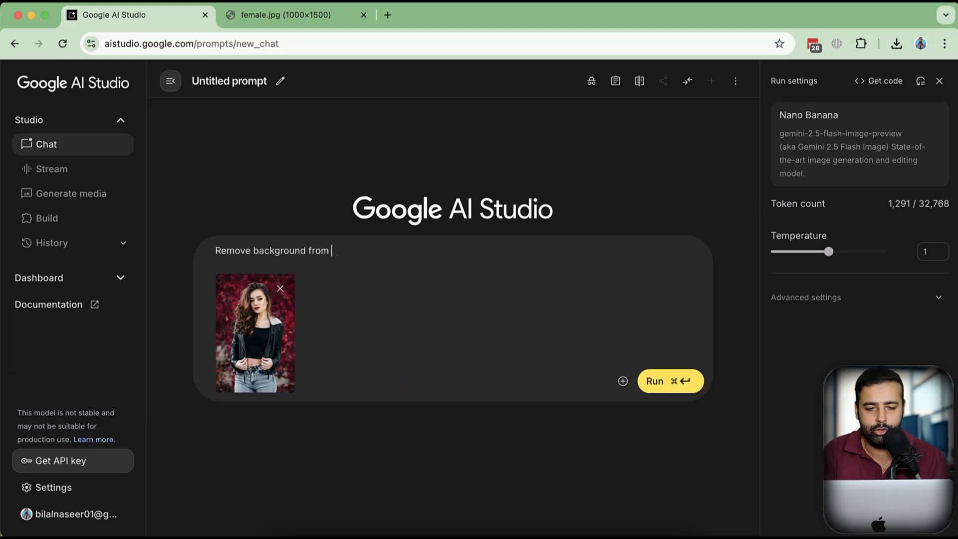
{"action": "type", "text": "this picture"}
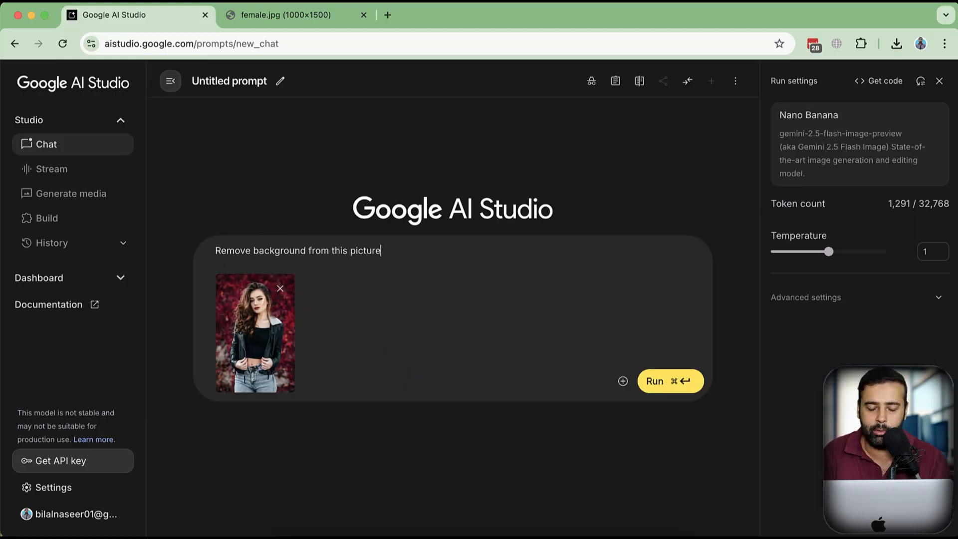
{"action": "left_click", "coordinate": [669, 381]}
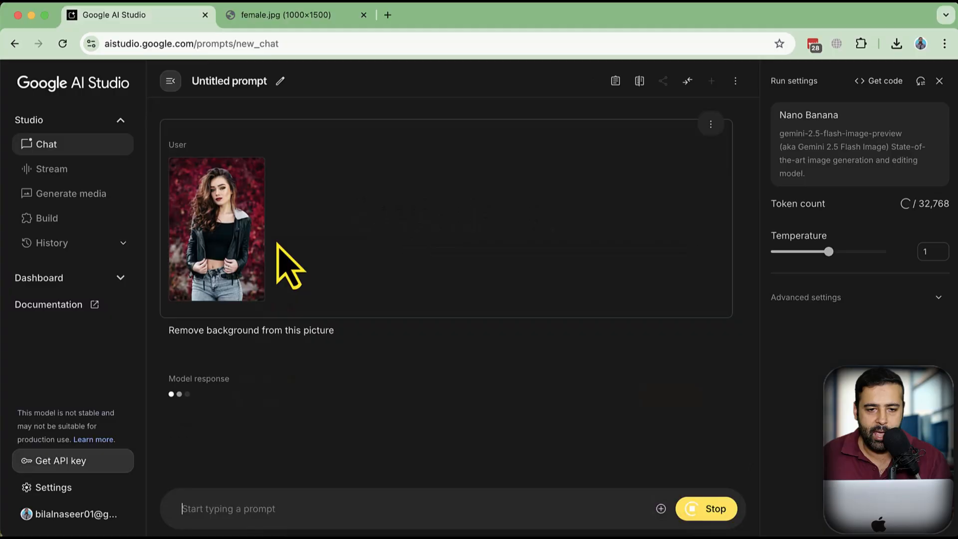
{"action": "mouse_move", "coordinate": [348, 239]}
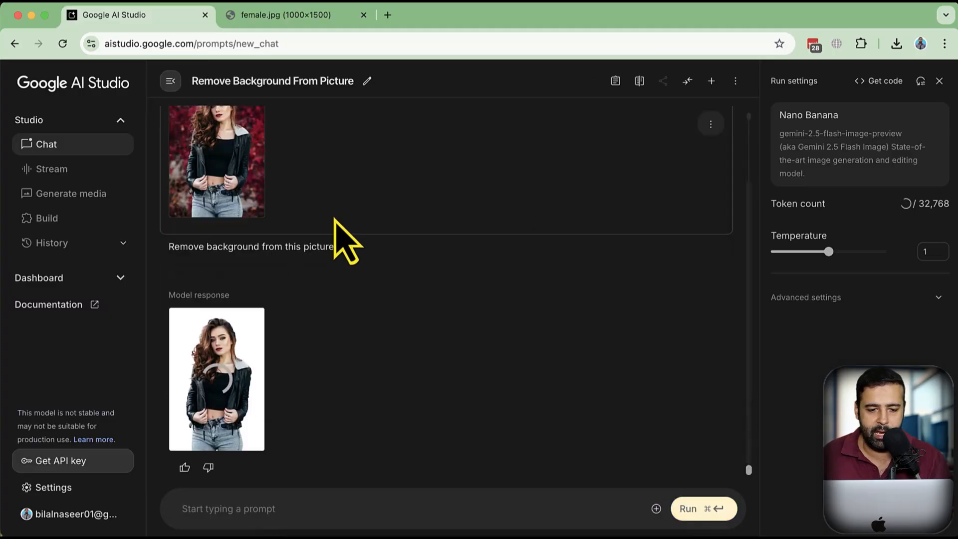
{"action": "mouse_move", "coordinate": [247, 397]}
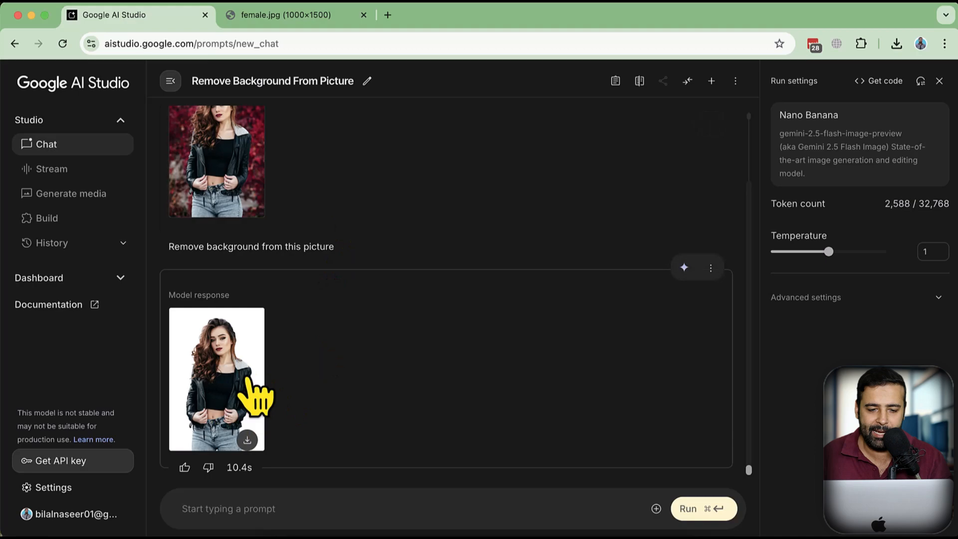
{"action": "left_click", "coordinate": [216, 378]}
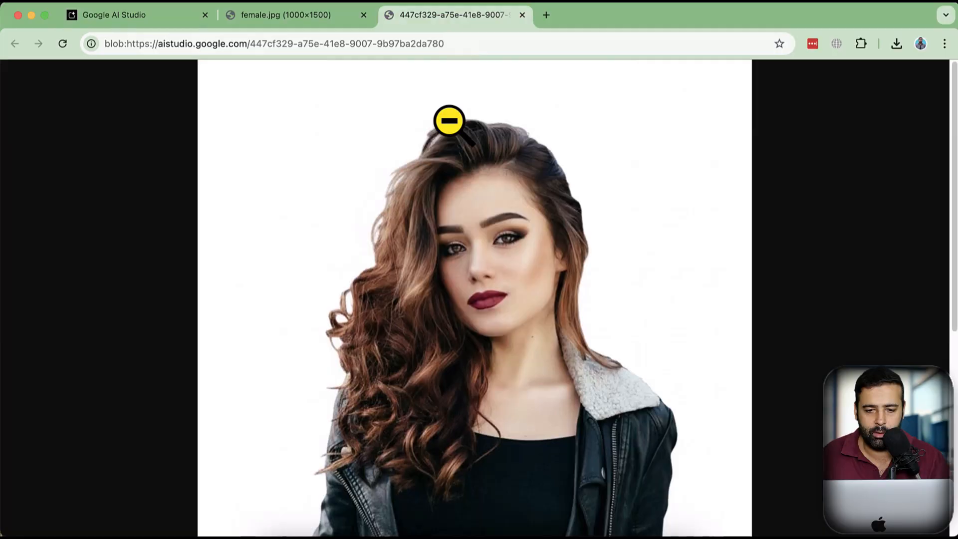
Scroll down to inspect the background-free portrait in its own tab
{"action": "scroll", "scroll_direction": "down", "scroll_amount": 3}
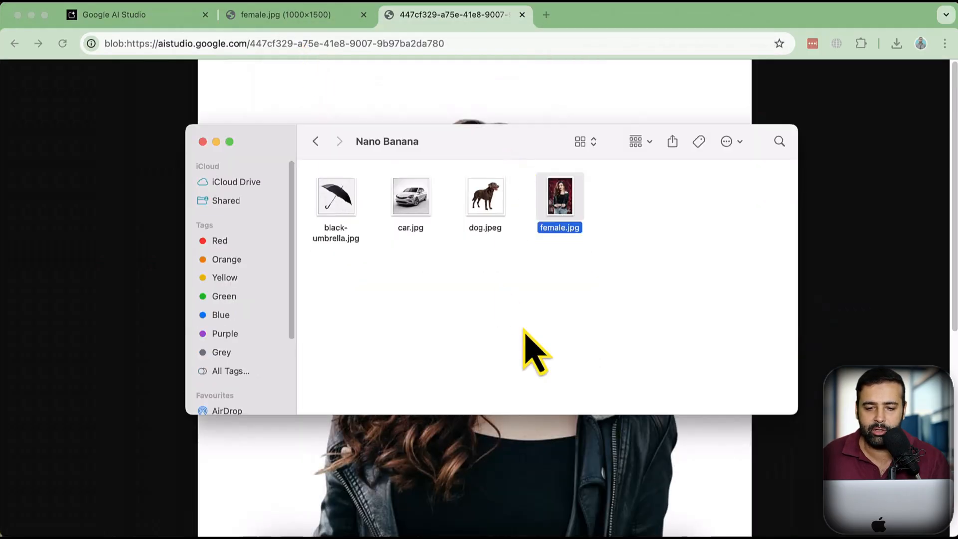
Preview all four Nano Banana sample images, close them, and close the original portrait tab
{"action": "key", "text": "cmd+a"}
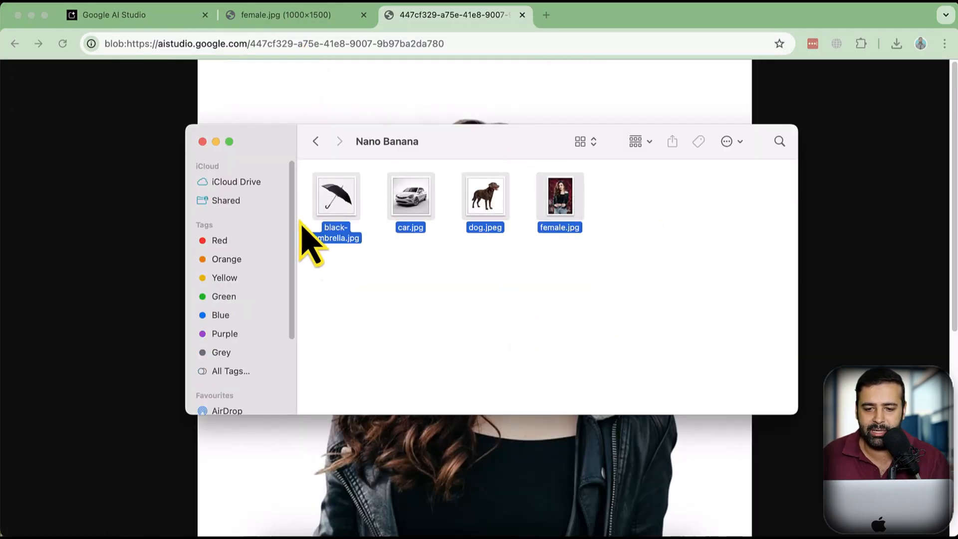
{"action": "left_click", "coordinate": [467, 357]}
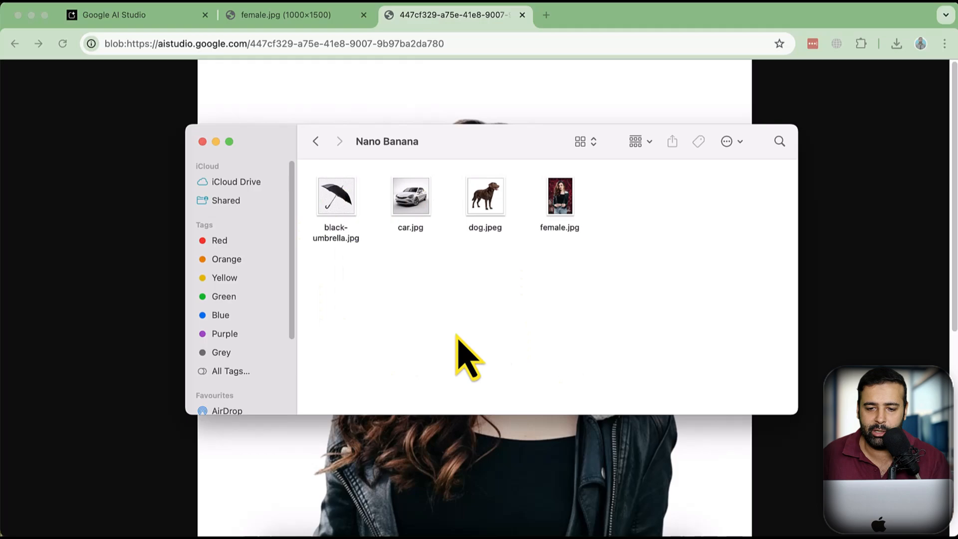
{"action": "key", "text": "cmd+a"}
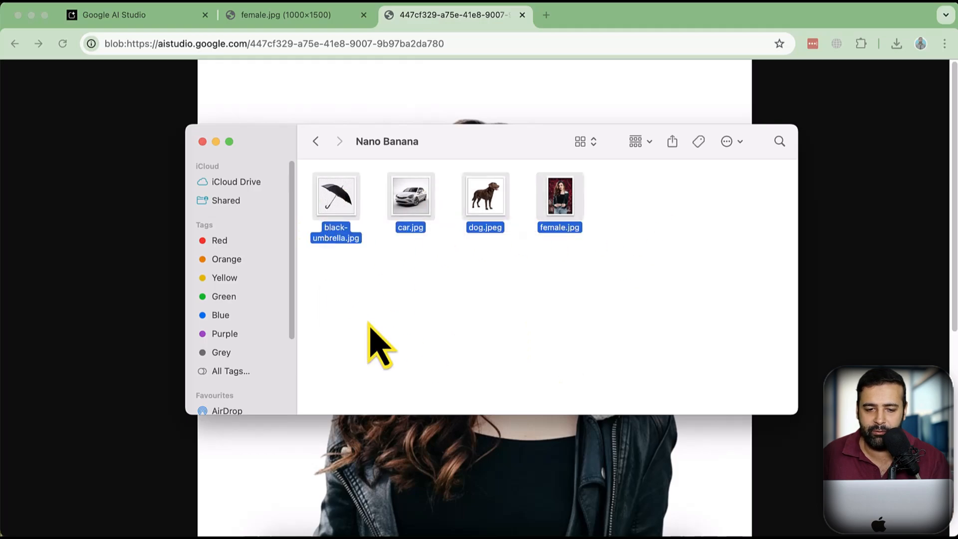
{"action": "double_click", "coordinate": [335, 196]}
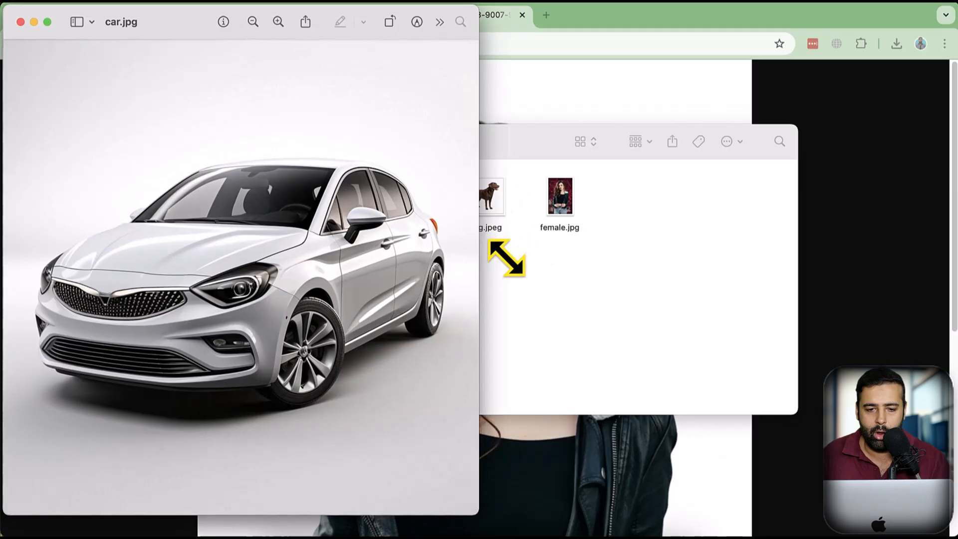
{"action": "mouse_move", "coordinate": [541, 67]}
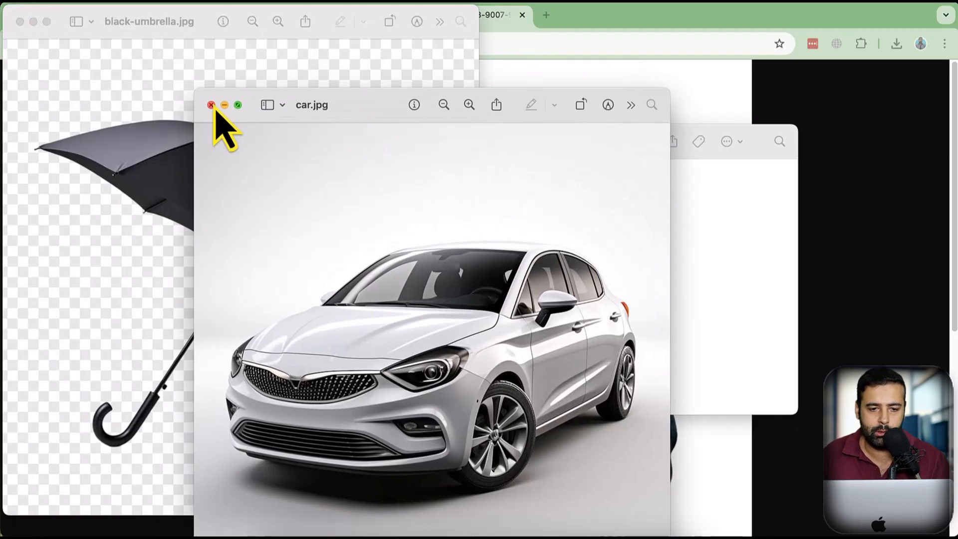
{"action": "left_click", "coordinate": [210, 104]}
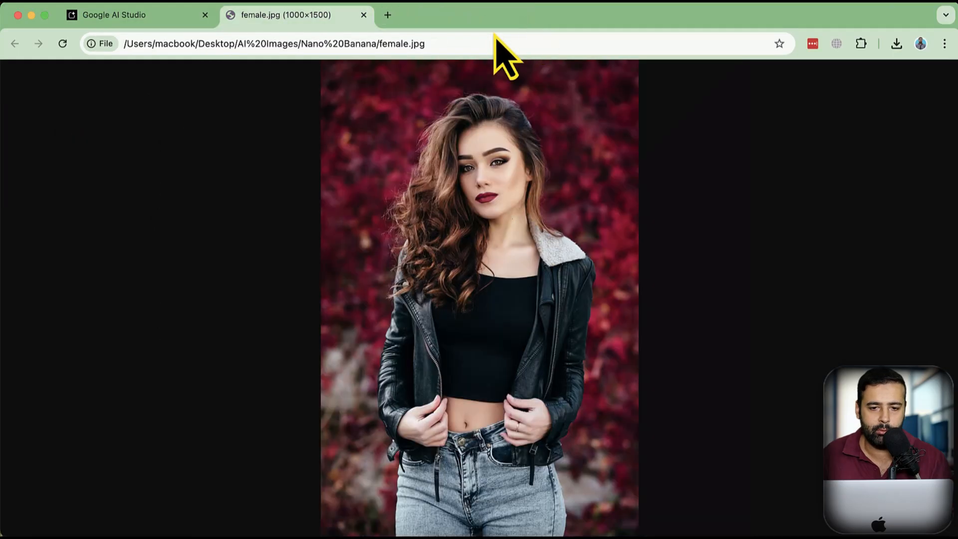
{"action": "left_click", "coordinate": [114, 15]}
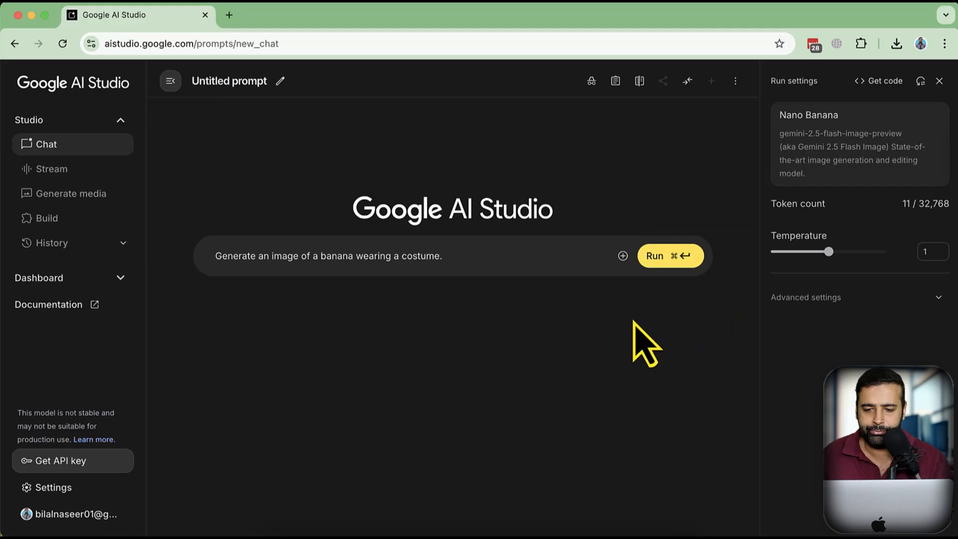
Upload the four images and submit 'Please a new image using all of the 4 images I have attached'
{"action": "left_click", "coordinate": [623, 256]}
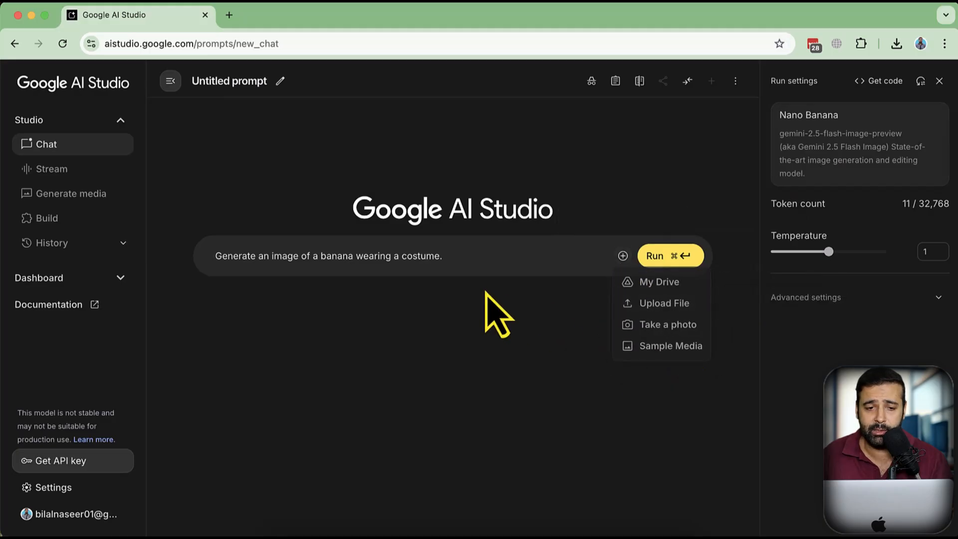
{"action": "left_click", "coordinate": [663, 302]}
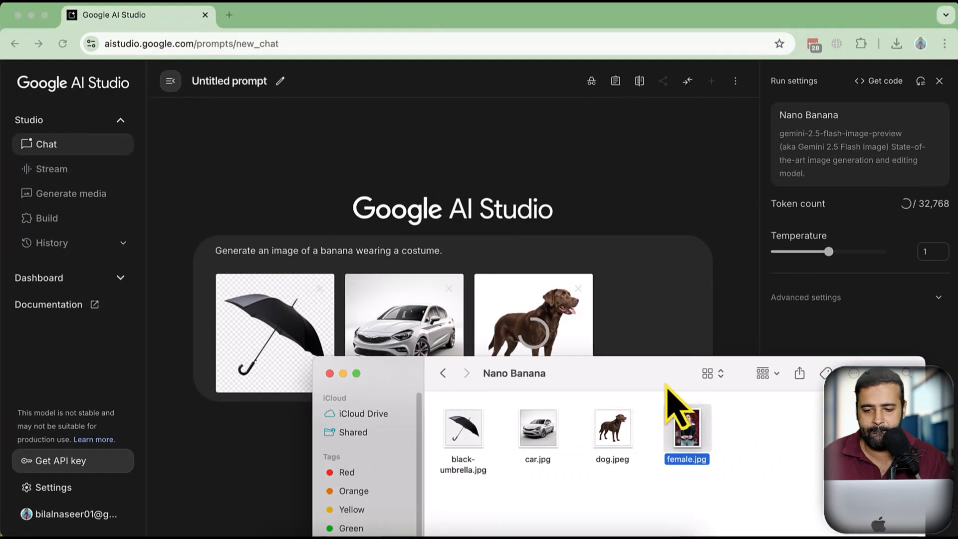
{"action": "double_click", "coordinate": [685, 427]}
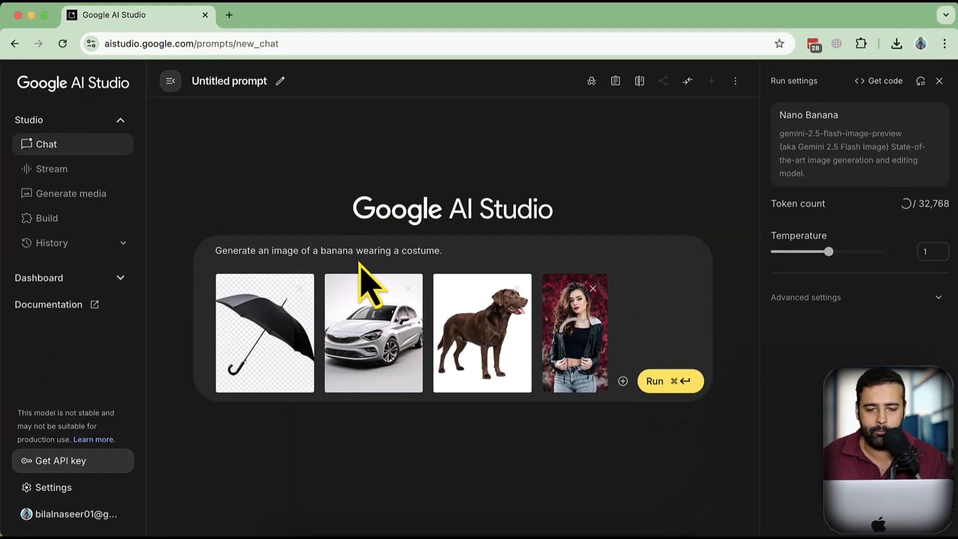
{"action": "type", "text": "Let"}
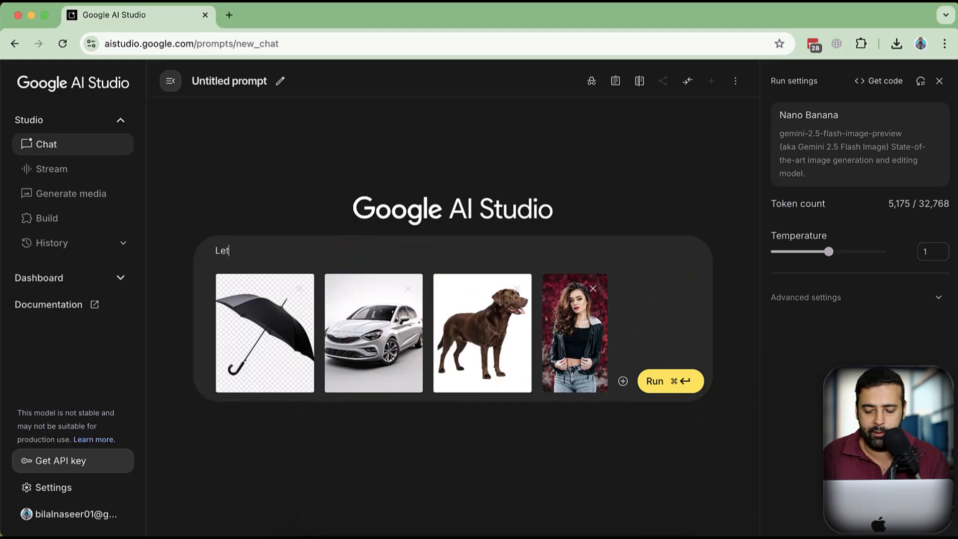
{"action": "type", "text": "P"}
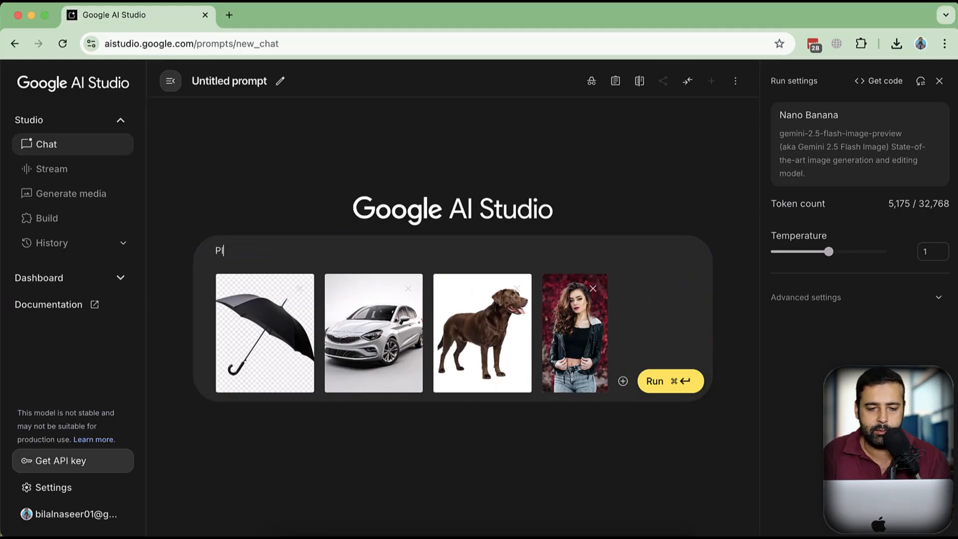
{"action": "type", "text": "lease a new i"}
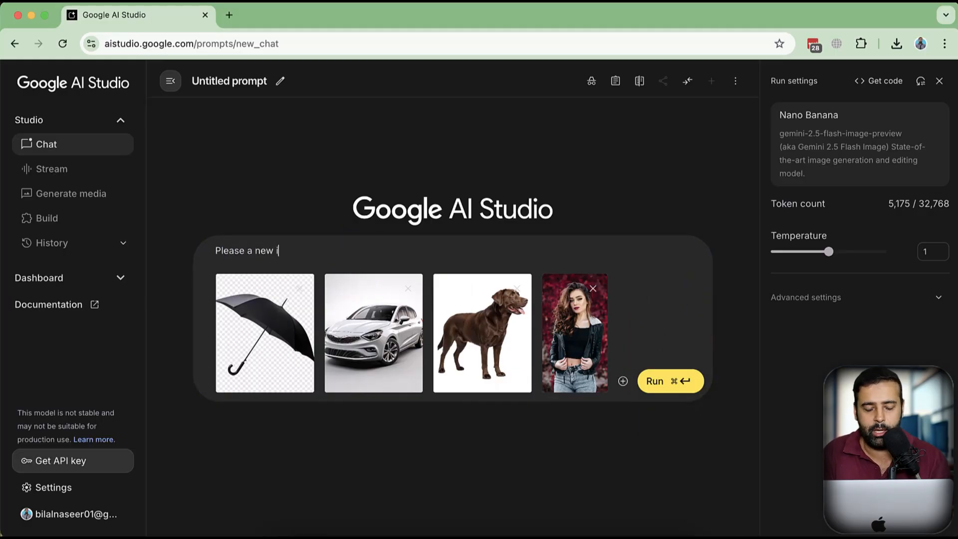
{"action": "type", "text": "mage using all"}
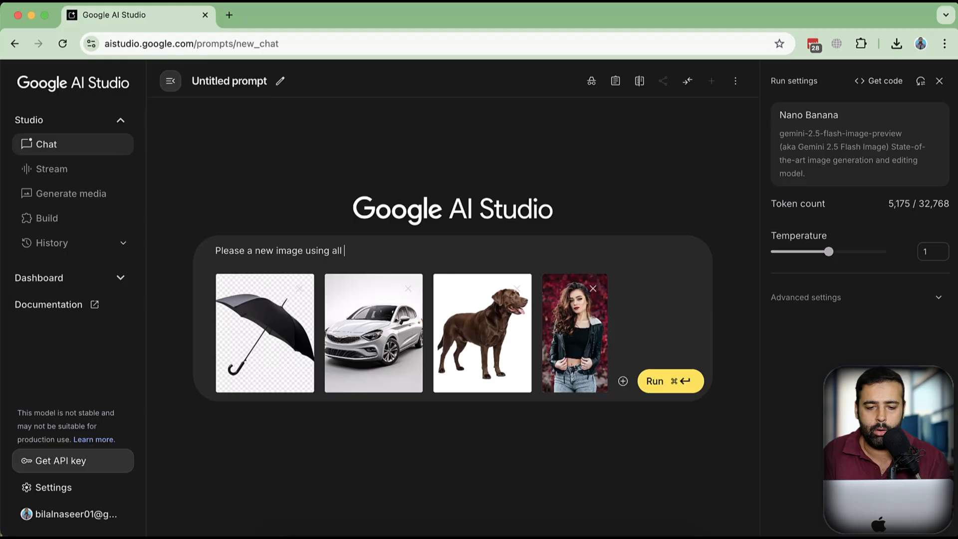
{"action": "type", "text": "of the"}
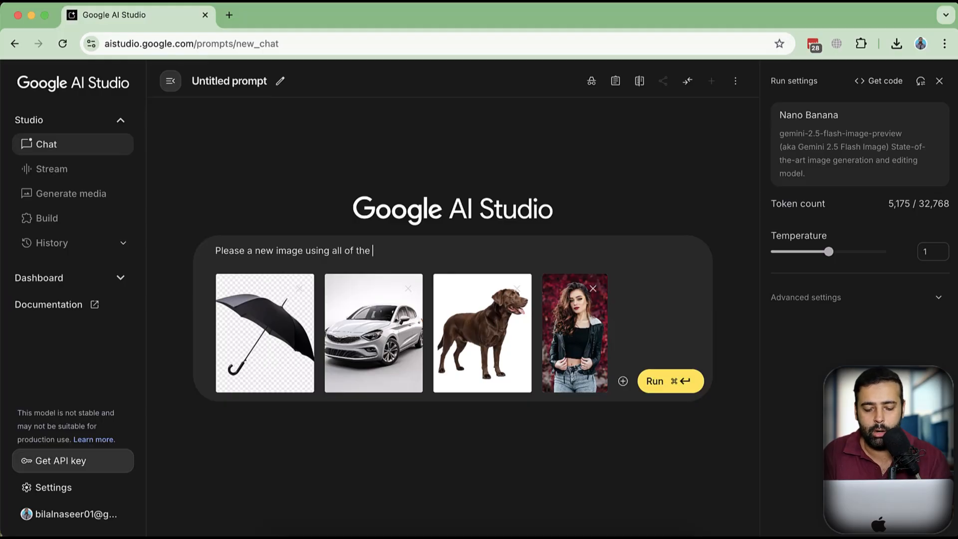
{"action": "type", "text": "4 images"}
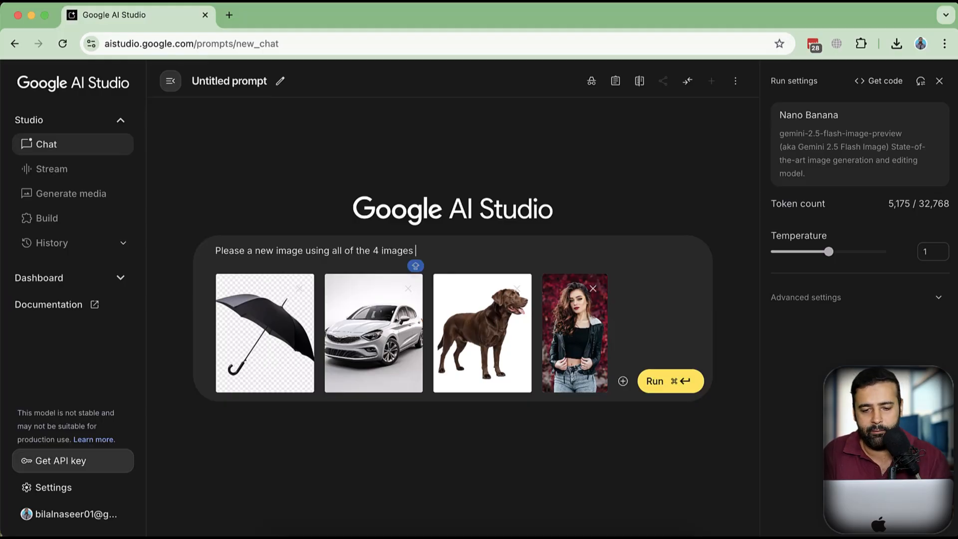
{"action": "type", "text": "I have attached"}
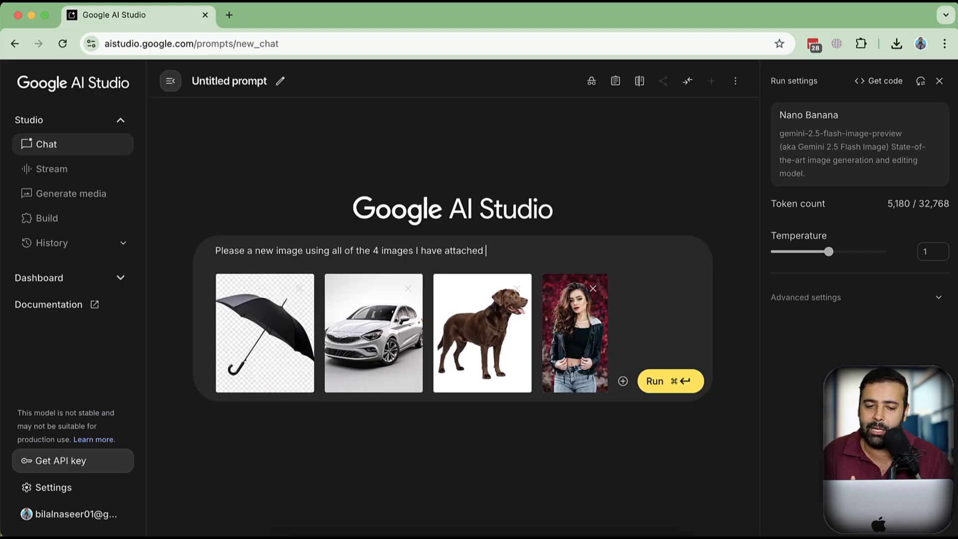
{"action": "mouse_move", "coordinate": [250, 254]}
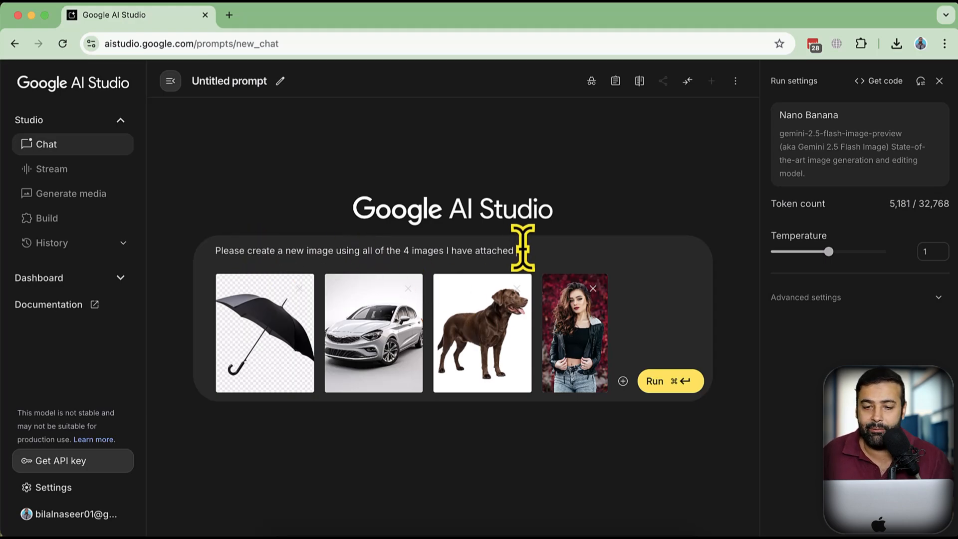
{"action": "mouse_move", "coordinate": [670, 381]}
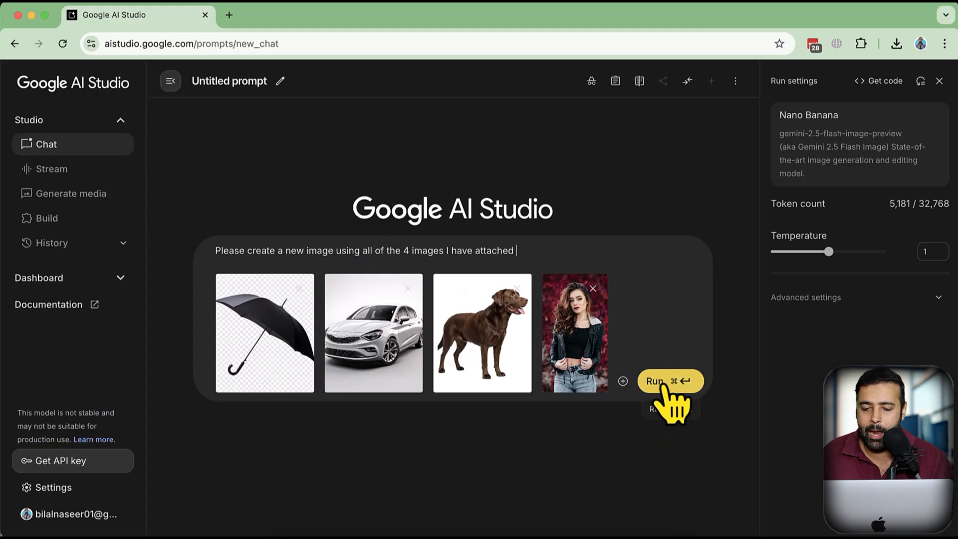
{"action": "left_click", "coordinate": [670, 381]}
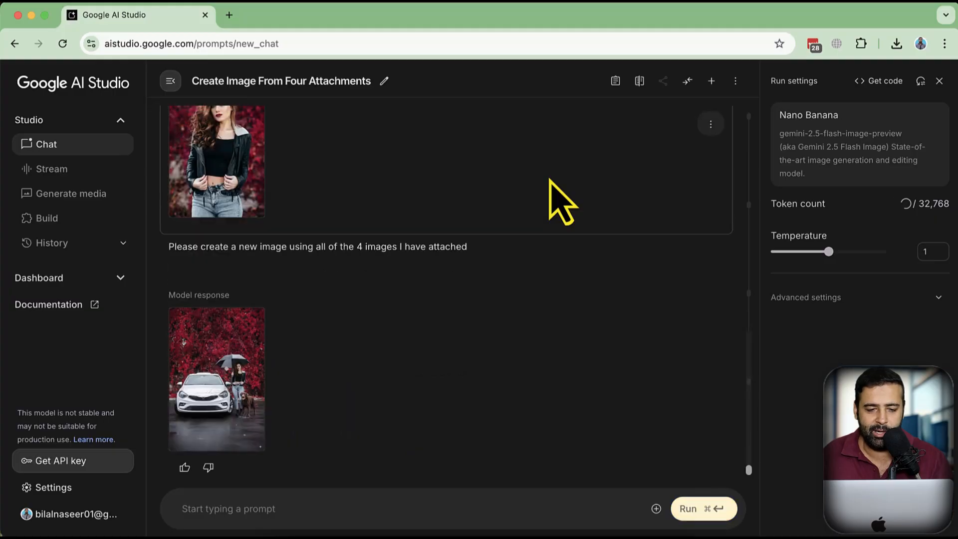
{"action": "mouse_move", "coordinate": [338, 455]}
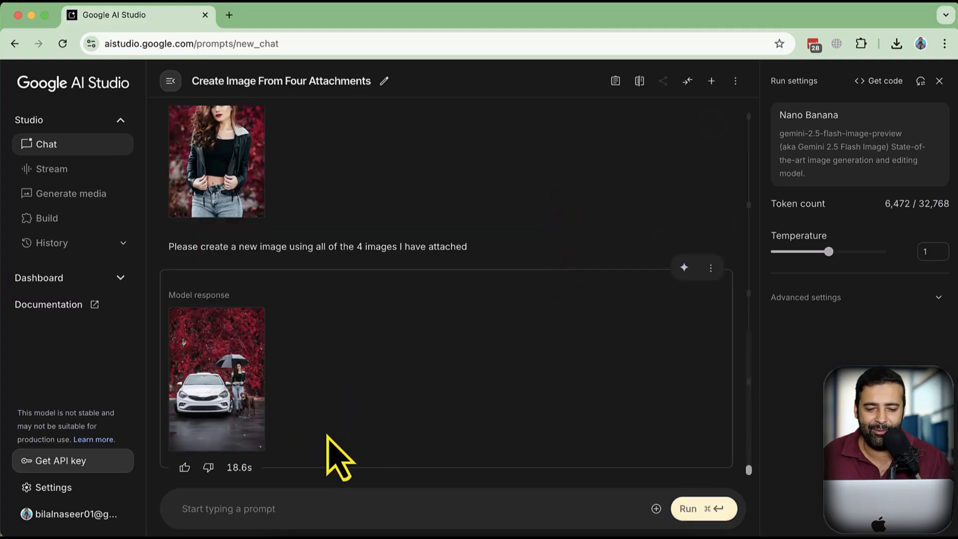
{"action": "mouse_move", "coordinate": [231, 404]}
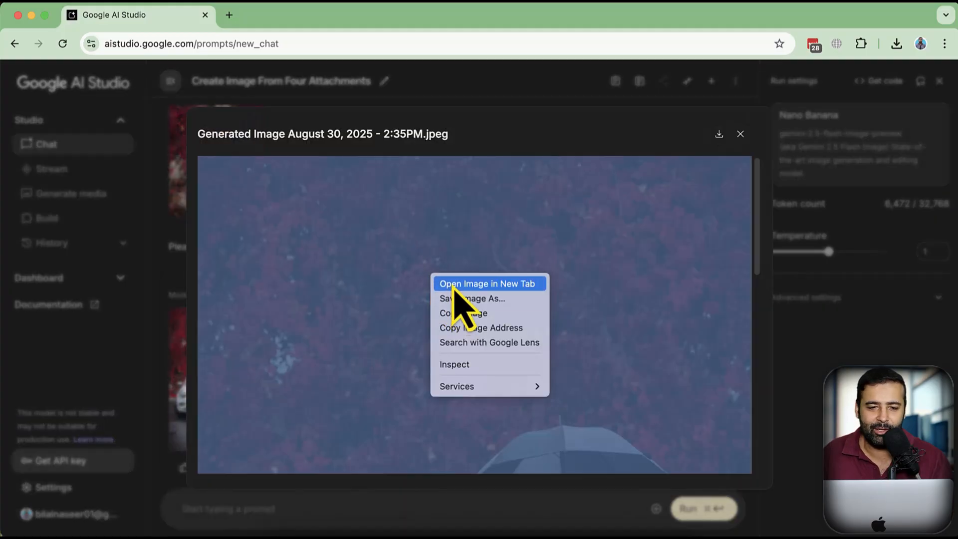
Open the generated composite image in a separate Chrome tab
{"action": "left_click", "coordinate": [487, 283]}
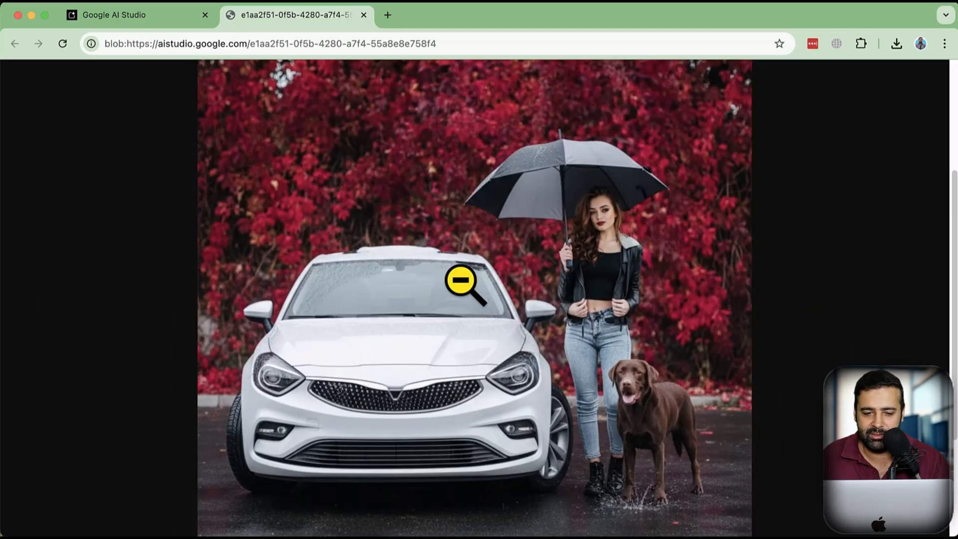
{"action": "mouse_move", "coordinate": [489, 271]}
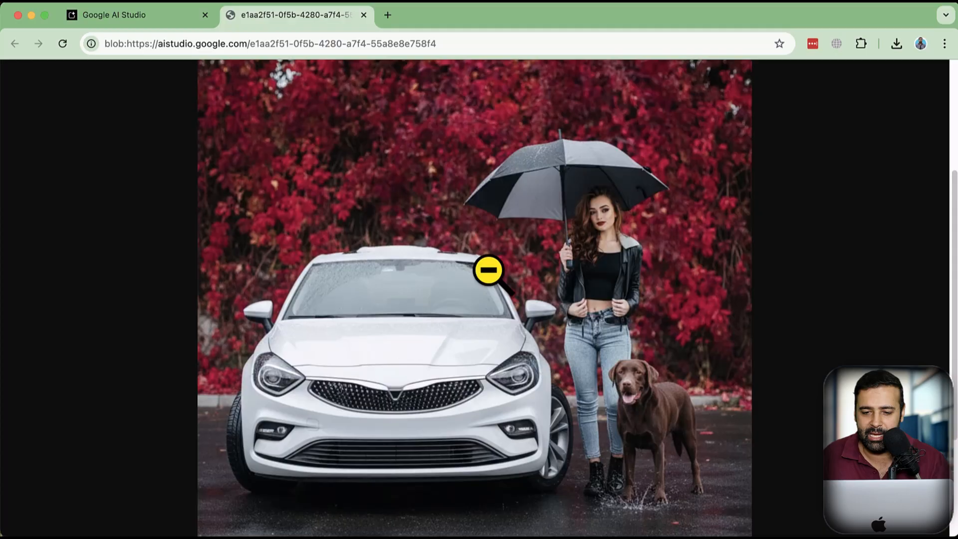
{"action": "mouse_move", "coordinate": [409, 201]}
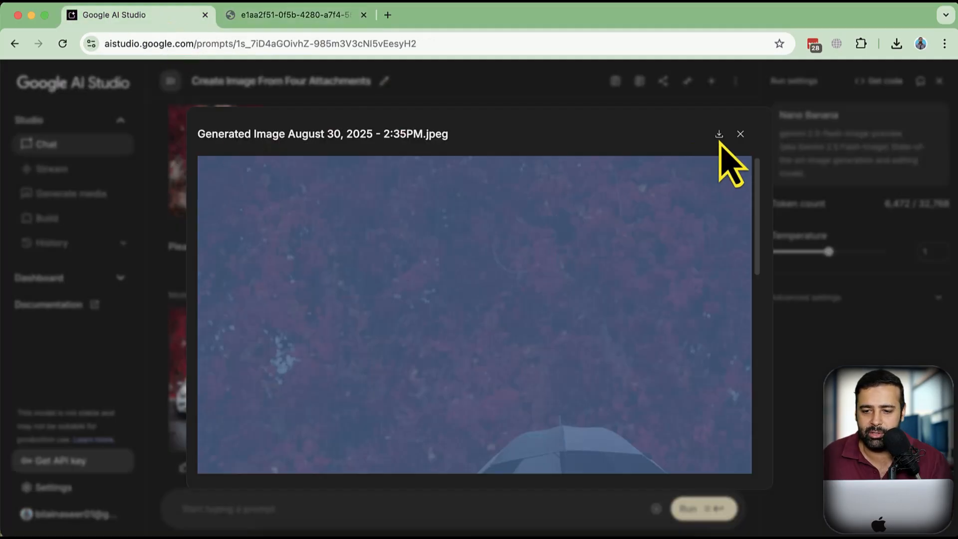
Send 'Please fix the female hand on this pic' and open the corrected image larger
{"action": "left_click", "coordinate": [740, 134]}
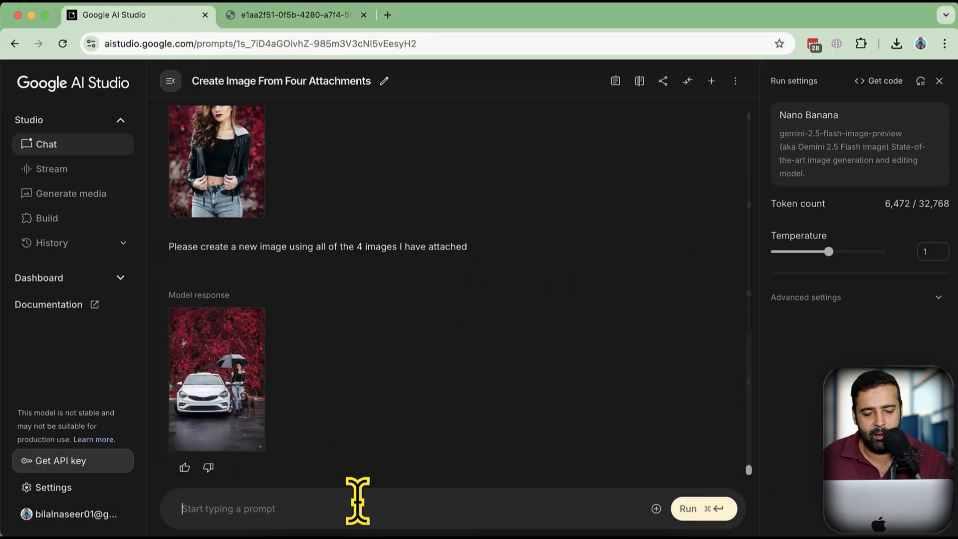
{"action": "type", "text": "Please f"}
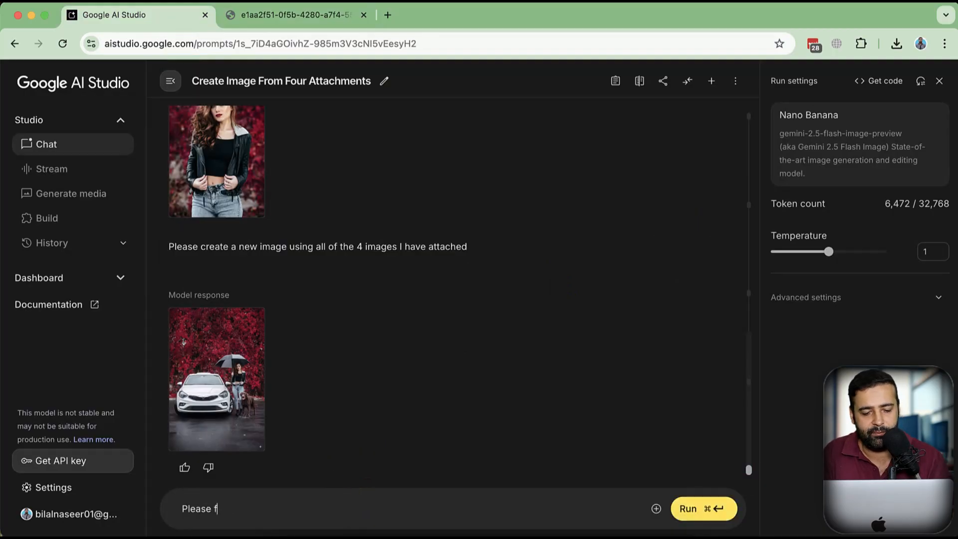
{"action": "type", "text": "ix the femal"}
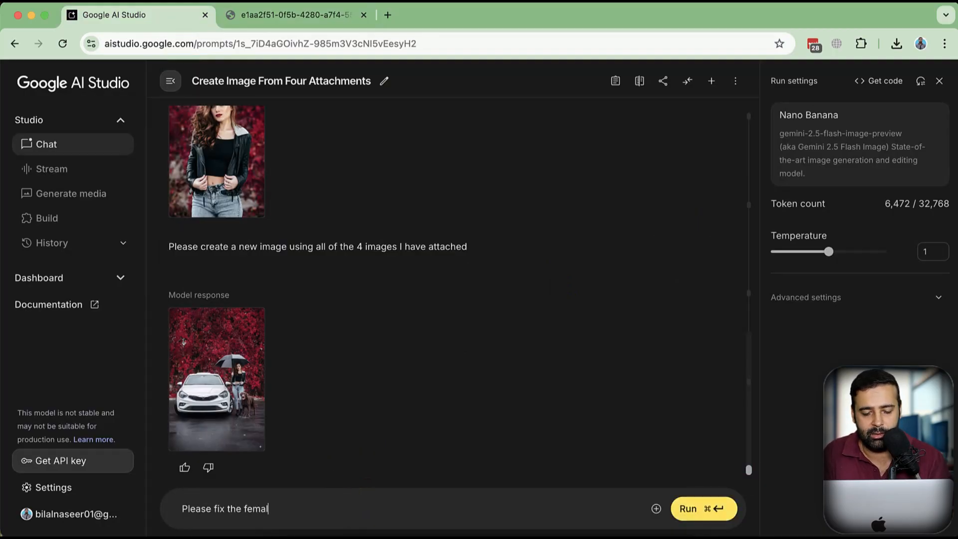
{"action": "type", "text": "le hand o"}
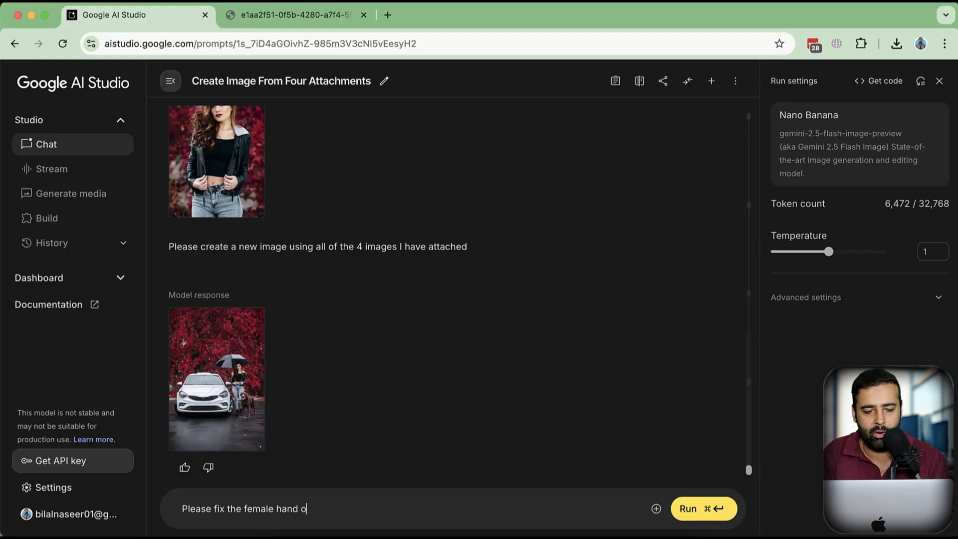
{"action": "type", "text": "n this pic"}
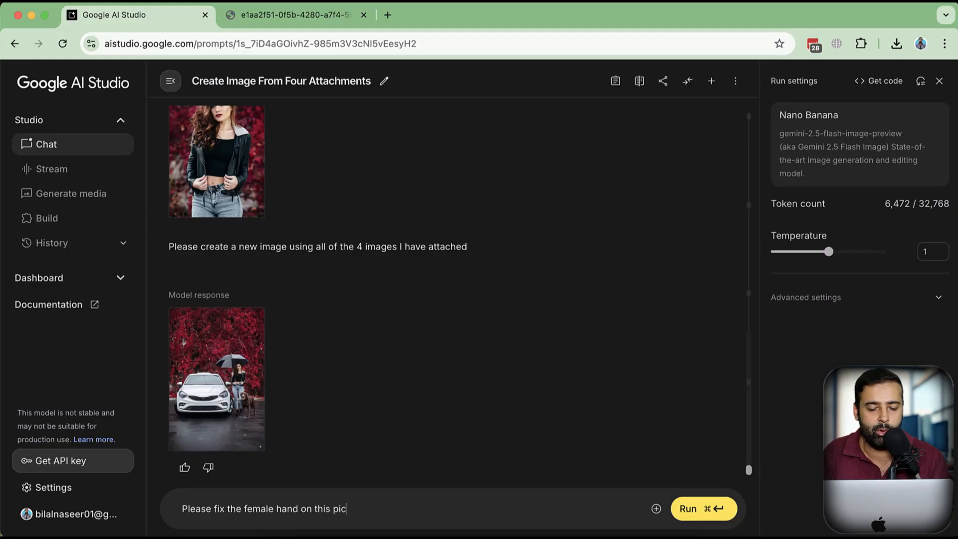
{"action": "left_click", "coordinate": [703, 509]}
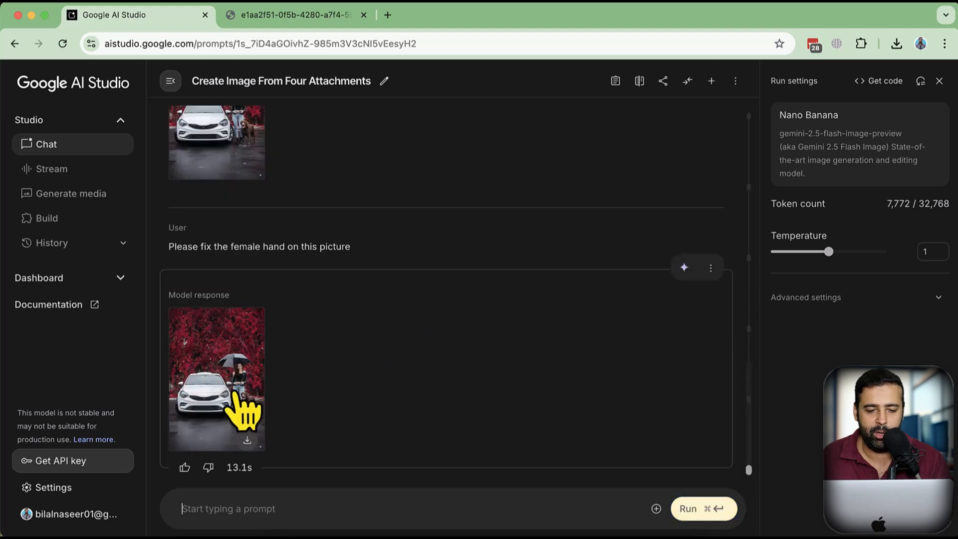
{"action": "left_click", "coordinate": [215, 379]}
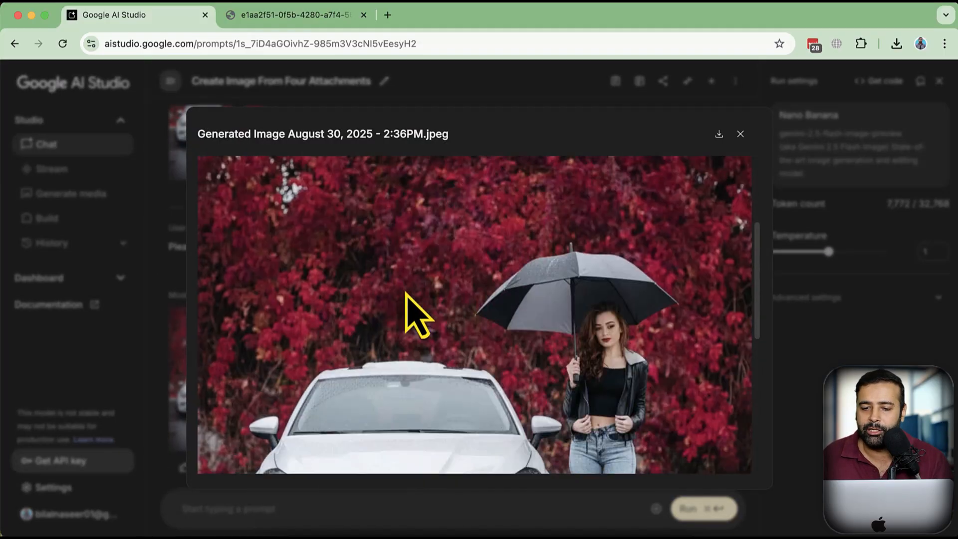
Review the hand-corrected image, then return to the chat and the AI Studio home page
{"action": "scroll", "scroll_direction": "down", "scroll_amount": 3}
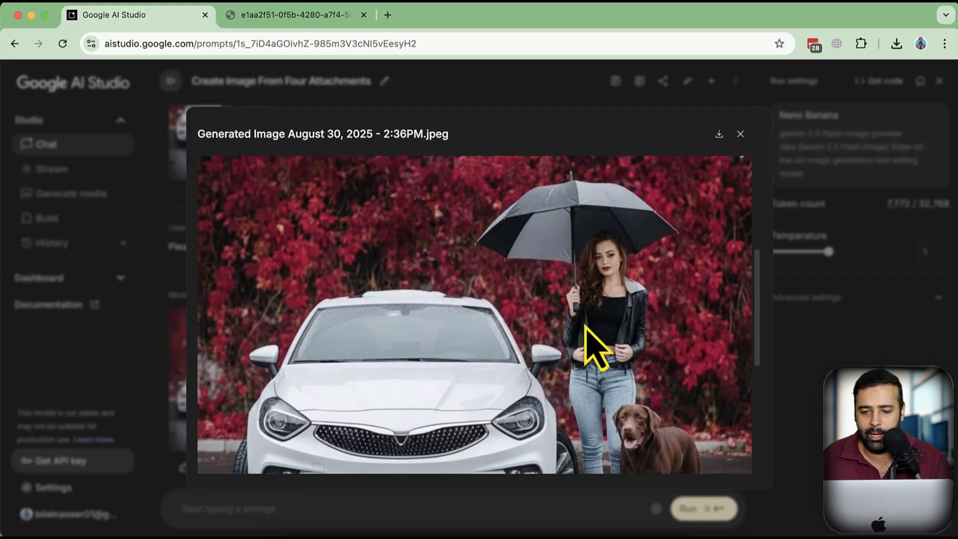
{"action": "scroll", "scroll_direction": "down", "scroll_amount": 3}
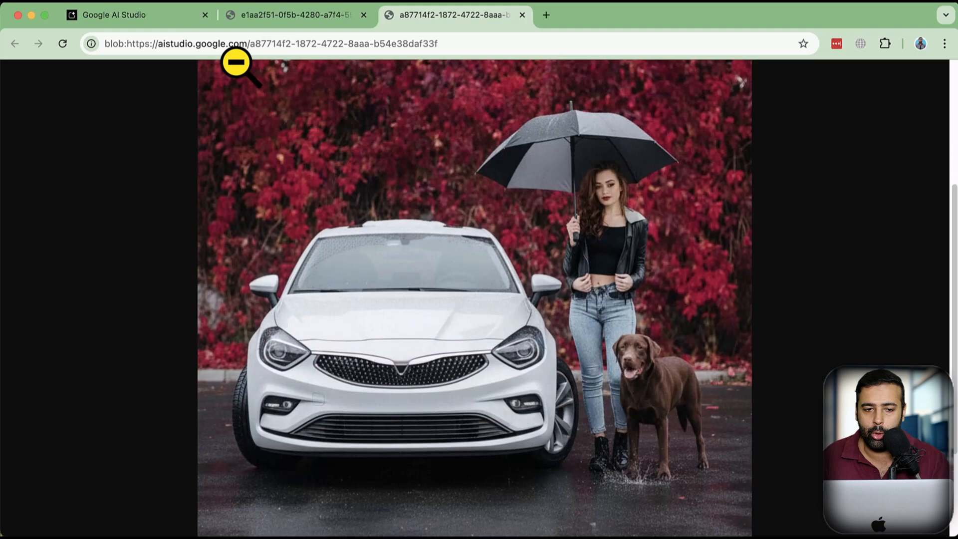
{"action": "left_click", "coordinate": [115, 15]}
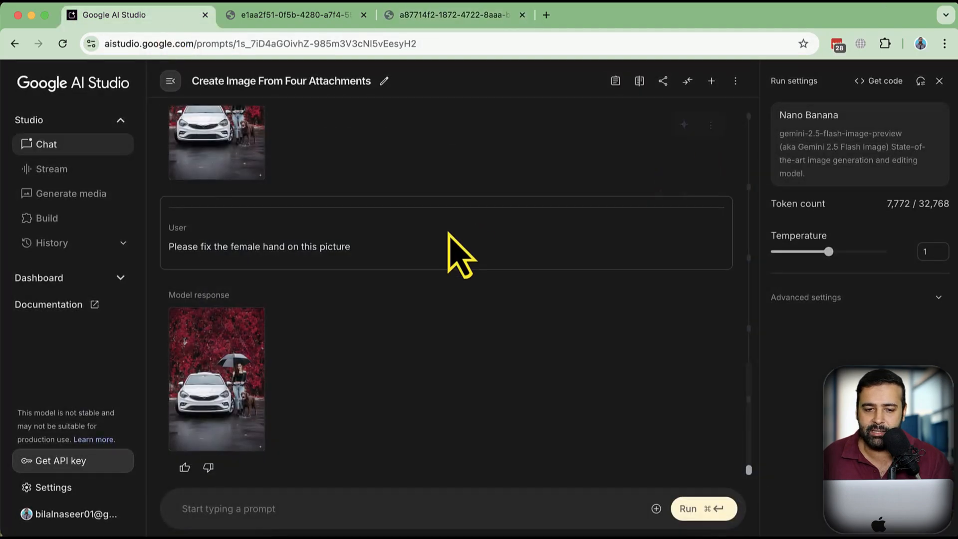
{"action": "scroll", "scroll_direction": "up", "scroll_amount": 3}
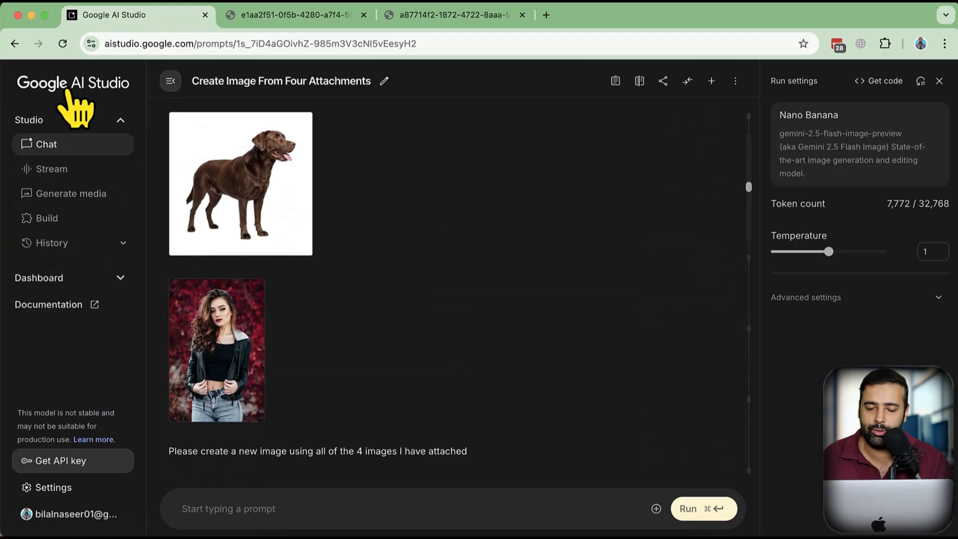
{"action": "left_click", "coordinate": [47, 218]}
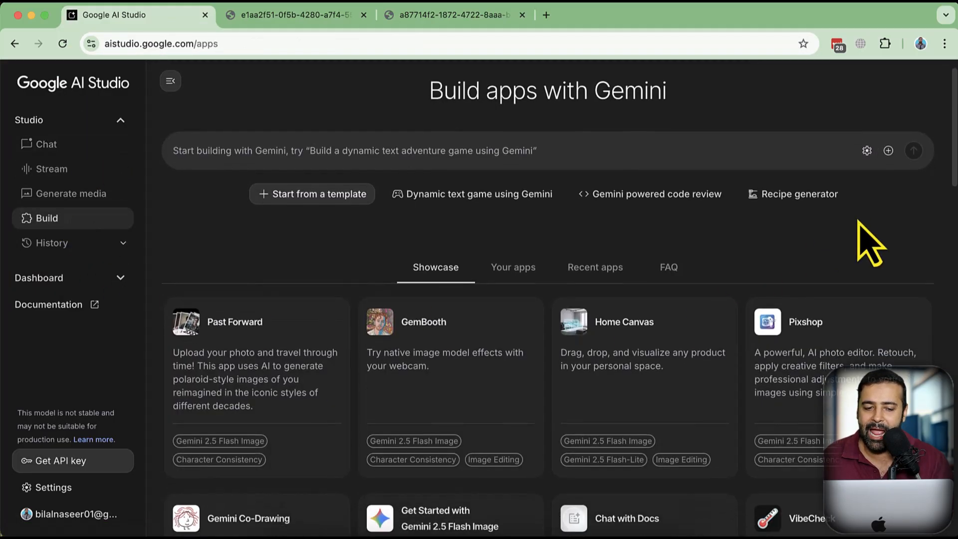
Browse the Build app showcase, then switch to the composite photo tab
{"action": "scroll", "scroll_direction": "down", "scroll_amount": 3}
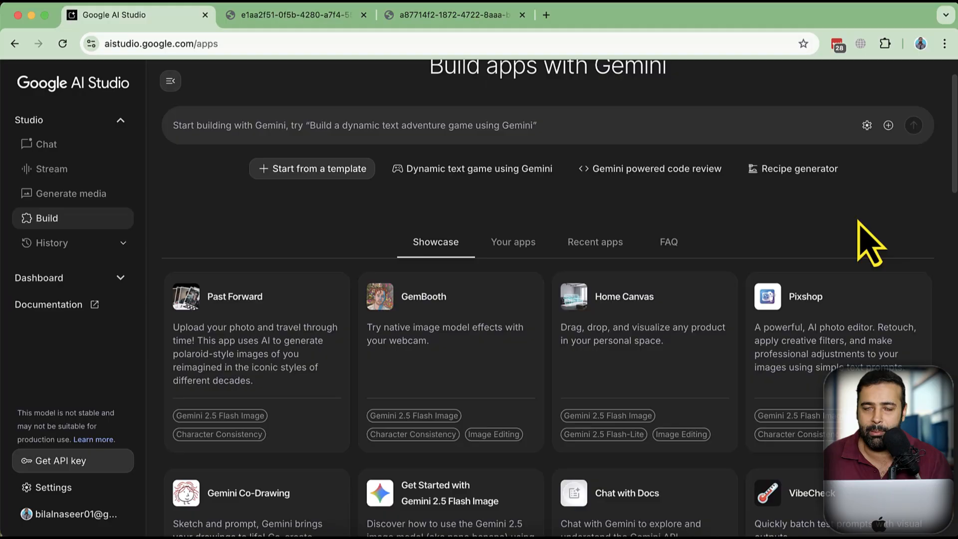
{"action": "scroll", "scroll_direction": "down", "scroll_amount": 3}
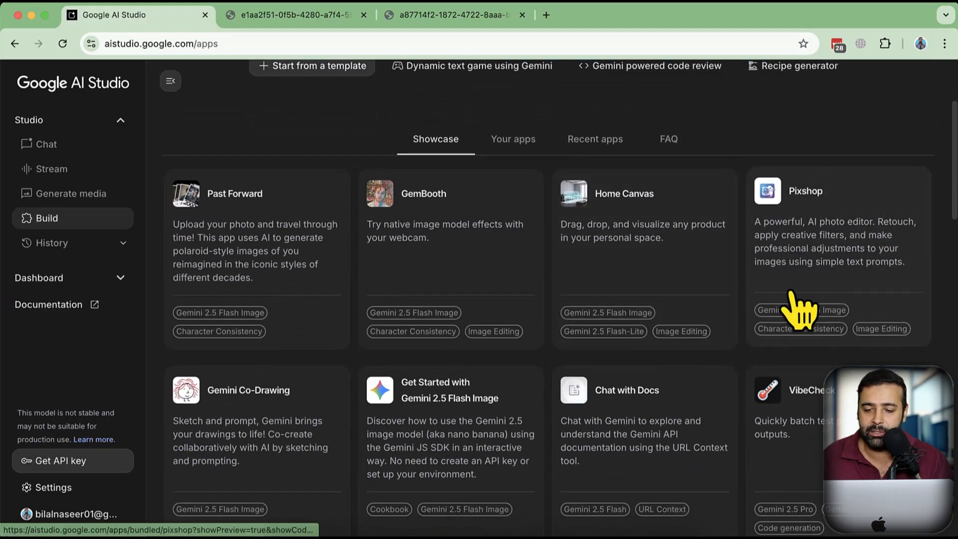
{"action": "mouse_move", "coordinate": [770, 259]}
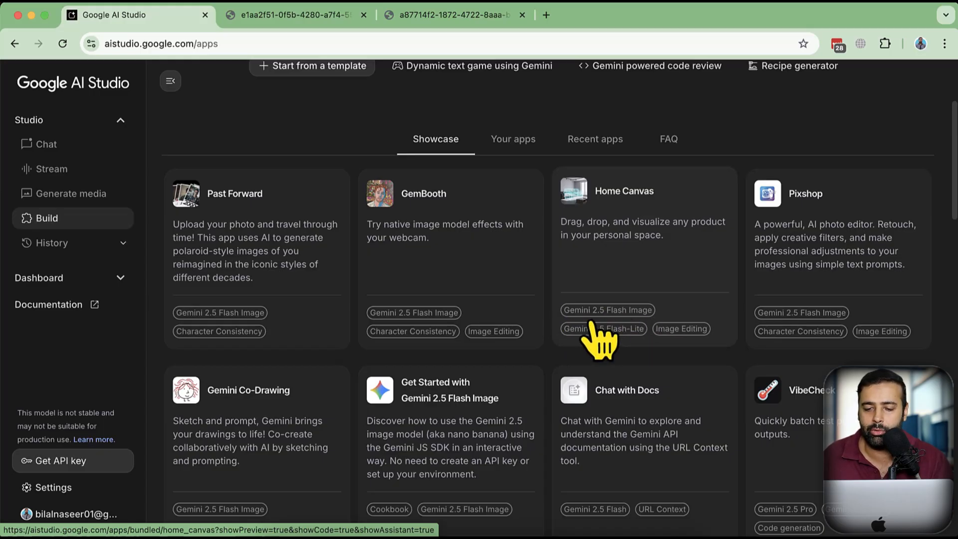
{"action": "mouse_move", "coordinate": [801, 281]}
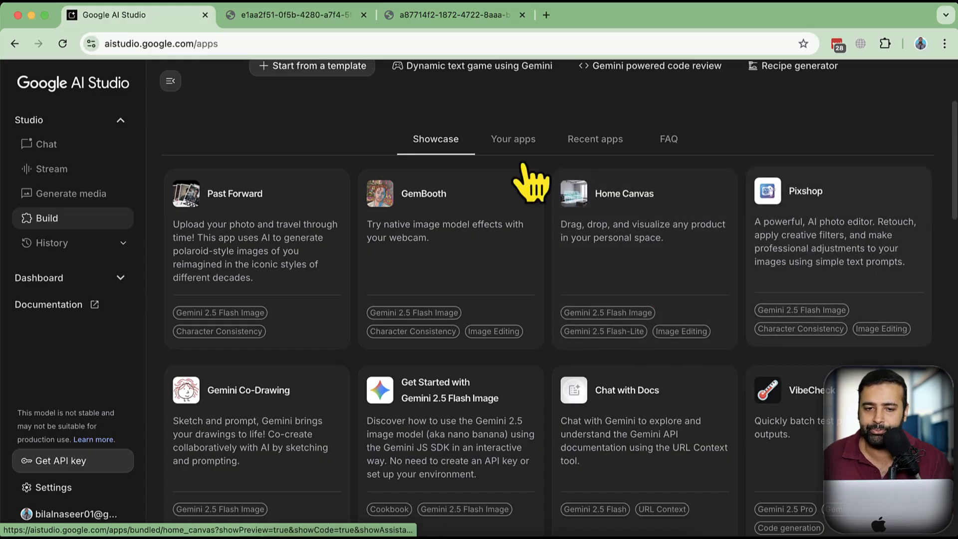
{"action": "left_click", "coordinate": [293, 15]}
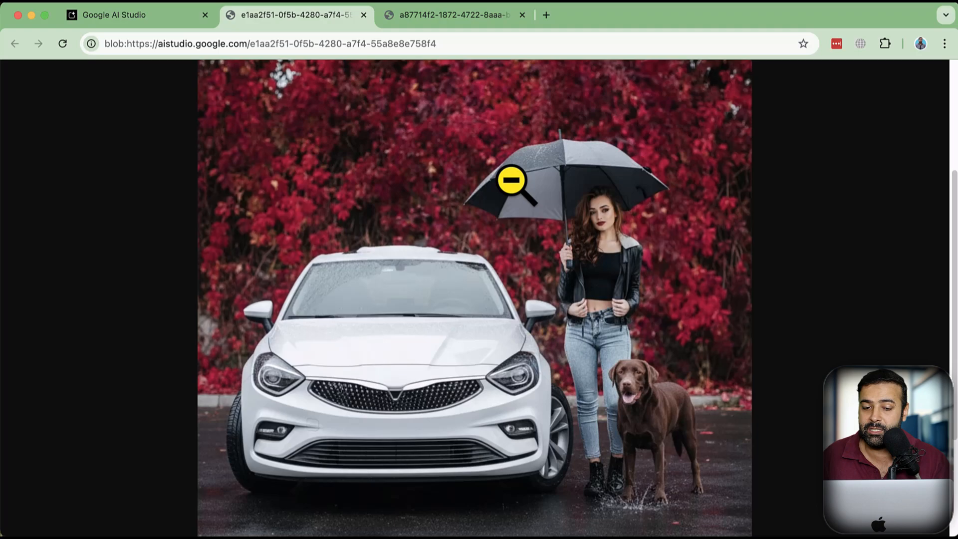
Save the composite photo to the computer under the name 'result'
{"action": "right_click", "coordinate": [511, 180]}
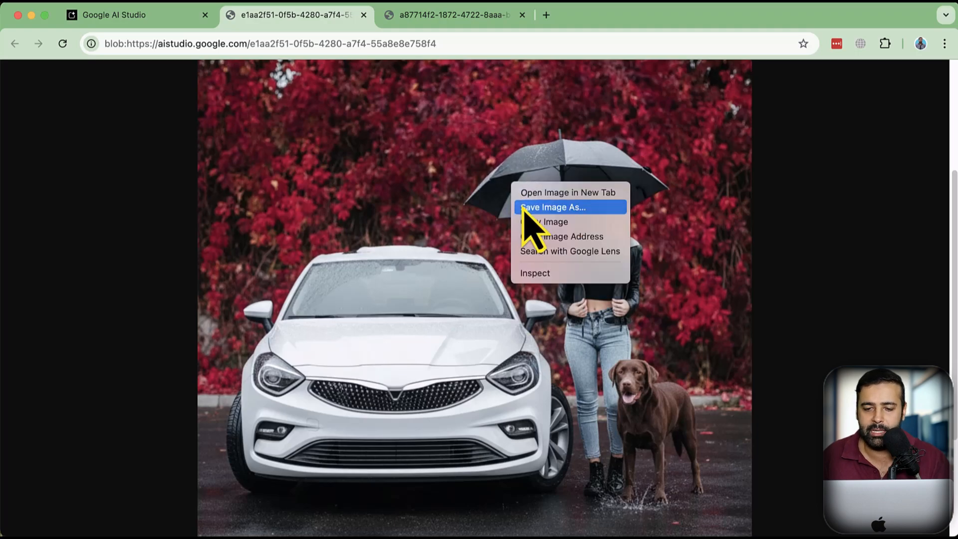
{"action": "left_click", "coordinate": [553, 207]}
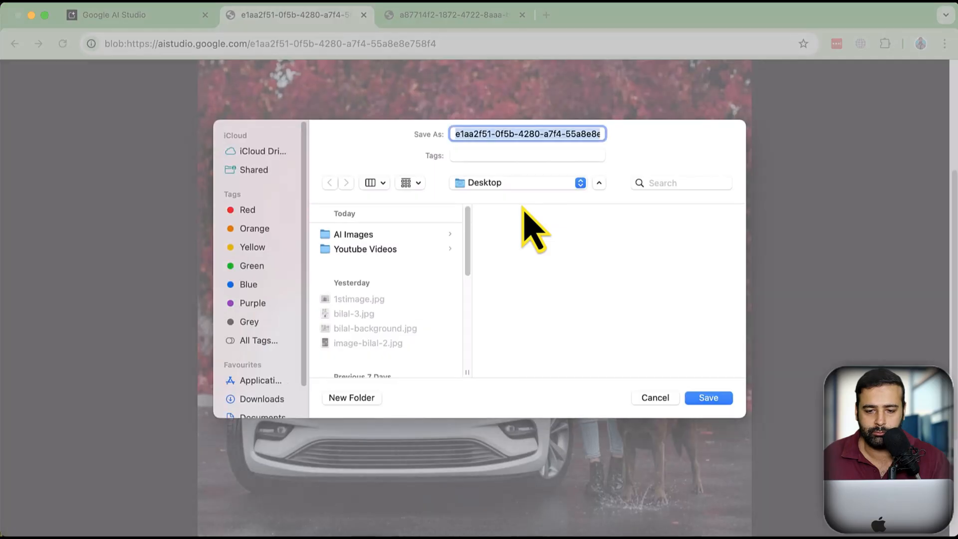
{"action": "type", "text": "result"}
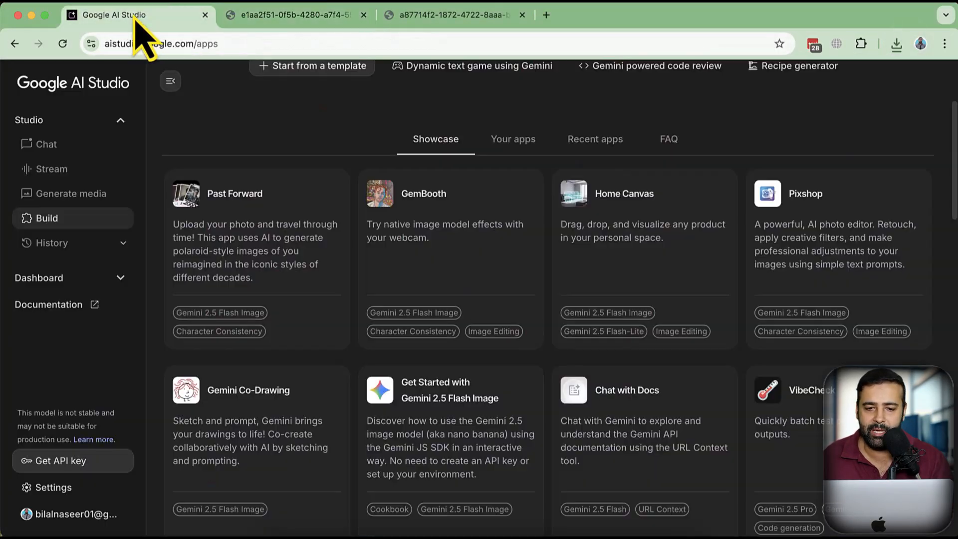
{"action": "mouse_move", "coordinate": [794, 248]}
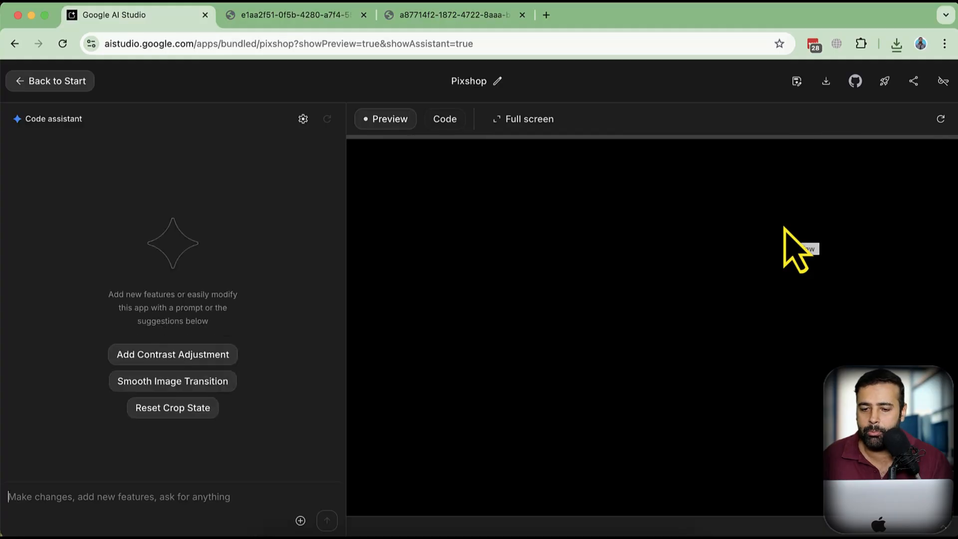
{"action": "mouse_move", "coordinate": [781, 244]}
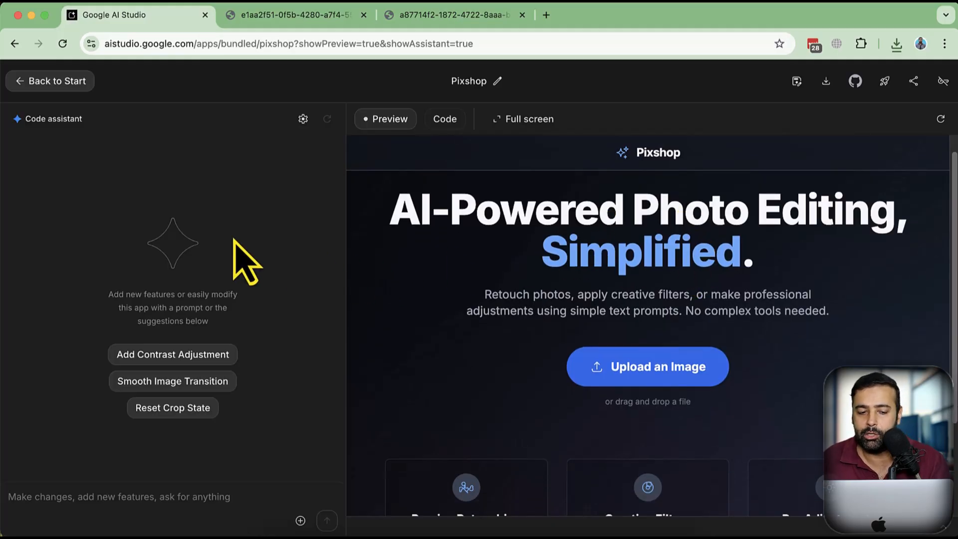
{"action": "mouse_move", "coordinate": [217, 250]}
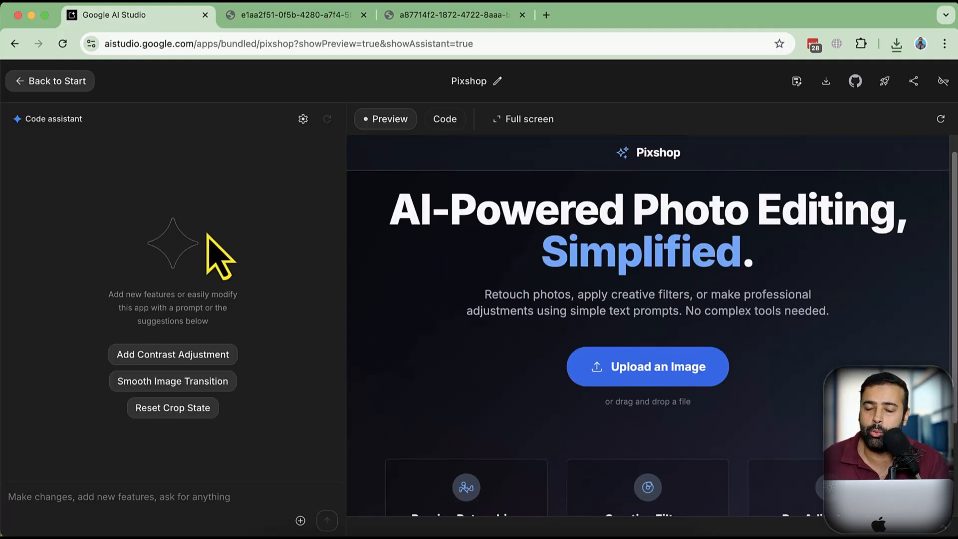
{"action": "mouse_move", "coordinate": [800, 287]}
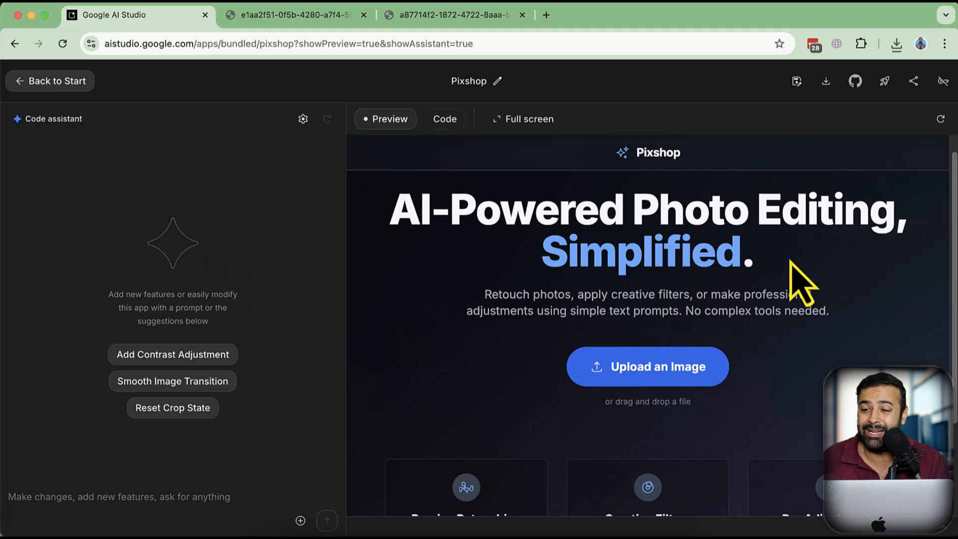
{"action": "mouse_move", "coordinate": [884, 81]}
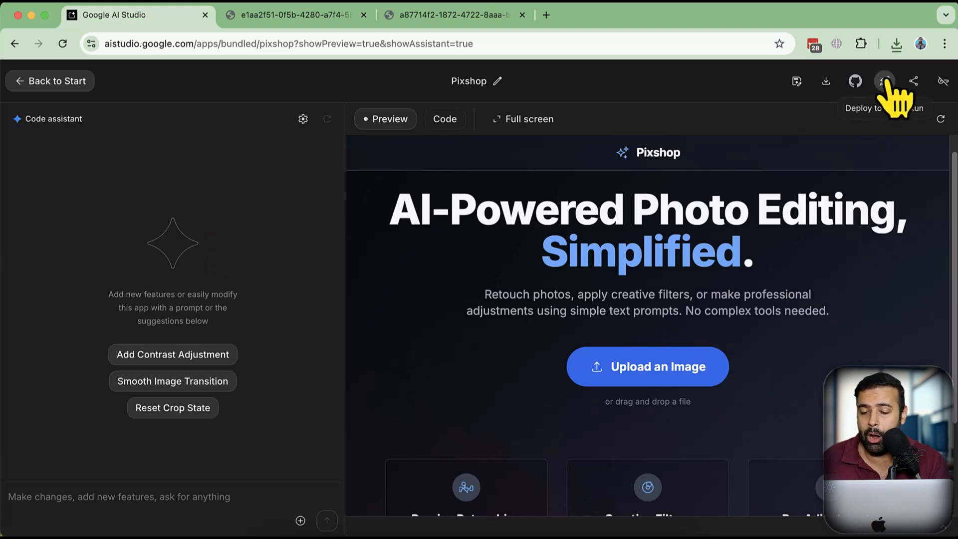
{"action": "mouse_move", "coordinate": [792, 205]}
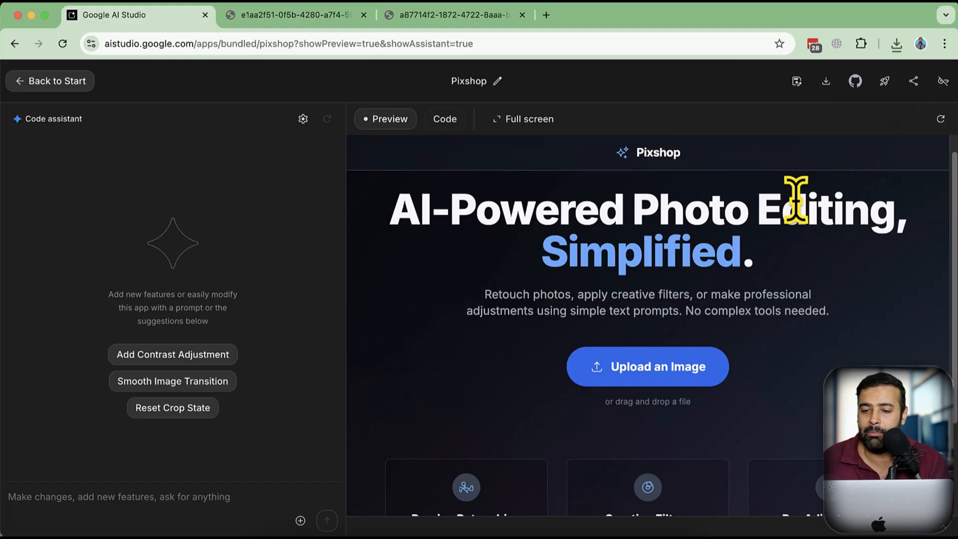
Scroll through the Pixshop landing page to view its photo-editing features
{"action": "scroll", "scroll_direction": "down", "scroll_amount": 3}
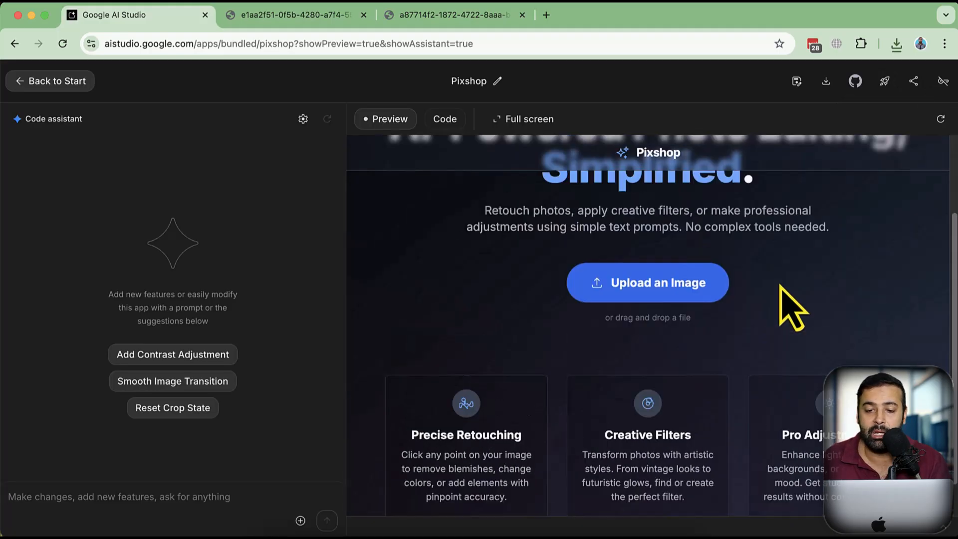
{"action": "scroll", "scroll_direction": "up", "scroll_amount": 3}
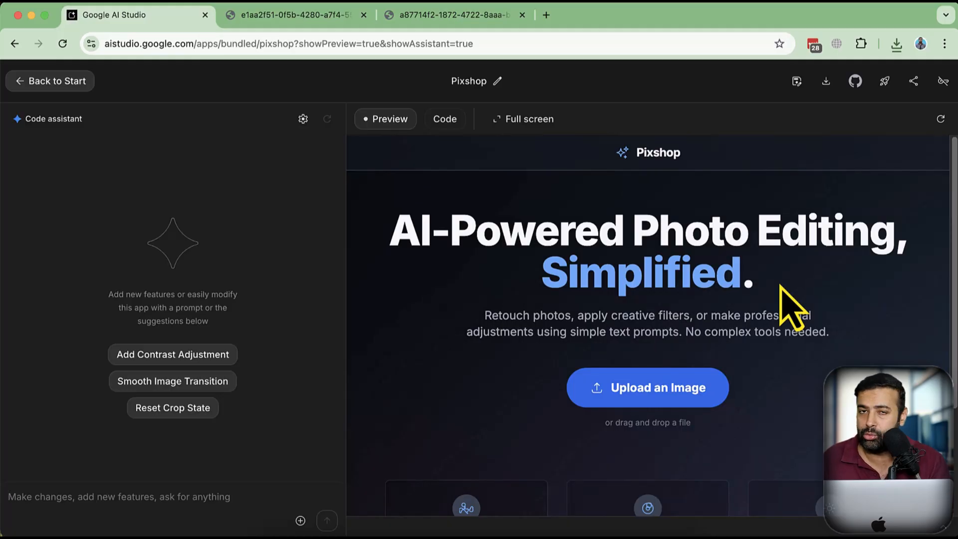
{"action": "mouse_move", "coordinate": [773, 293]}
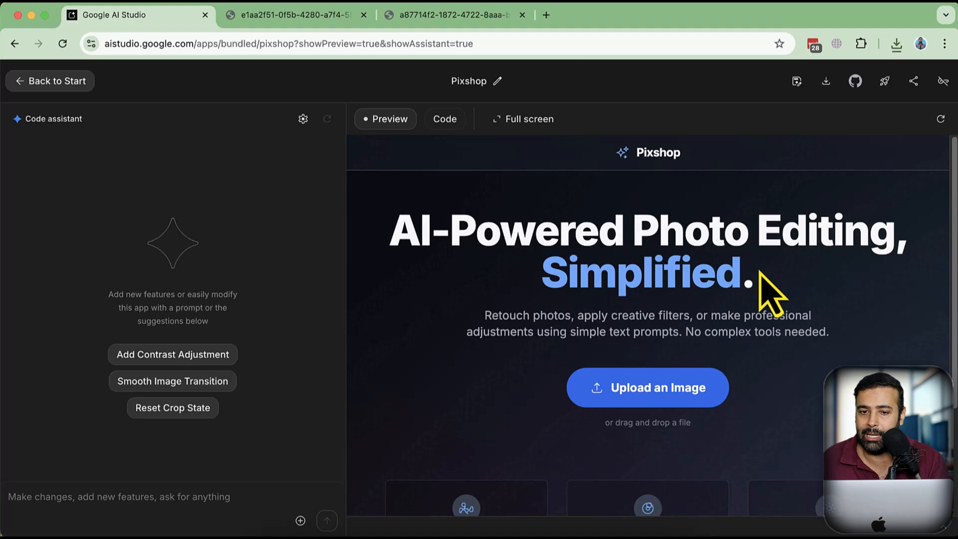
{"action": "mouse_move", "coordinate": [763, 287]}
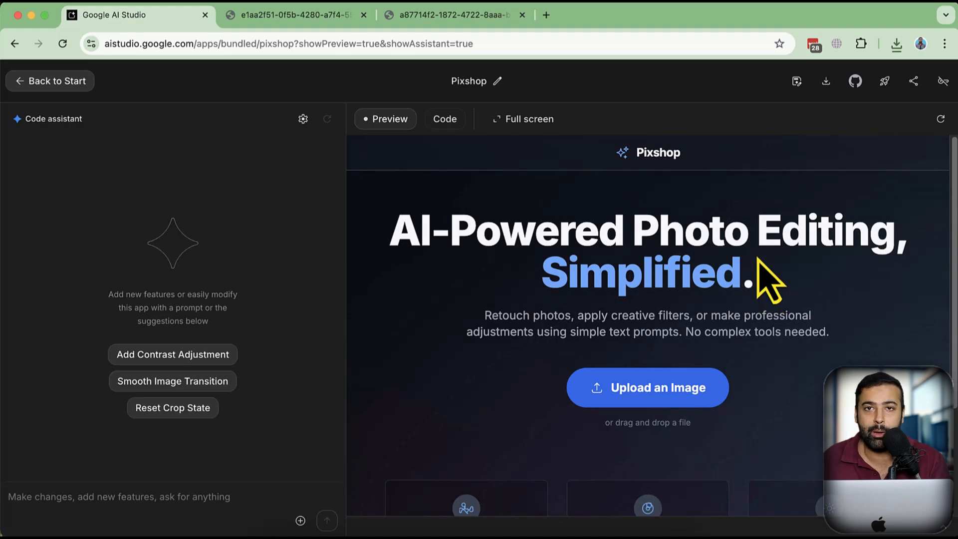
{"action": "scroll", "scroll_direction": "down", "scroll_amount": 3}
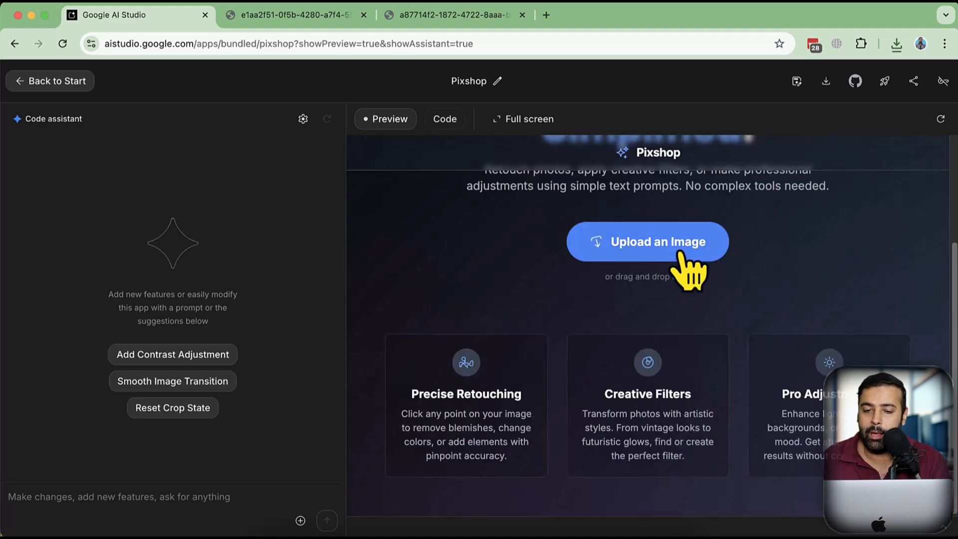
Upload result.jpeg from the Nano Banana folder into Pixshop, staying on the Retouch tab
{"action": "left_click", "coordinate": [647, 241]}
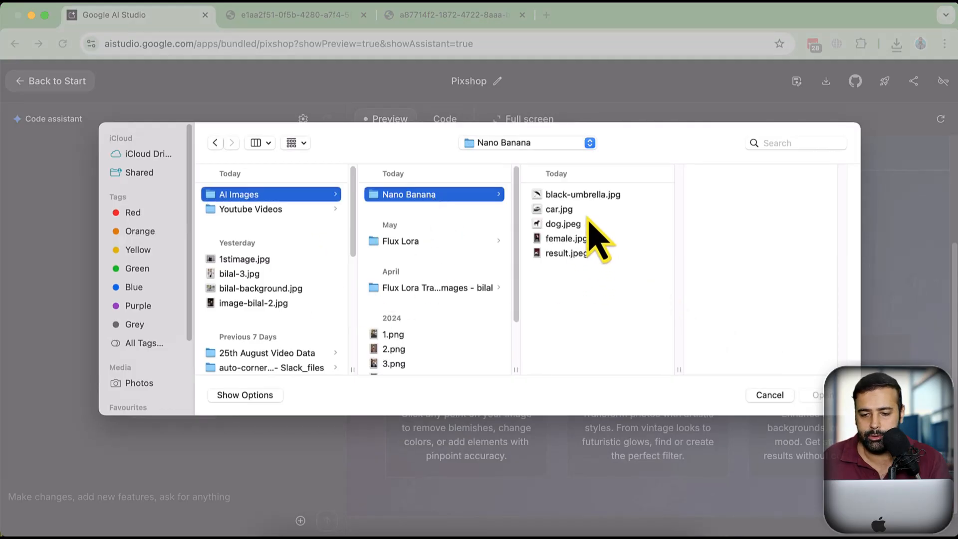
{"action": "left_click", "coordinate": [566, 253]}
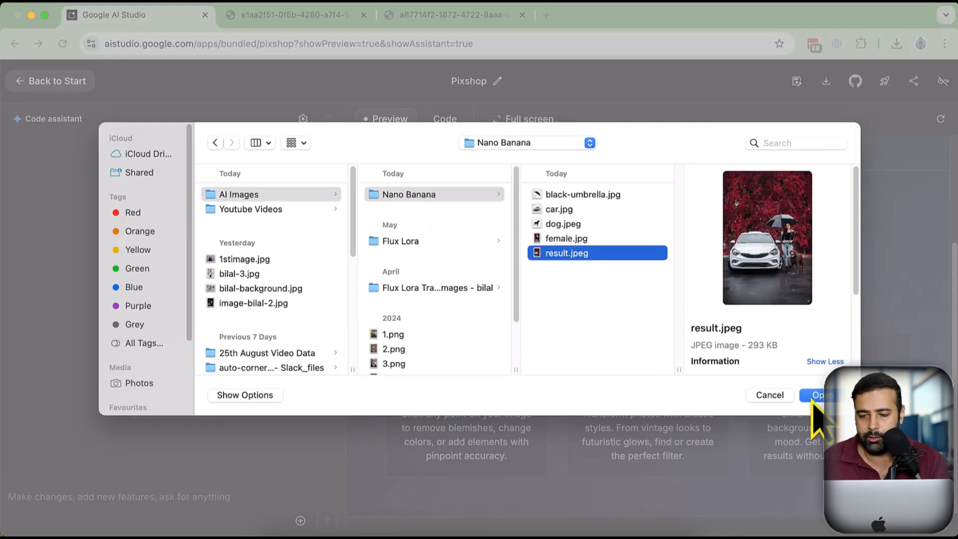
{"action": "left_click", "coordinate": [820, 394]}
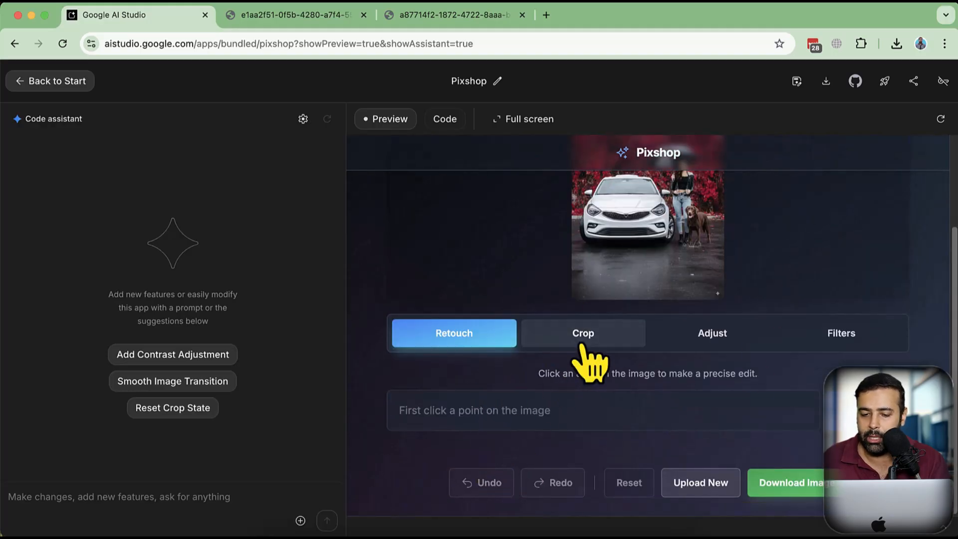
{"action": "left_click", "coordinate": [712, 332]}
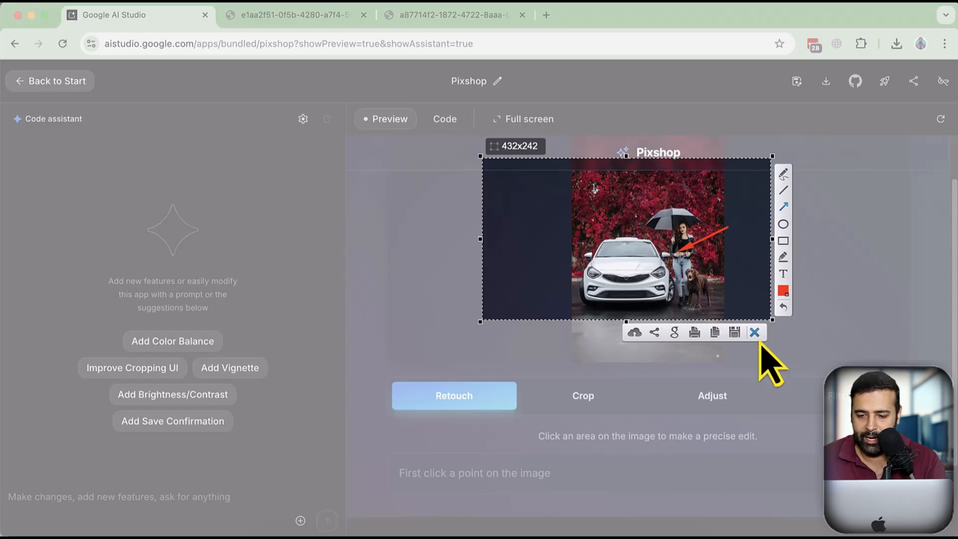
{"action": "left_click", "coordinate": [755, 331]}
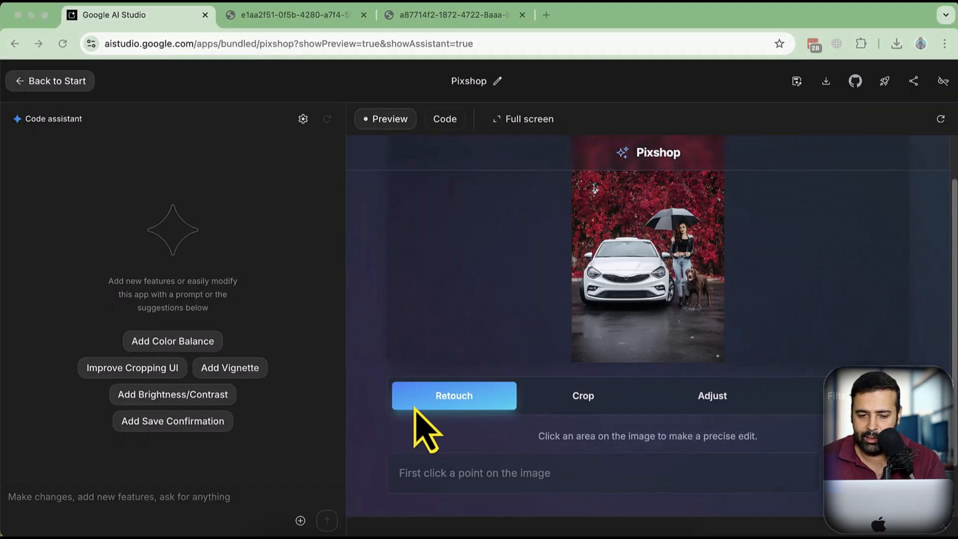
{"action": "mouse_move", "coordinate": [454, 395]}
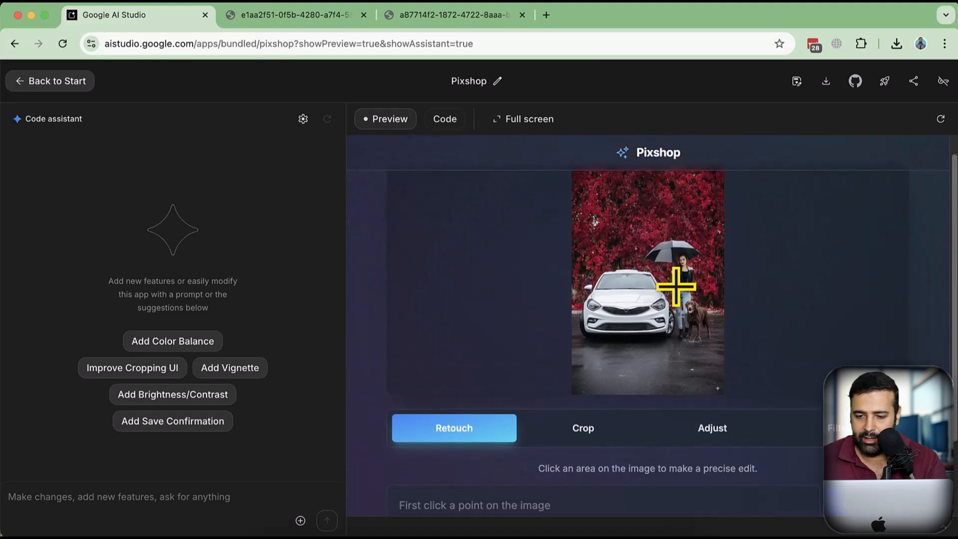
Mark a spot on the woman and submit the retouch 'Please remove this extra hand'
{"action": "left_click", "coordinate": [683, 292]}
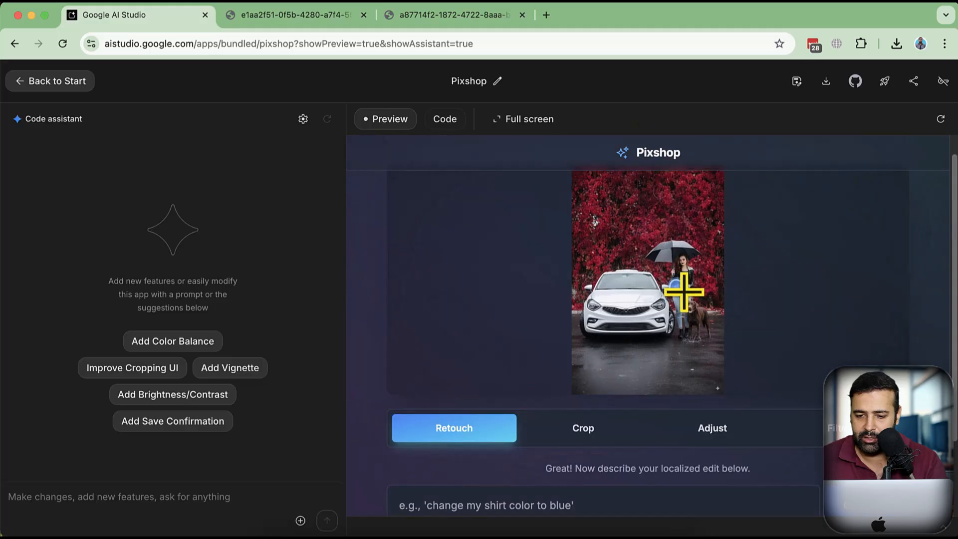
{"action": "scroll", "scroll_direction": "down", "scroll_amount": 3}
{"action": "type", "text": "R"}
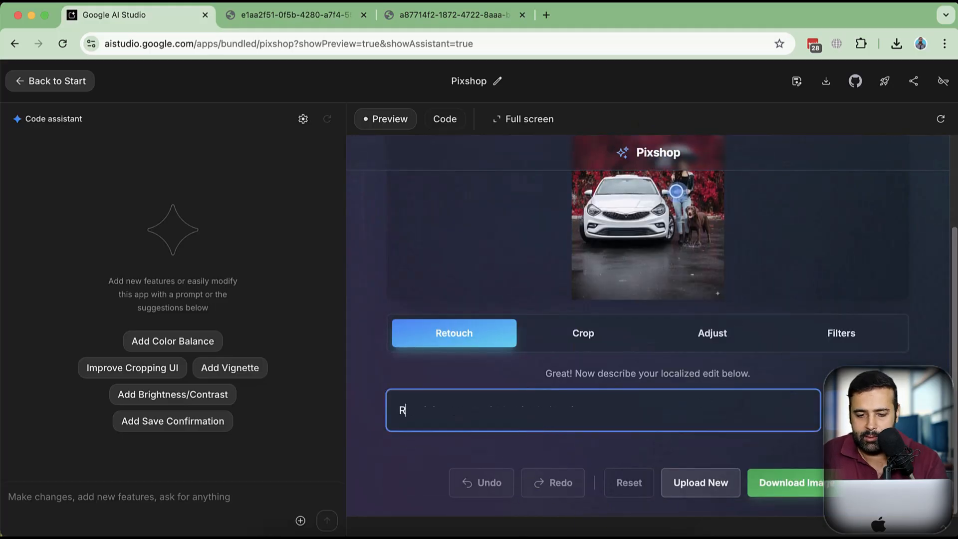
{"action": "type", "text": "Please"}
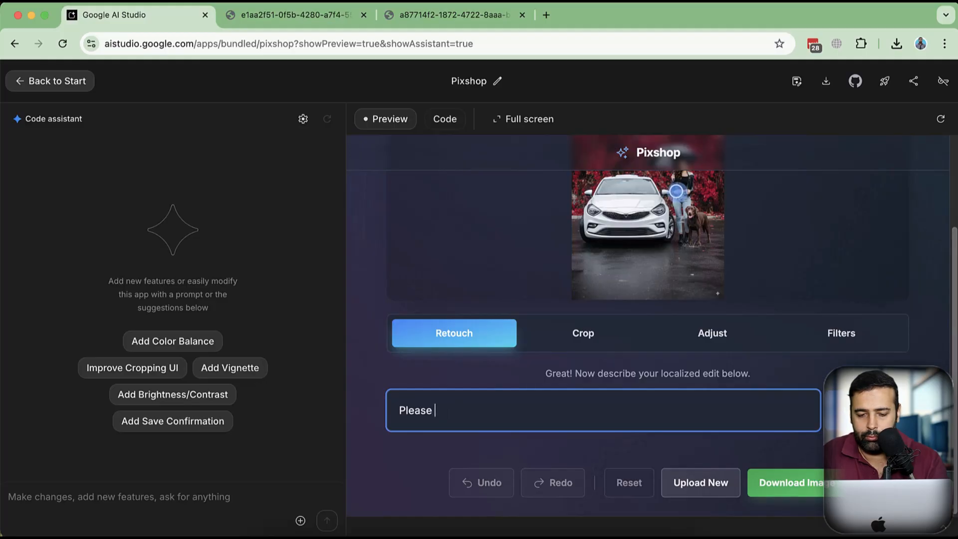
{"action": "type", "text": "remove t"}
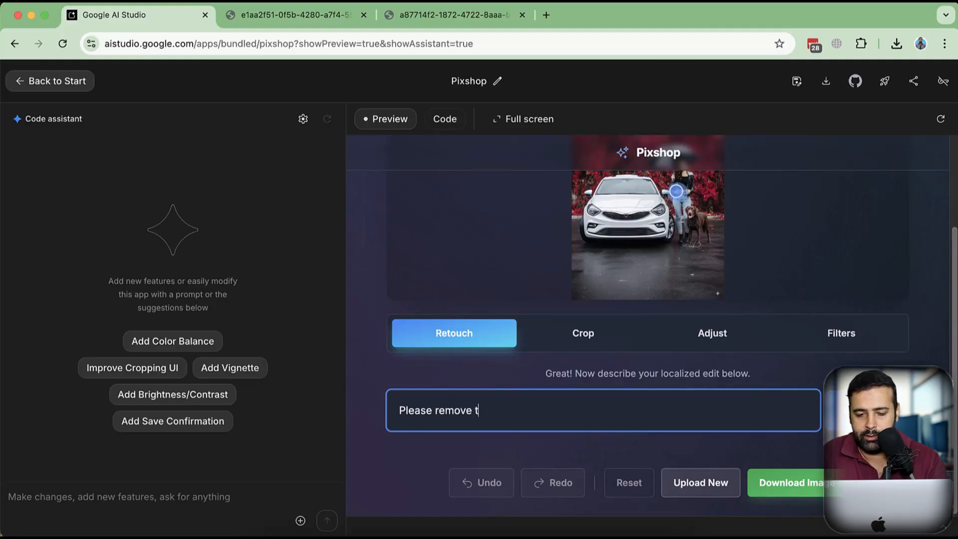
{"action": "type", "text": "his extra hand"}
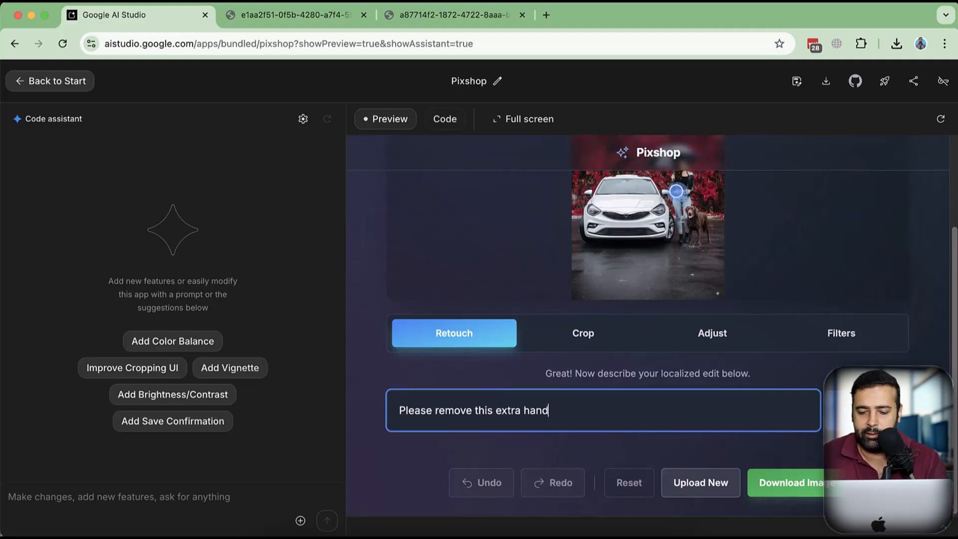
{"action": "key", "text": "Return"}
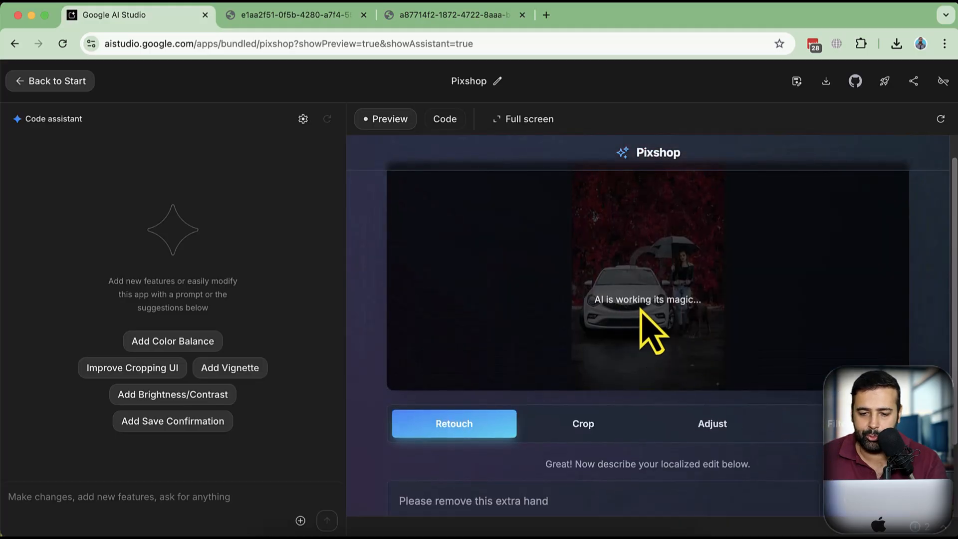
{"action": "mouse_move", "coordinate": [714, 335]}
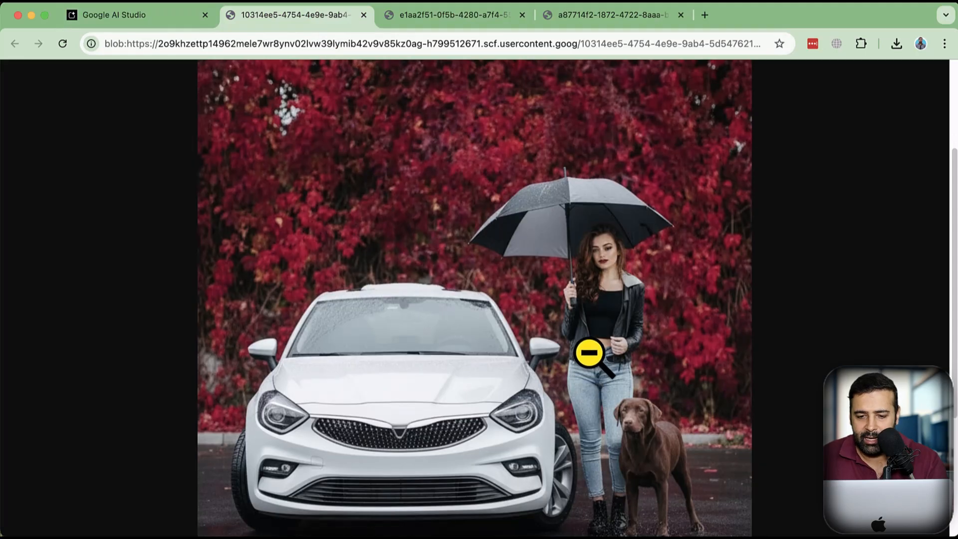
{"action": "mouse_move", "coordinate": [610, 281]}
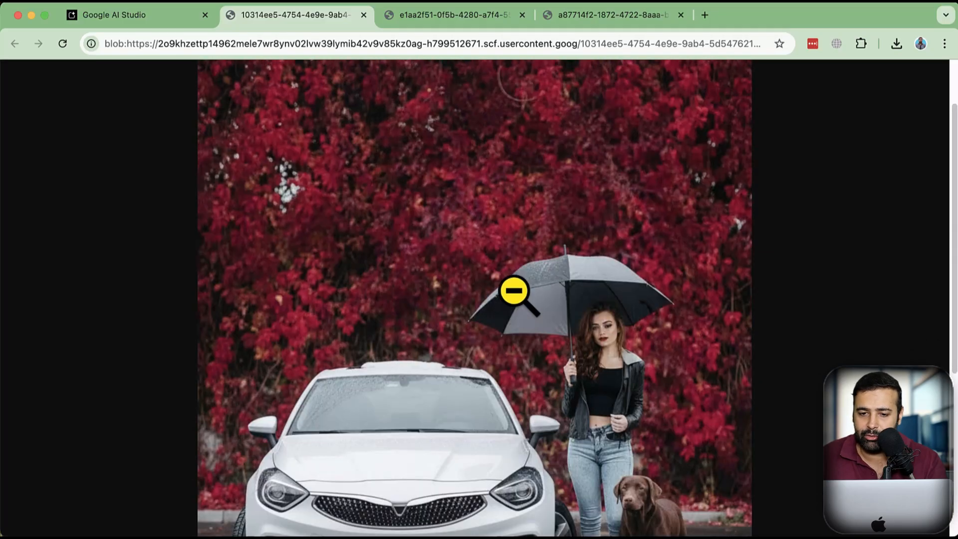
{"action": "scroll", "scroll_direction": "down", "scroll_amount": 3}
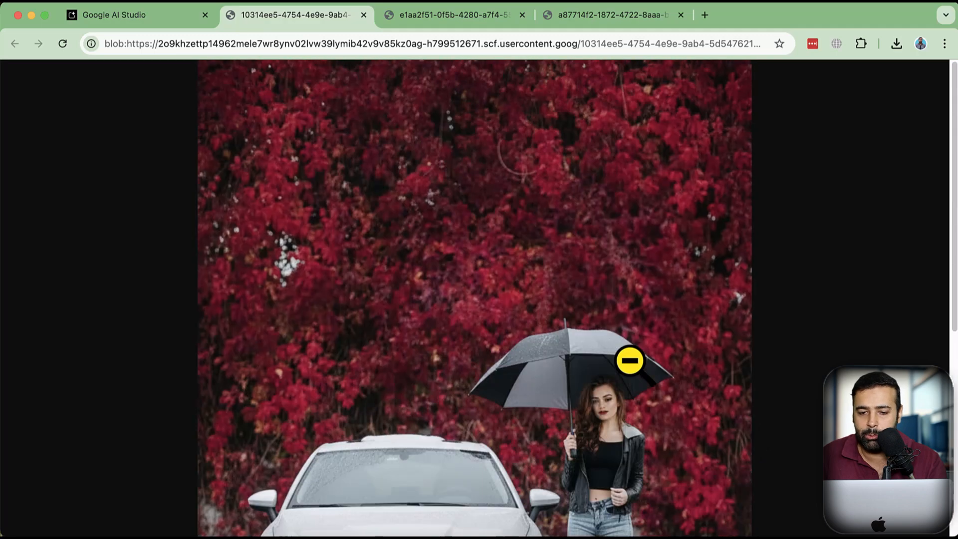
{"action": "scroll", "scroll_direction": "down", "scroll_amount": 3}
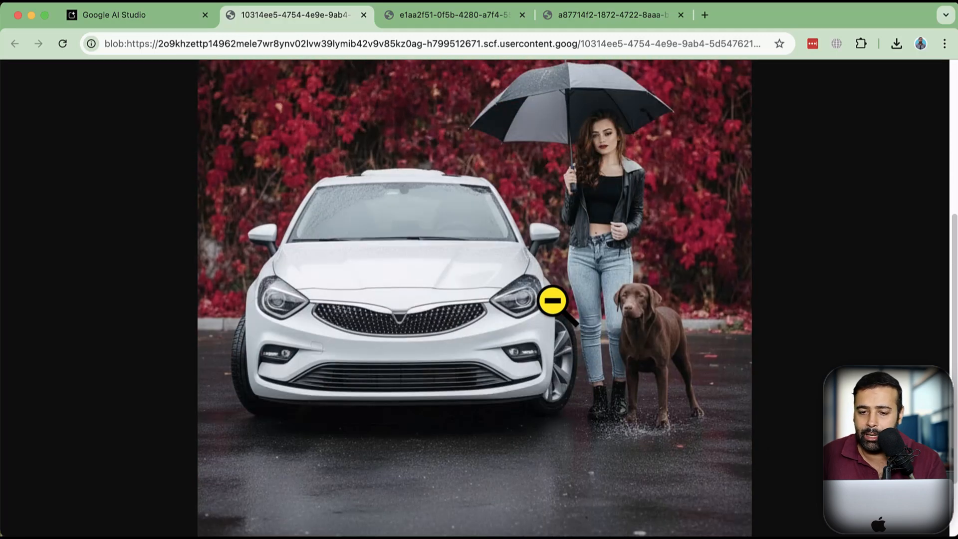
{"action": "mouse_move", "coordinate": [583, 332]}
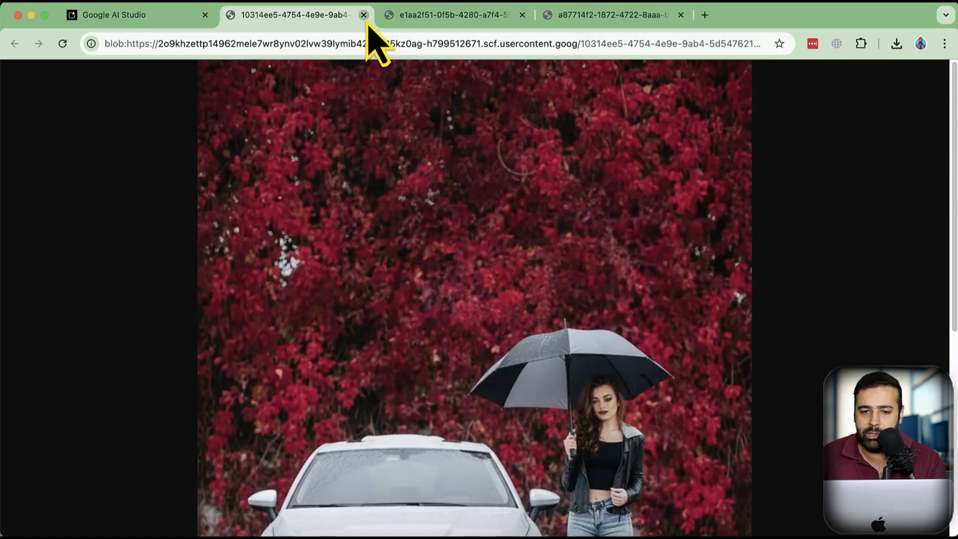
Close the full-size image tab to return to Pixshop
{"action": "left_click", "coordinate": [364, 15]}
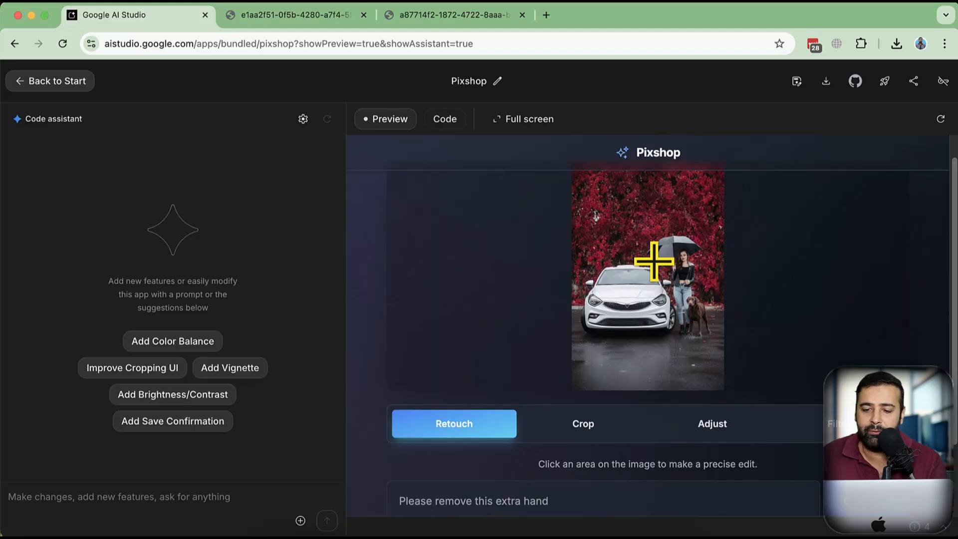
{"action": "mouse_move", "coordinate": [691, 269]}
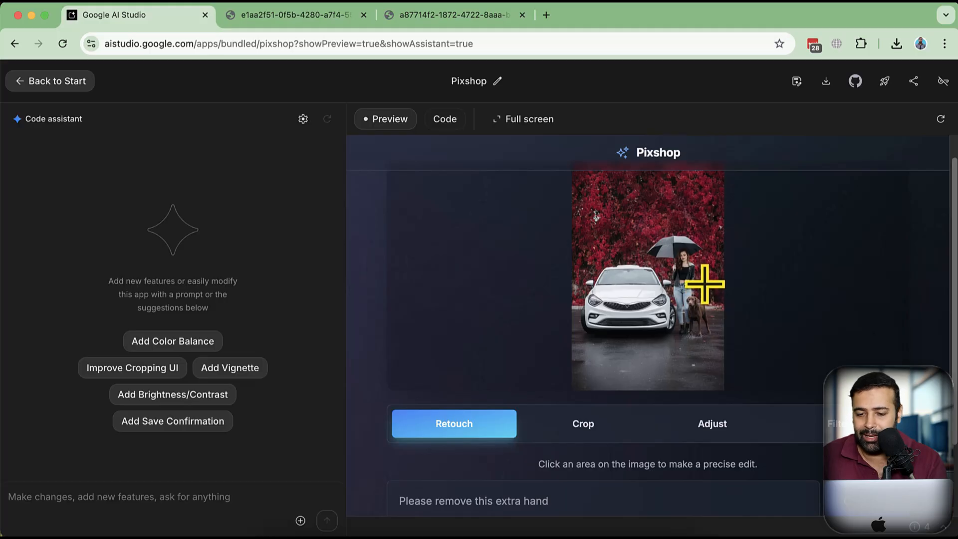
{"action": "mouse_move", "coordinate": [643, 265]}
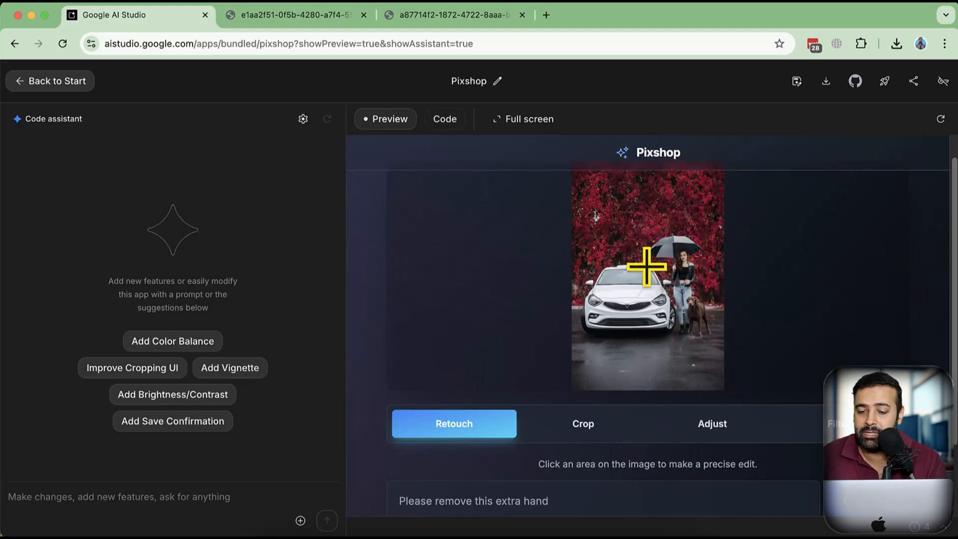
{"action": "mouse_move", "coordinate": [718, 284]}
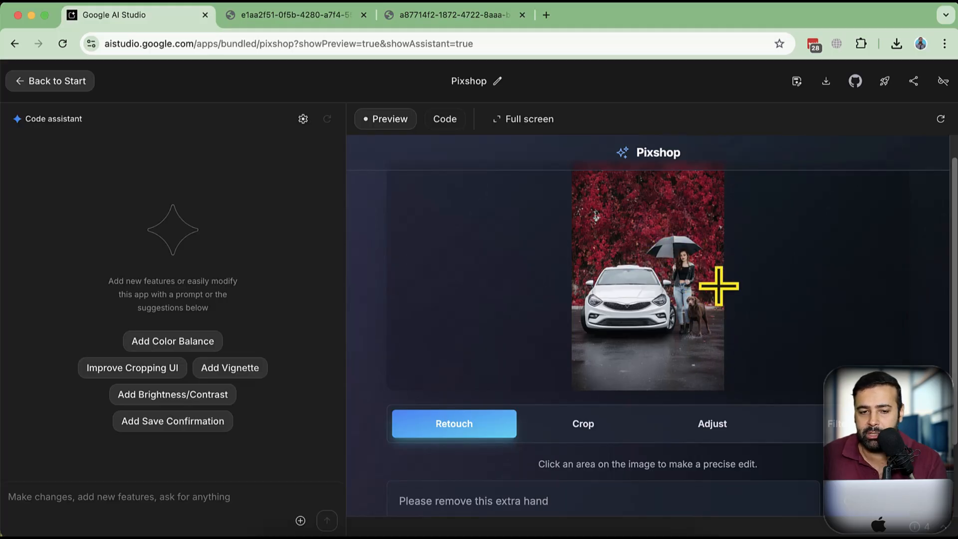
{"action": "mouse_move", "coordinate": [685, 232]}
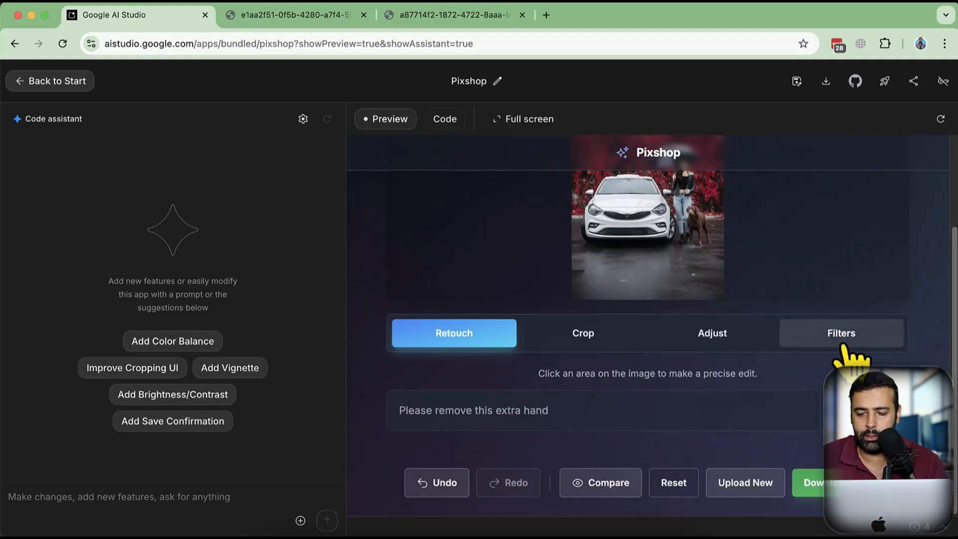
Apply the Anime filter to the retouched photo, then open a new browser tab
{"action": "left_click", "coordinate": [841, 333]}
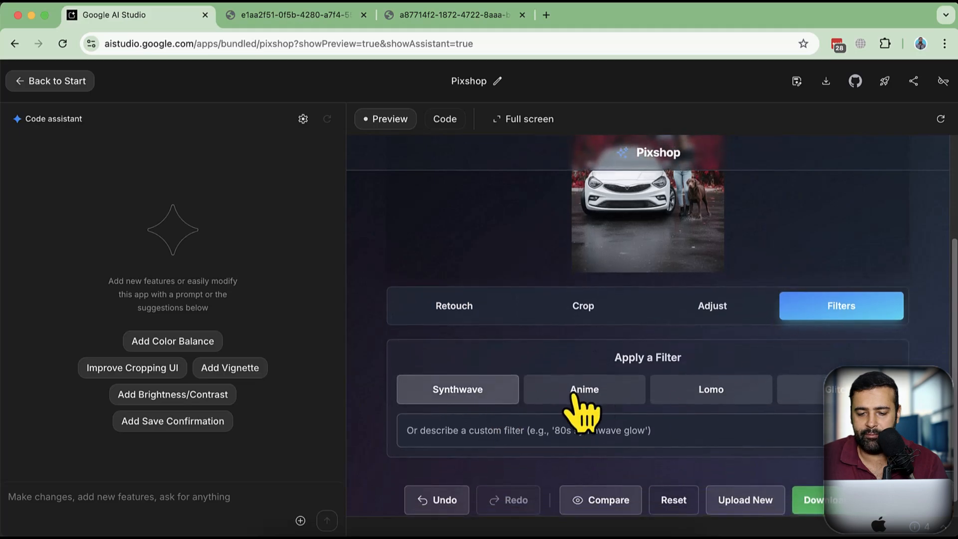
{"action": "left_click", "coordinate": [583, 389]}
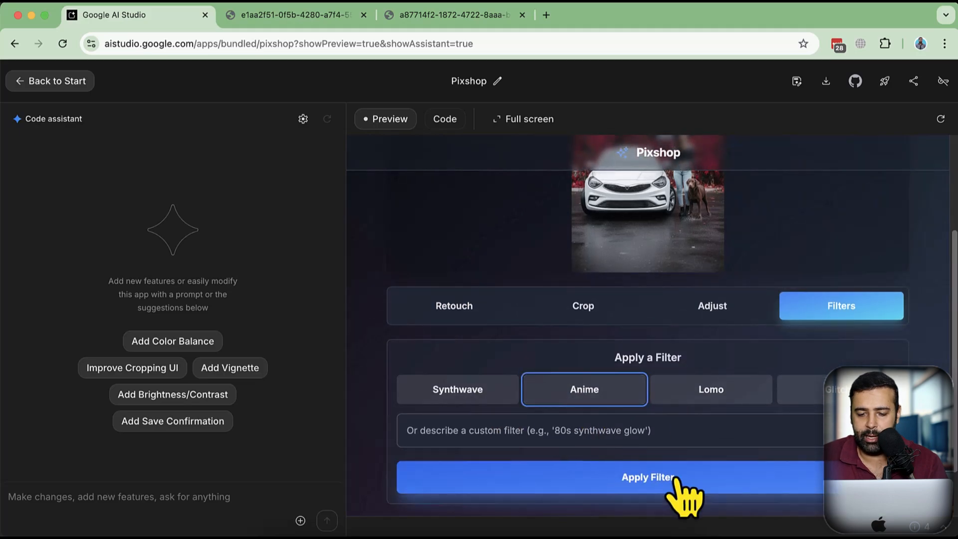
{"action": "left_click", "coordinate": [647, 477]}
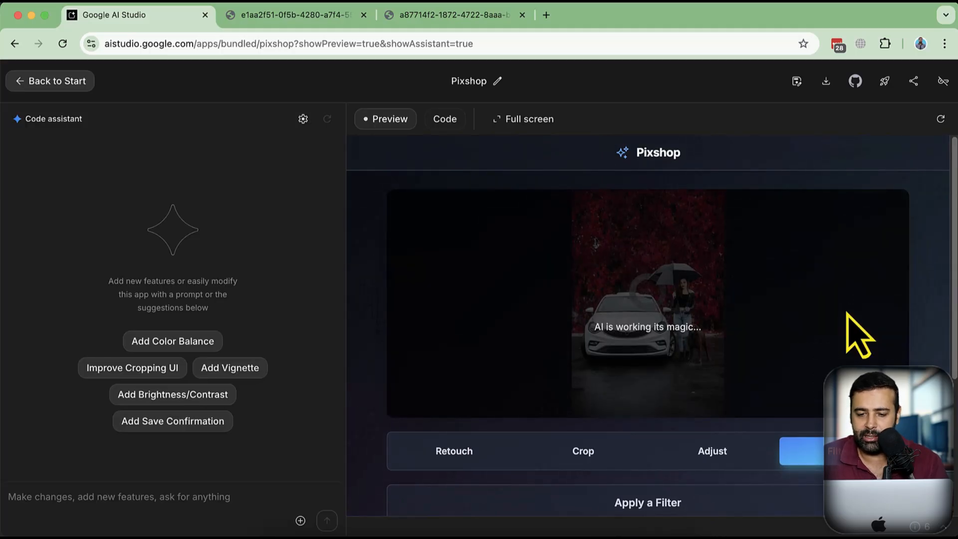
{"action": "mouse_move", "coordinate": [699, 339]}
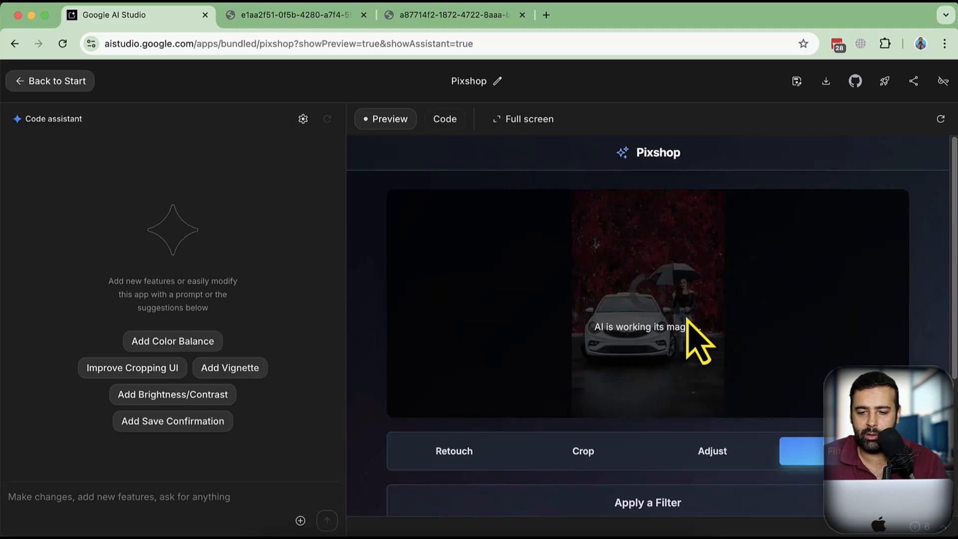
{"action": "mouse_move", "coordinate": [708, 293]}
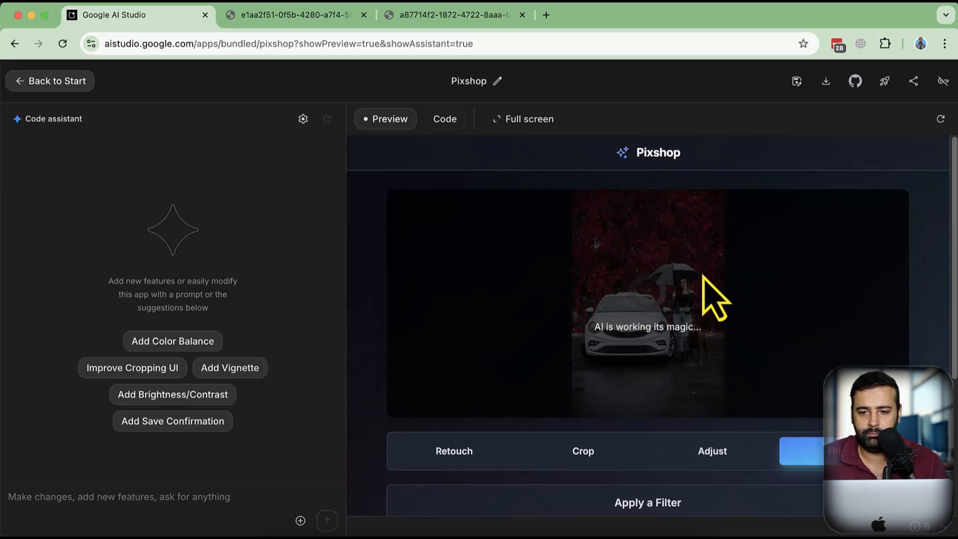
{"action": "mouse_move", "coordinate": [642, 305]}
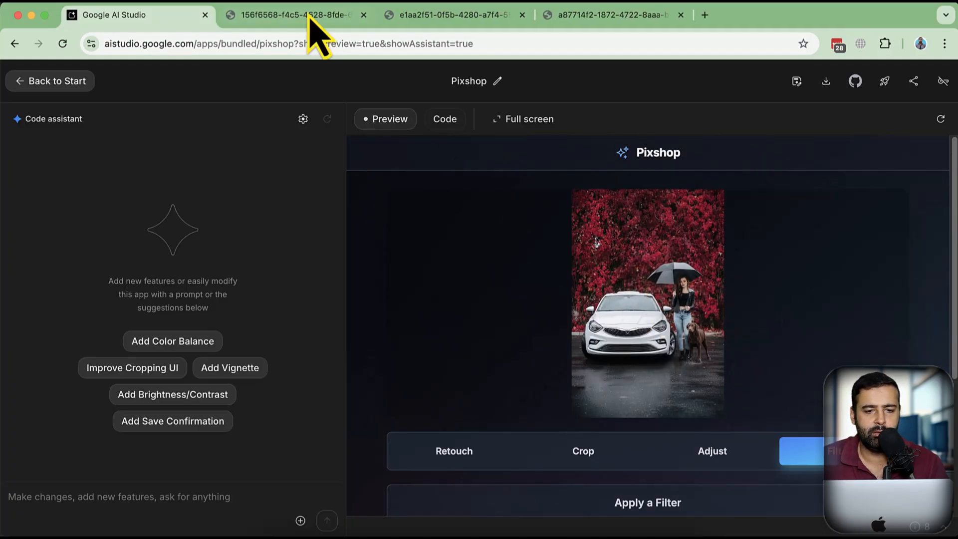
{"action": "left_click", "coordinate": [295, 14]}
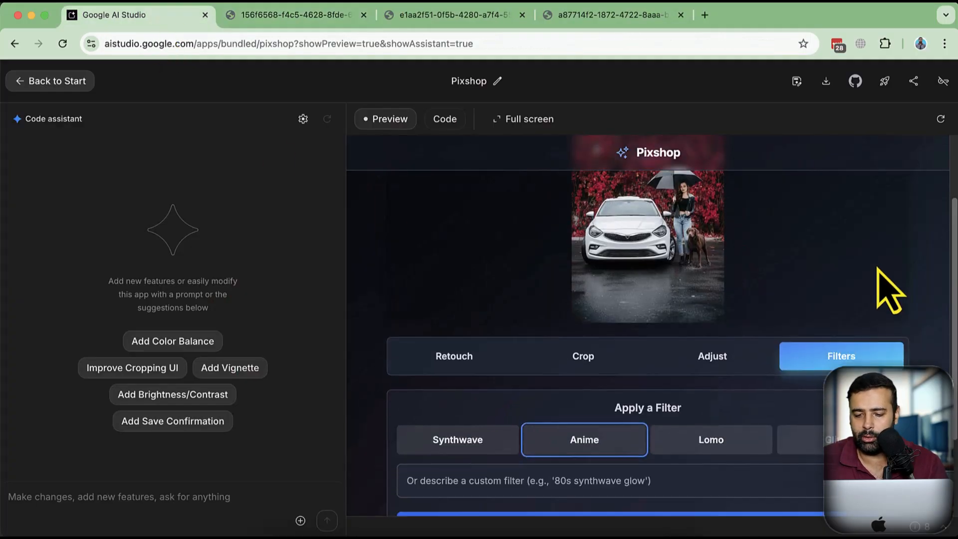
Apply the Synthwave filter instead, then return to the Pixshop tab
{"action": "scroll", "scroll_direction": "down", "scroll_amount": 3}
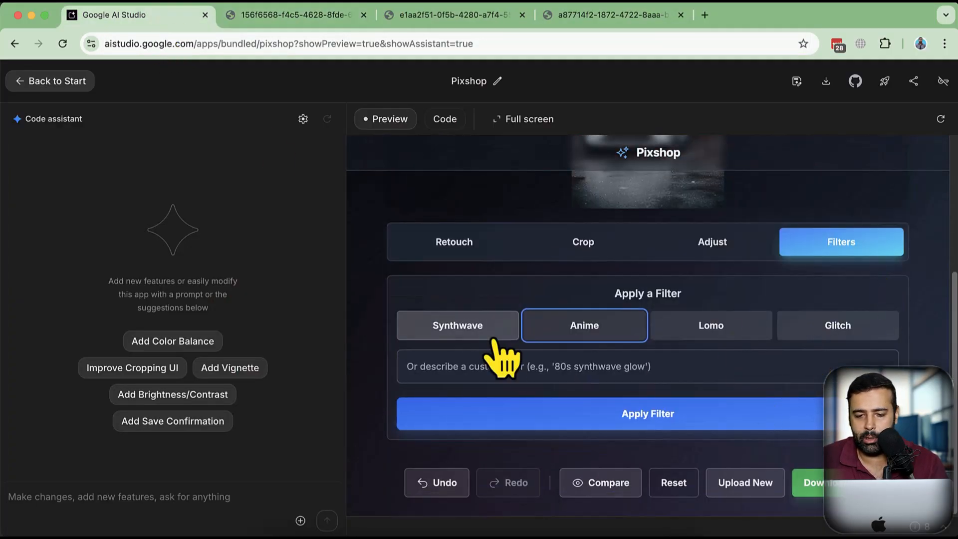
{"action": "left_click", "coordinate": [457, 324]}
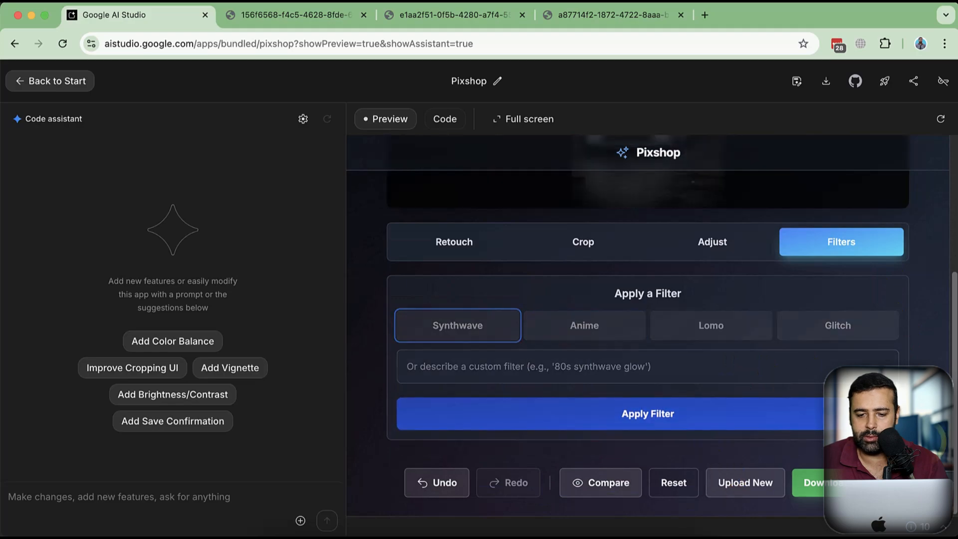
{"action": "left_click", "coordinate": [647, 413]}
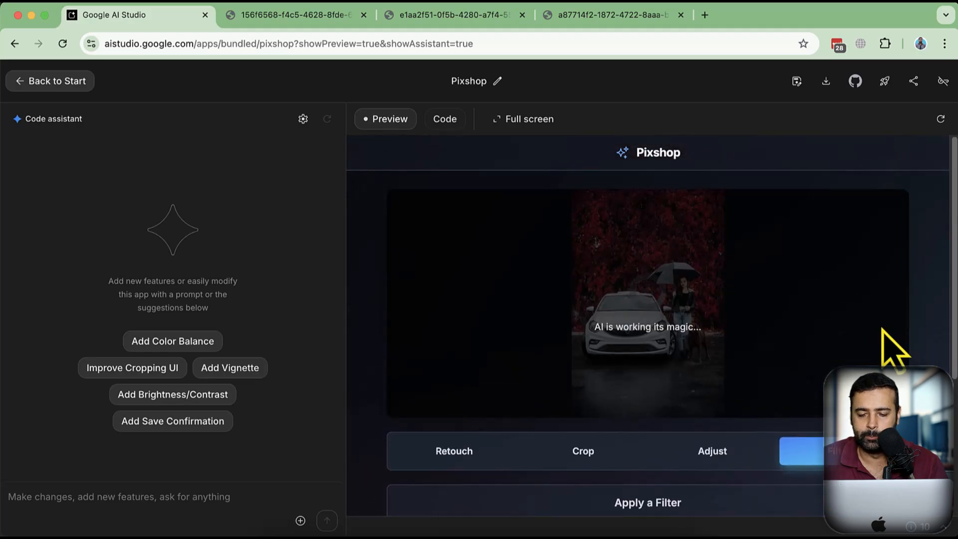
{"action": "mouse_move", "coordinate": [870, 339]}
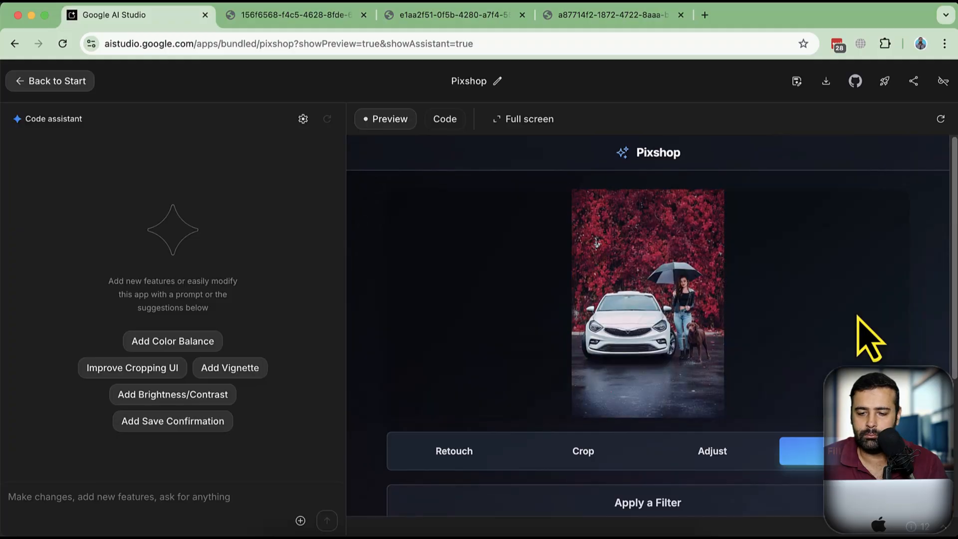
{"action": "mouse_move", "coordinate": [696, 342]}
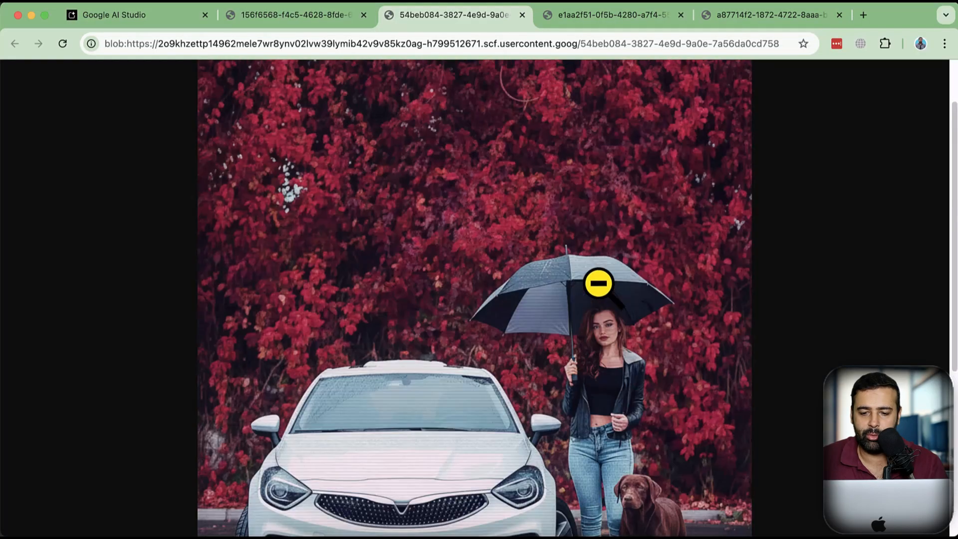
{"action": "scroll", "scroll_direction": "down", "scroll_amount": 3}
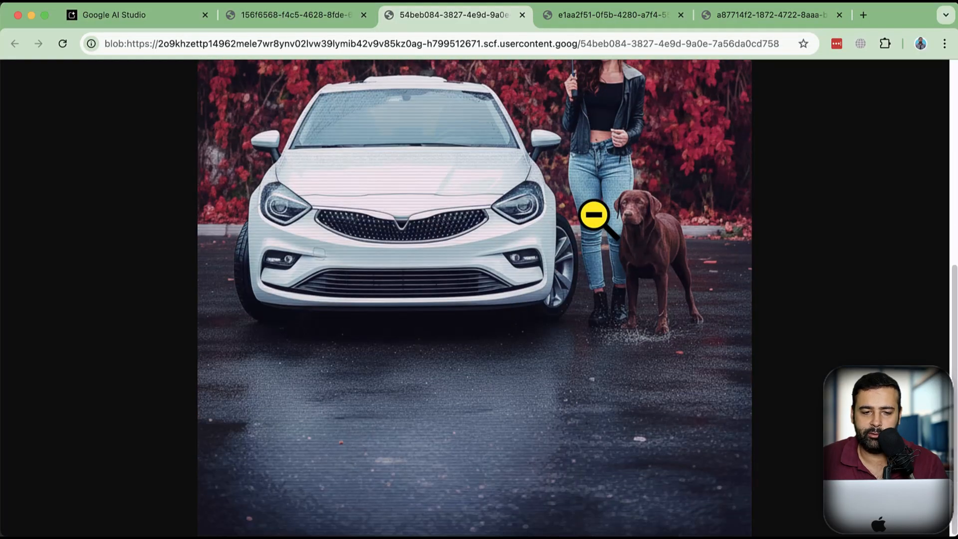
{"action": "left_click", "coordinate": [114, 14]}
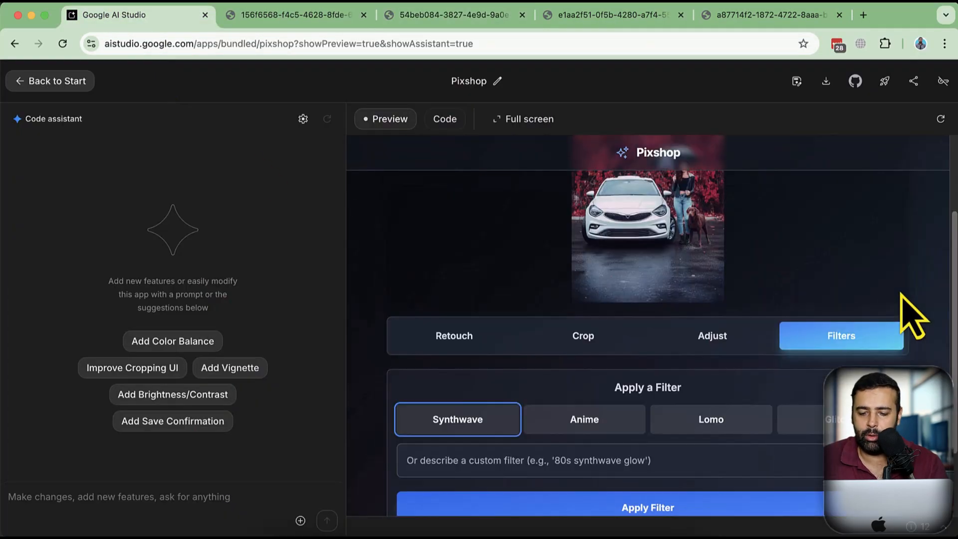
{"action": "scroll", "scroll_direction": "down", "scroll_amount": 3}
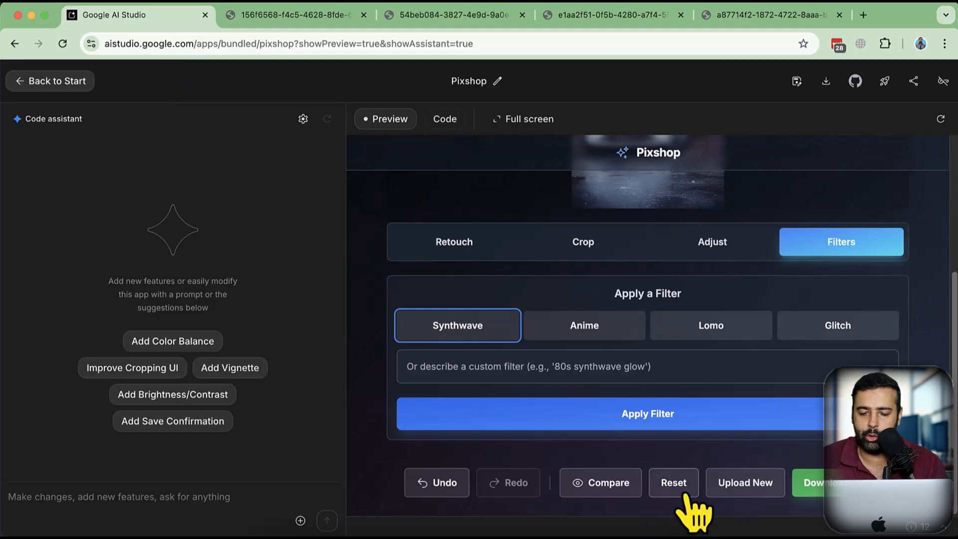
{"action": "mouse_move", "coordinate": [599, 482]}
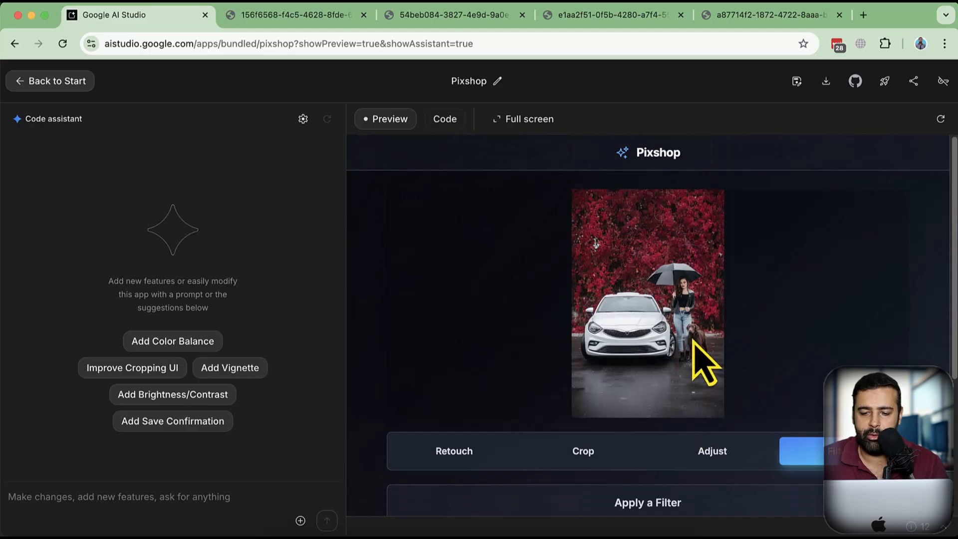
{"action": "mouse_move", "coordinate": [501, 238]}
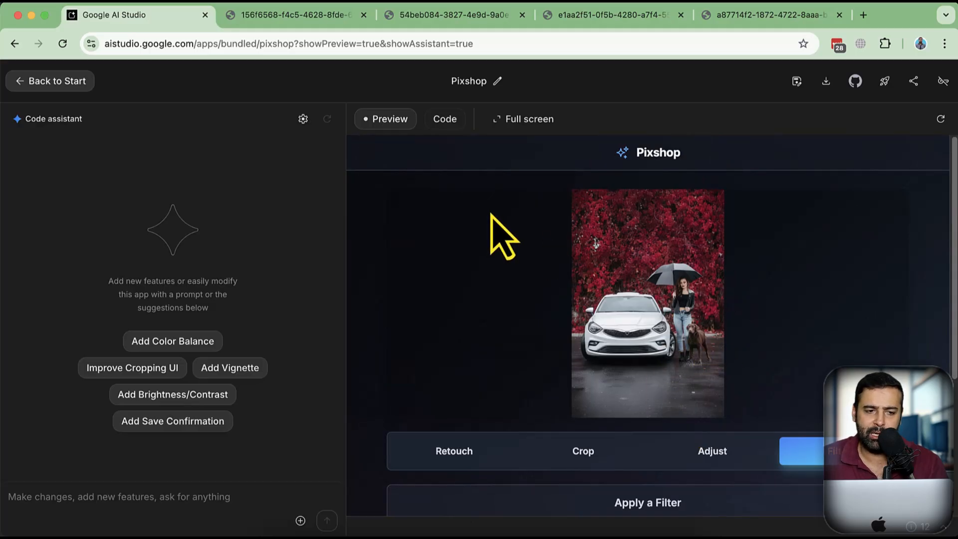
Leave Pixshop for the apps gallery and scroll the showcase templates
{"action": "left_click", "coordinate": [56, 81]}
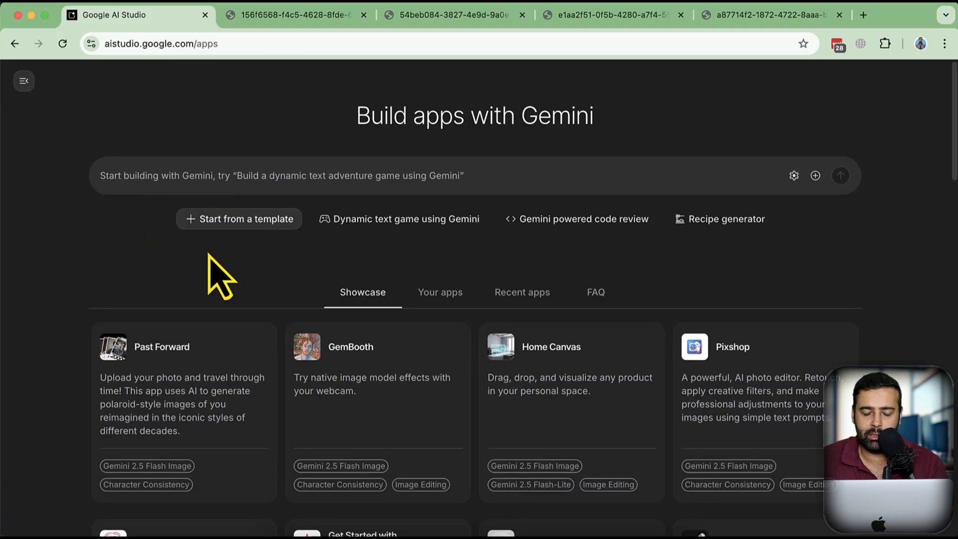
{"action": "scroll", "scroll_direction": "down", "scroll_amount": 3}
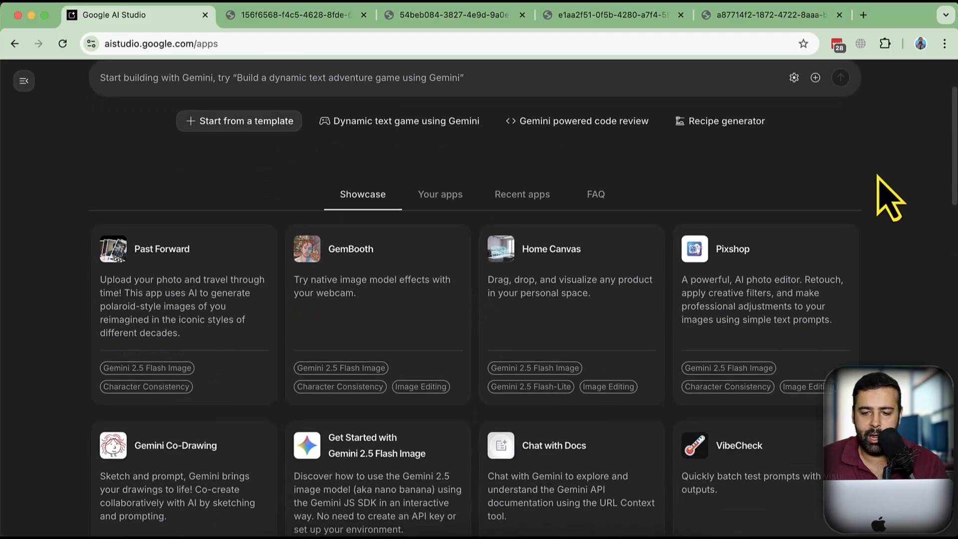
{"action": "scroll", "scroll_direction": "down", "scroll_amount": 3}
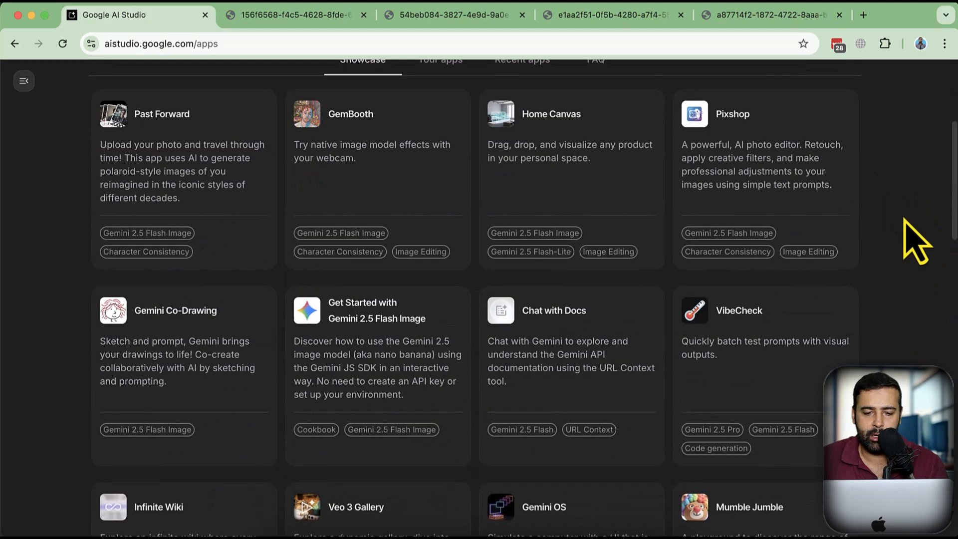
{"action": "mouse_move", "coordinate": [548, 385]}
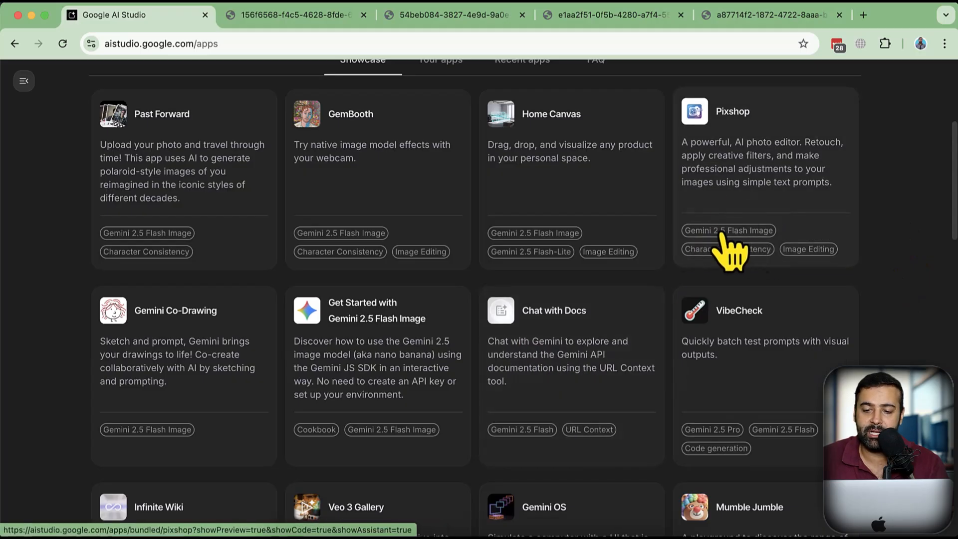
{"action": "mouse_move", "coordinate": [165, 168]}
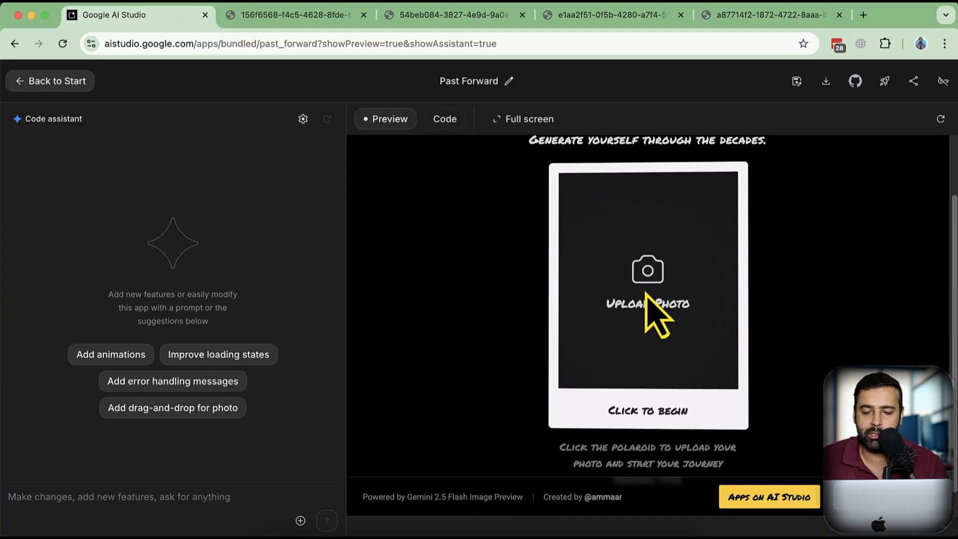
Upload result.jpeg to Past Forward and generate the 1970s, 1990s and 2000s polaroids
{"action": "left_click", "coordinate": [647, 304]}
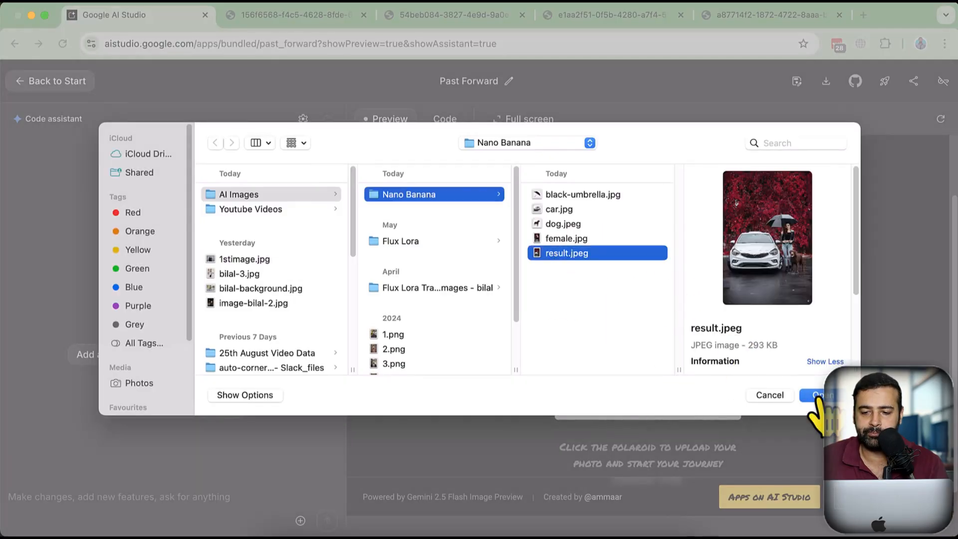
{"action": "left_click", "coordinate": [819, 395]}
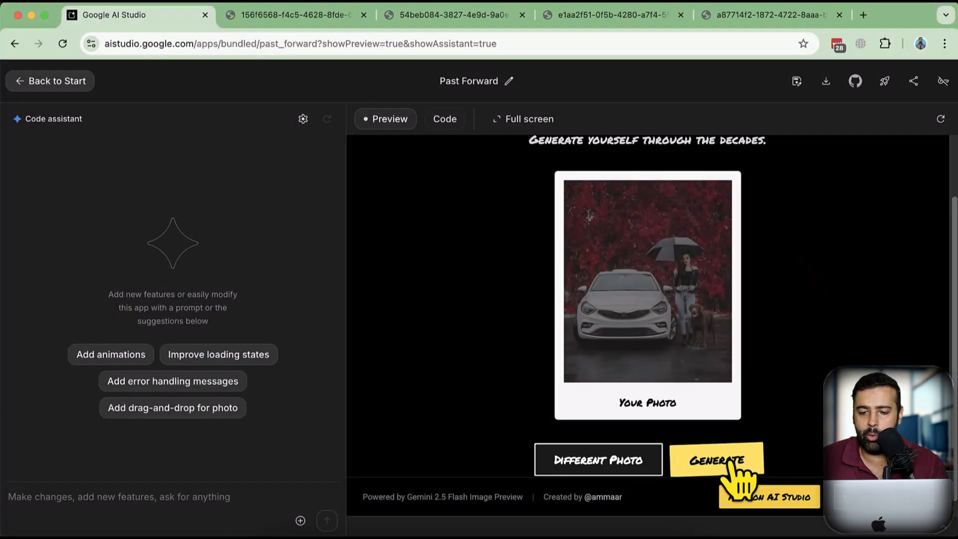
{"action": "left_click", "coordinate": [716, 460]}
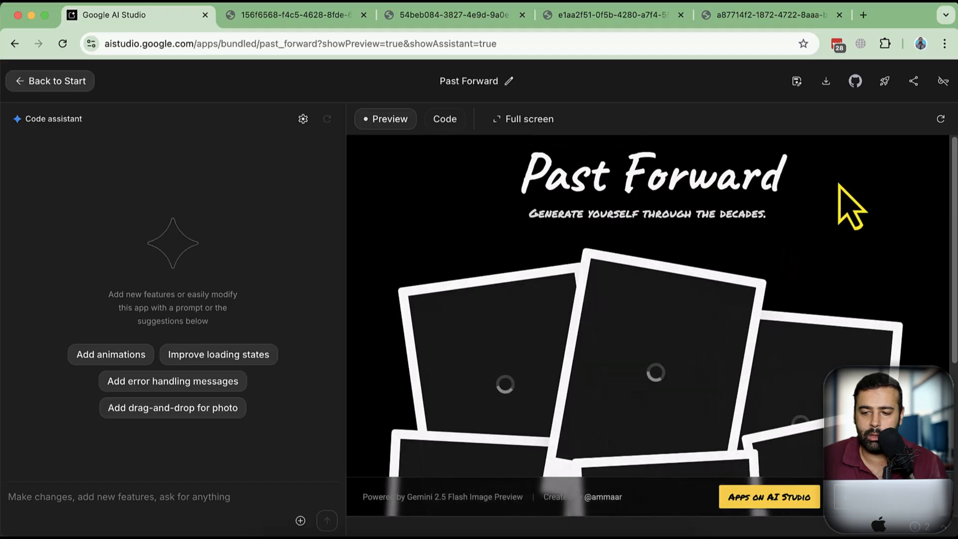
{"action": "left_click", "coordinate": [522, 118]}
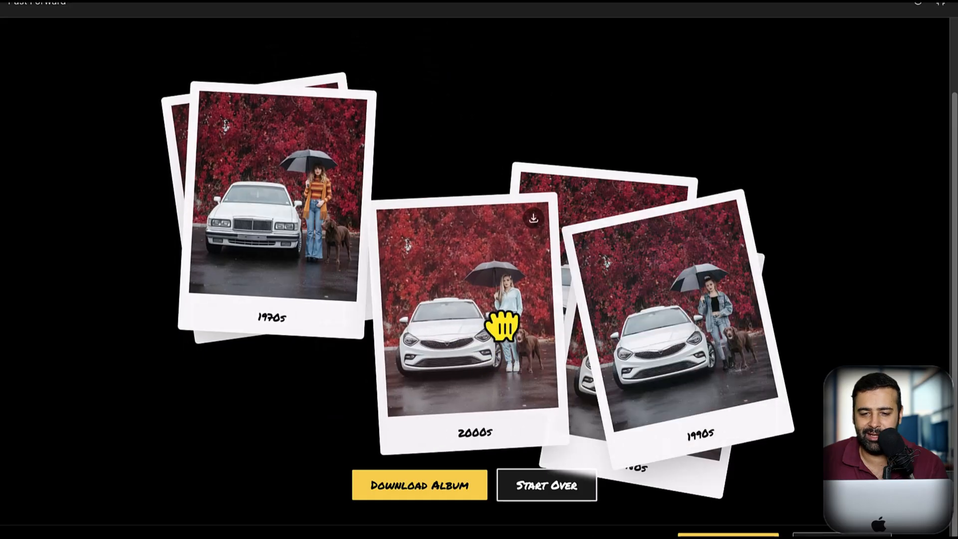
Download the 2000s polaroid and scroll through the generated album
{"action": "left_click", "coordinate": [420, 484]}
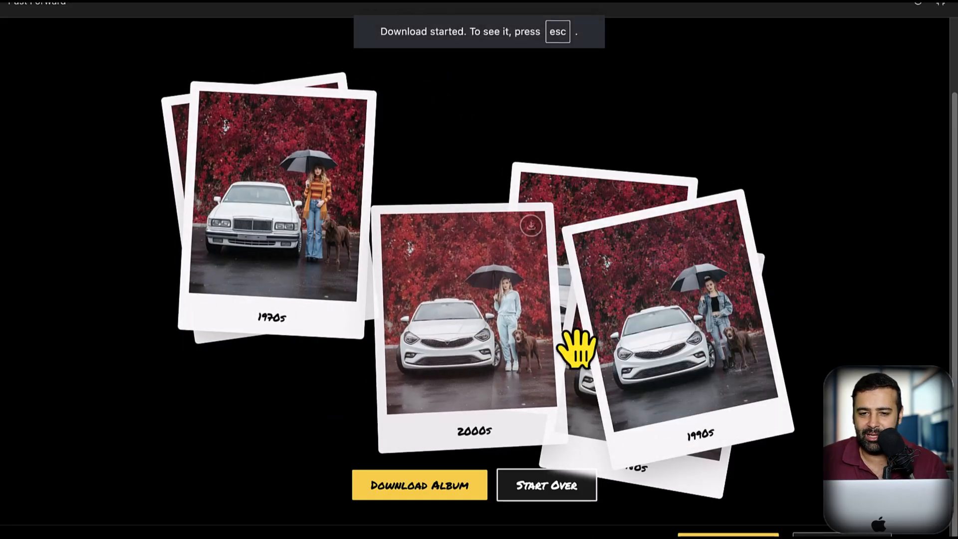
{"action": "mouse_move", "coordinate": [259, 24]}
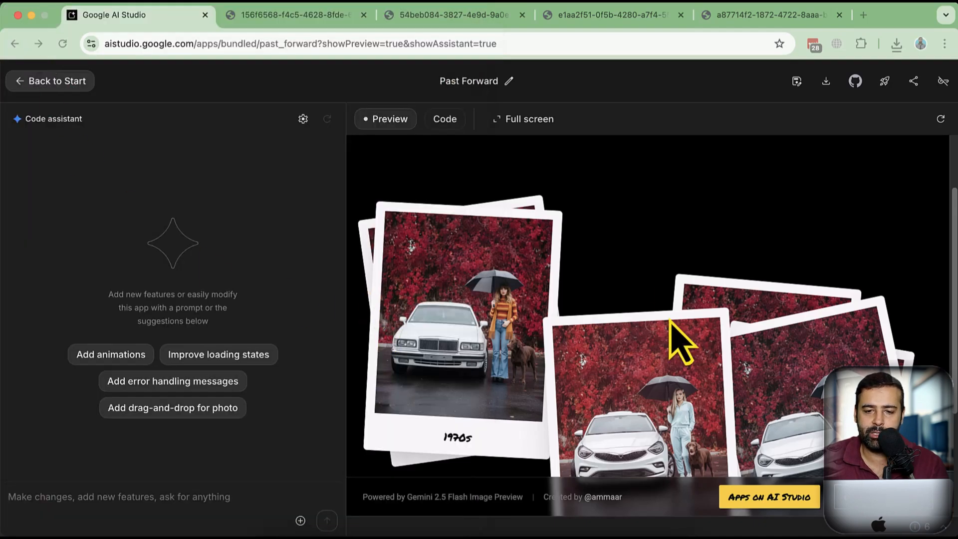
{"action": "mouse_move", "coordinate": [283, 152]}
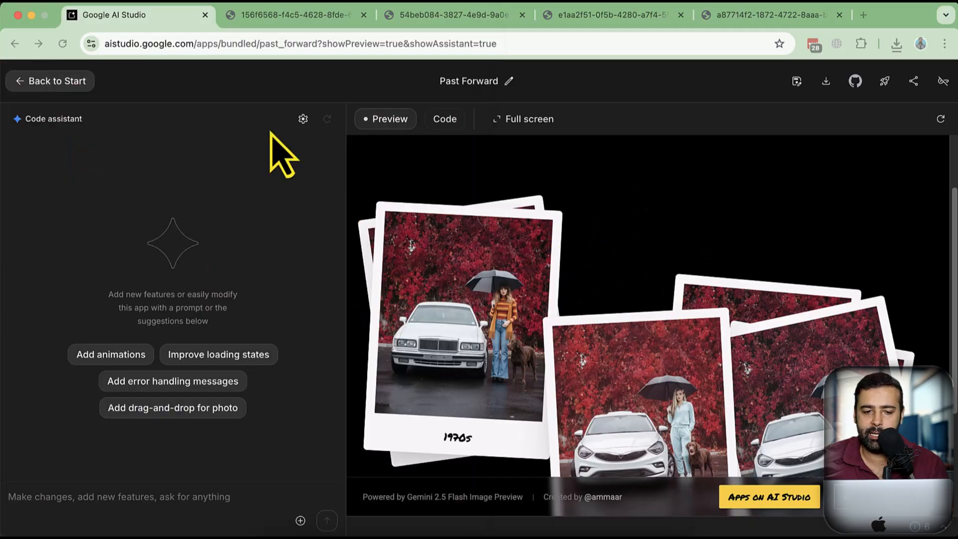
{"action": "mouse_move", "coordinate": [361, 196]}
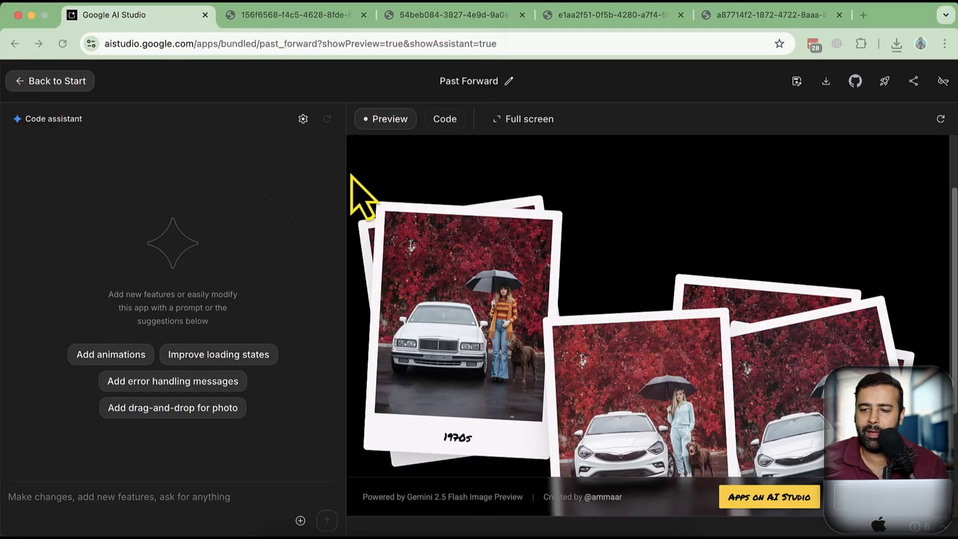
{"action": "scroll", "scroll_direction": "down", "scroll_amount": 3}
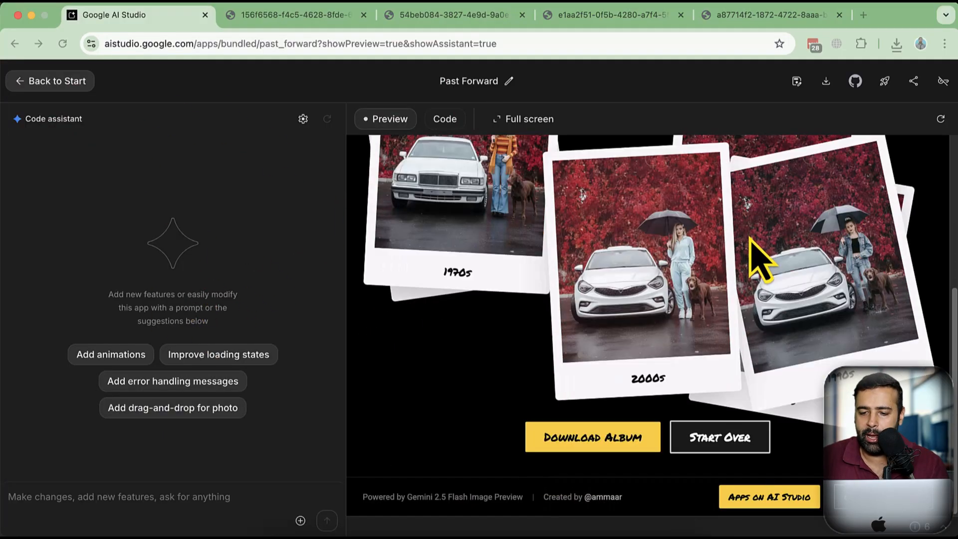
{"action": "mouse_move", "coordinate": [721, 311]}
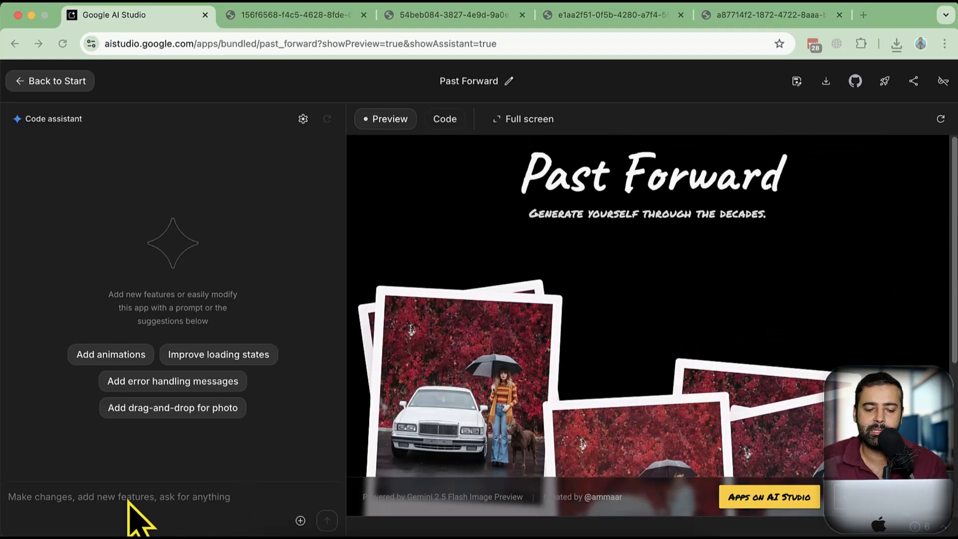
{"action": "mouse_move", "coordinate": [106, 495]}
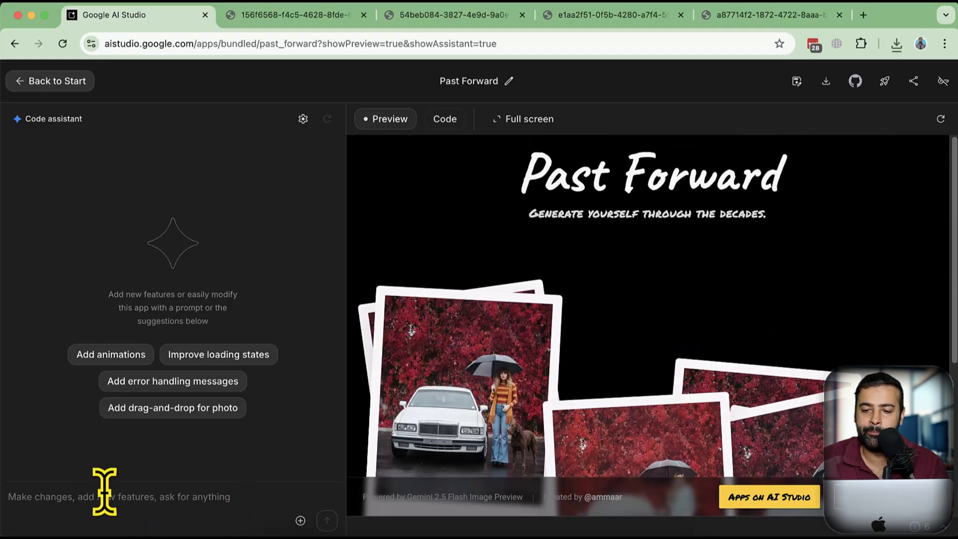
{"action": "mouse_move", "coordinate": [884, 81]}
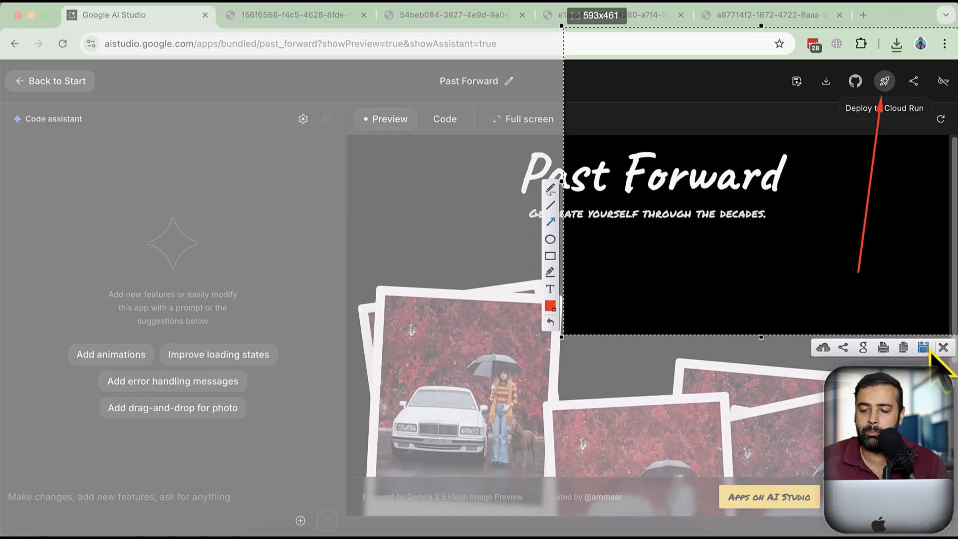
Save the screen capture and scroll back to the top of the showcase gallery
{"action": "left_click", "coordinate": [942, 347]}
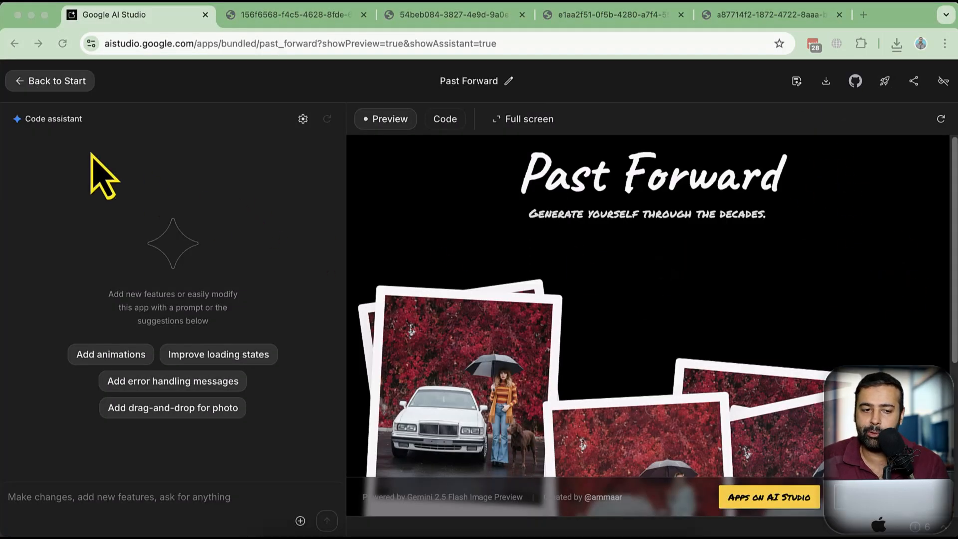
{"action": "mouse_move", "coordinate": [58, 81]}
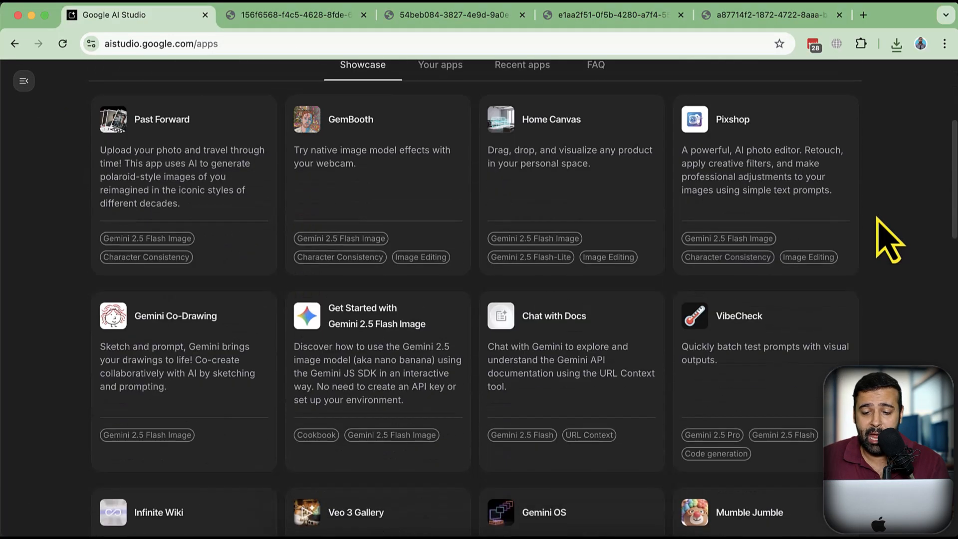
{"action": "scroll", "scroll_direction": "up", "scroll_amount": 3}
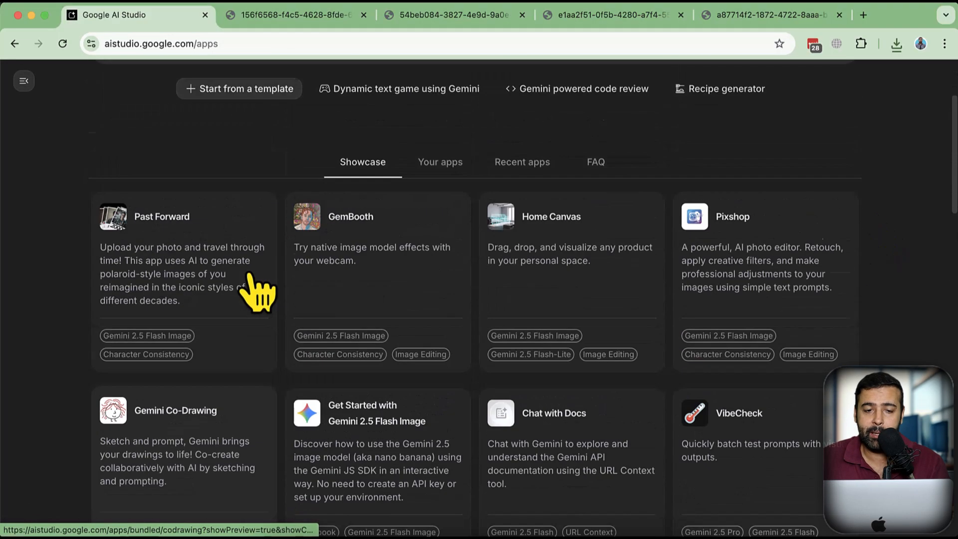
{"action": "scroll", "scroll_direction": "up", "scroll_amount": 3}
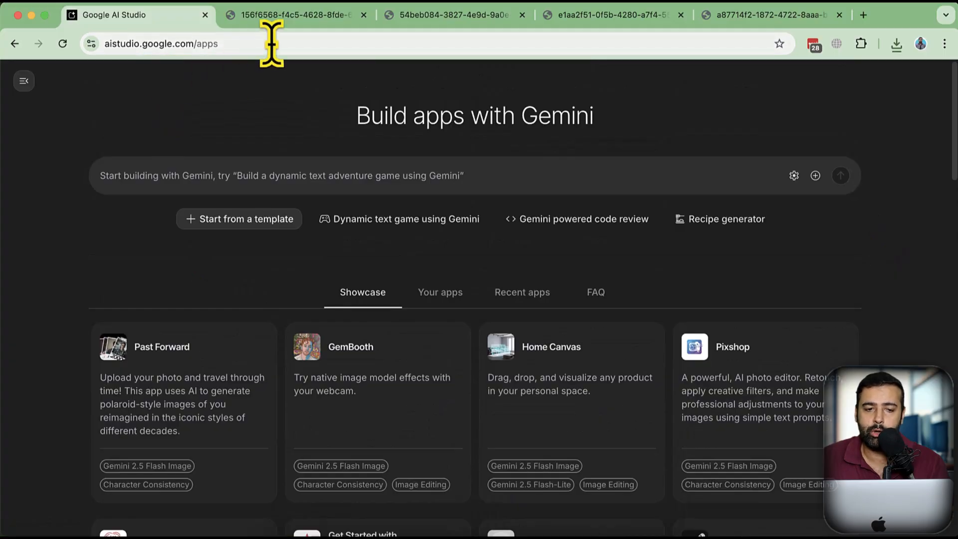